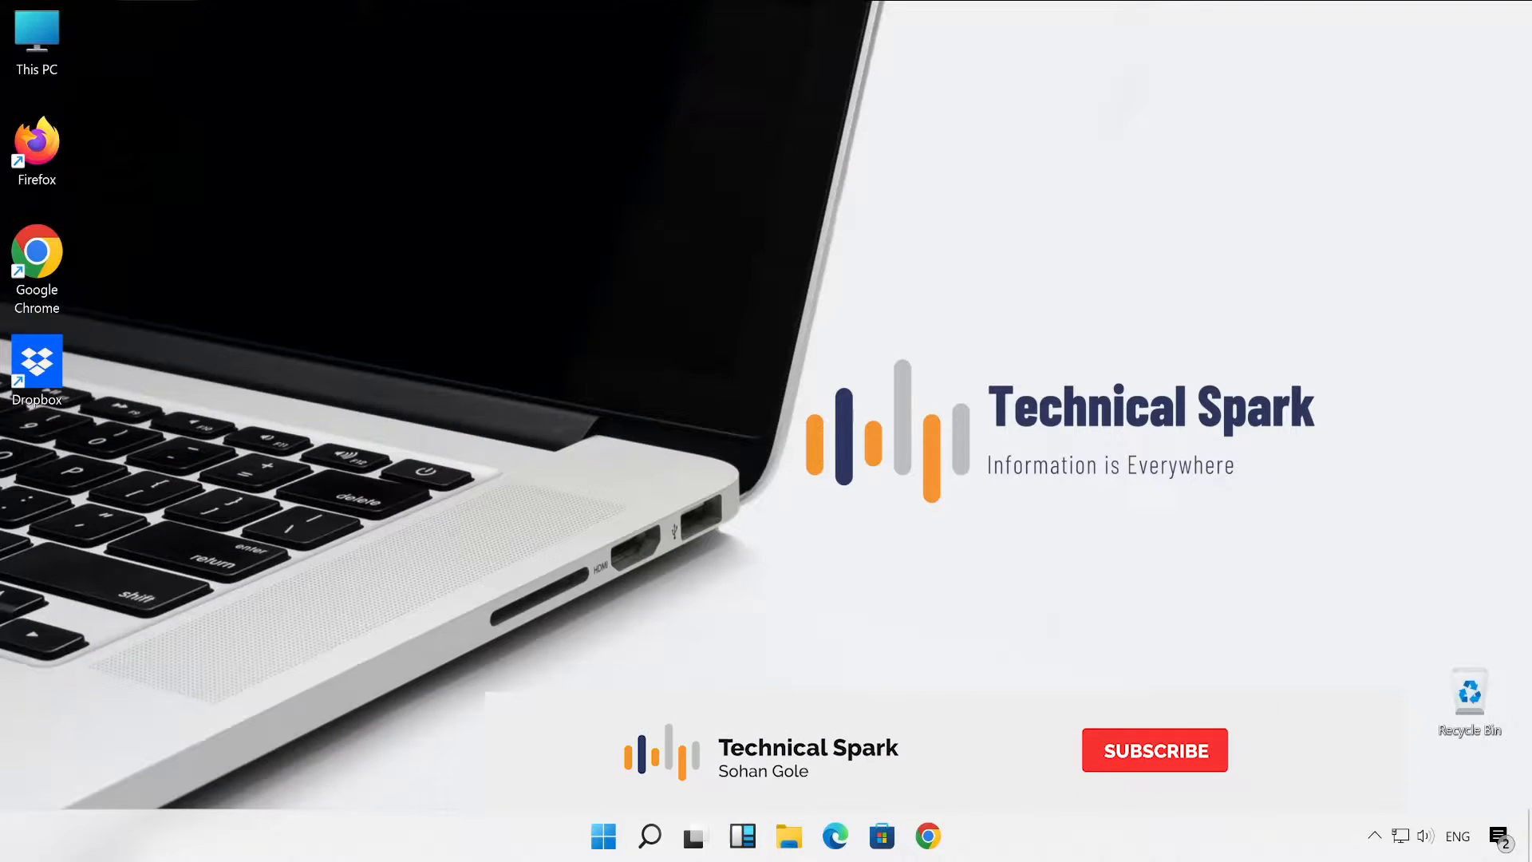
Step: Search Google for 'ezio monitor test' from a freshly launched Chrome window
{"action": "left_click", "coordinate": [1154, 751]}
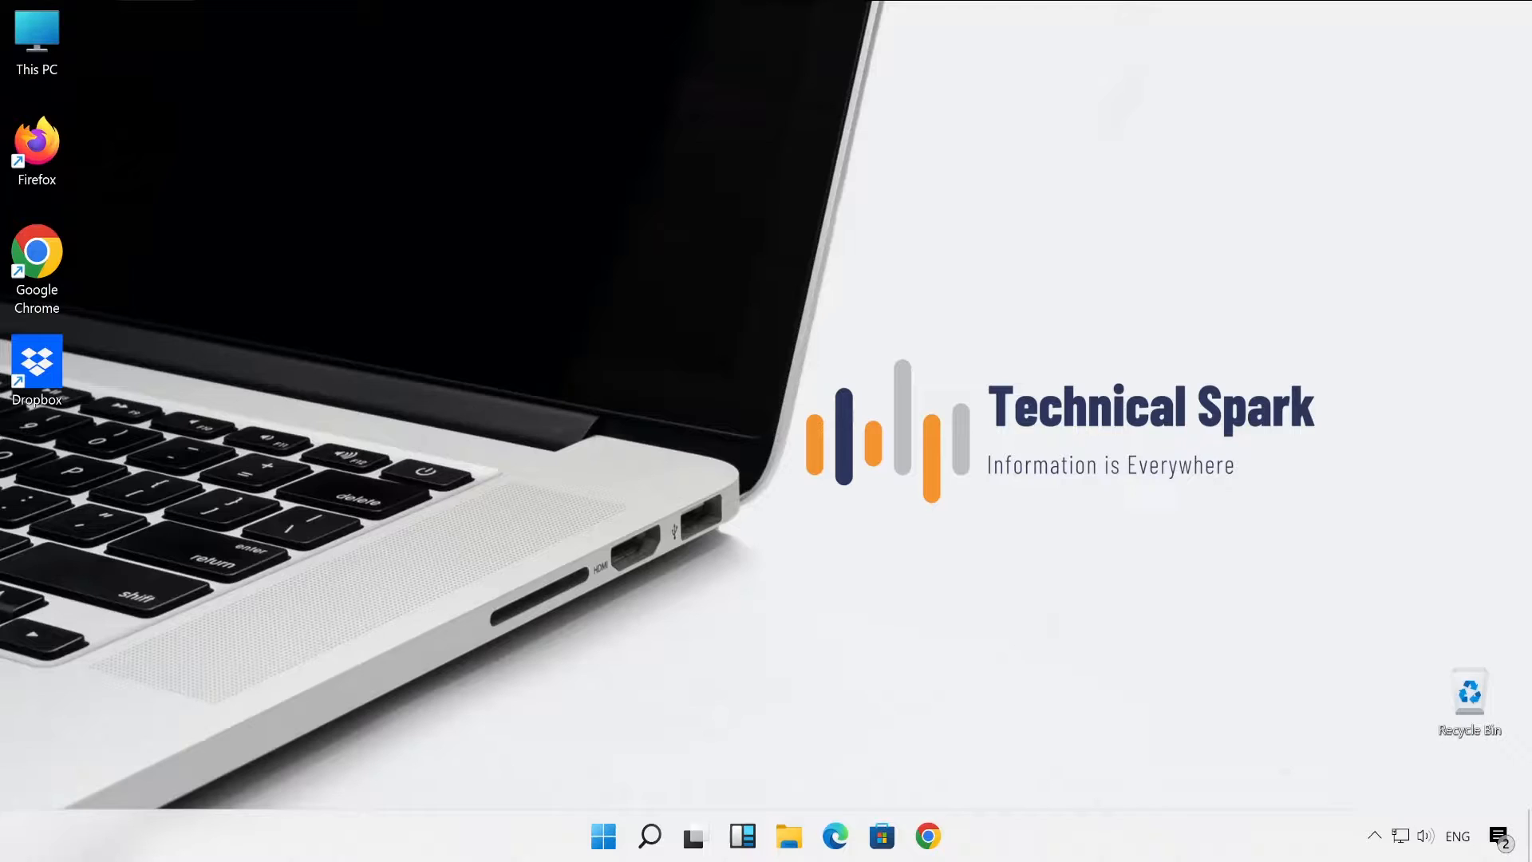
{"action": "mouse_move", "coordinate": [682, 457]}
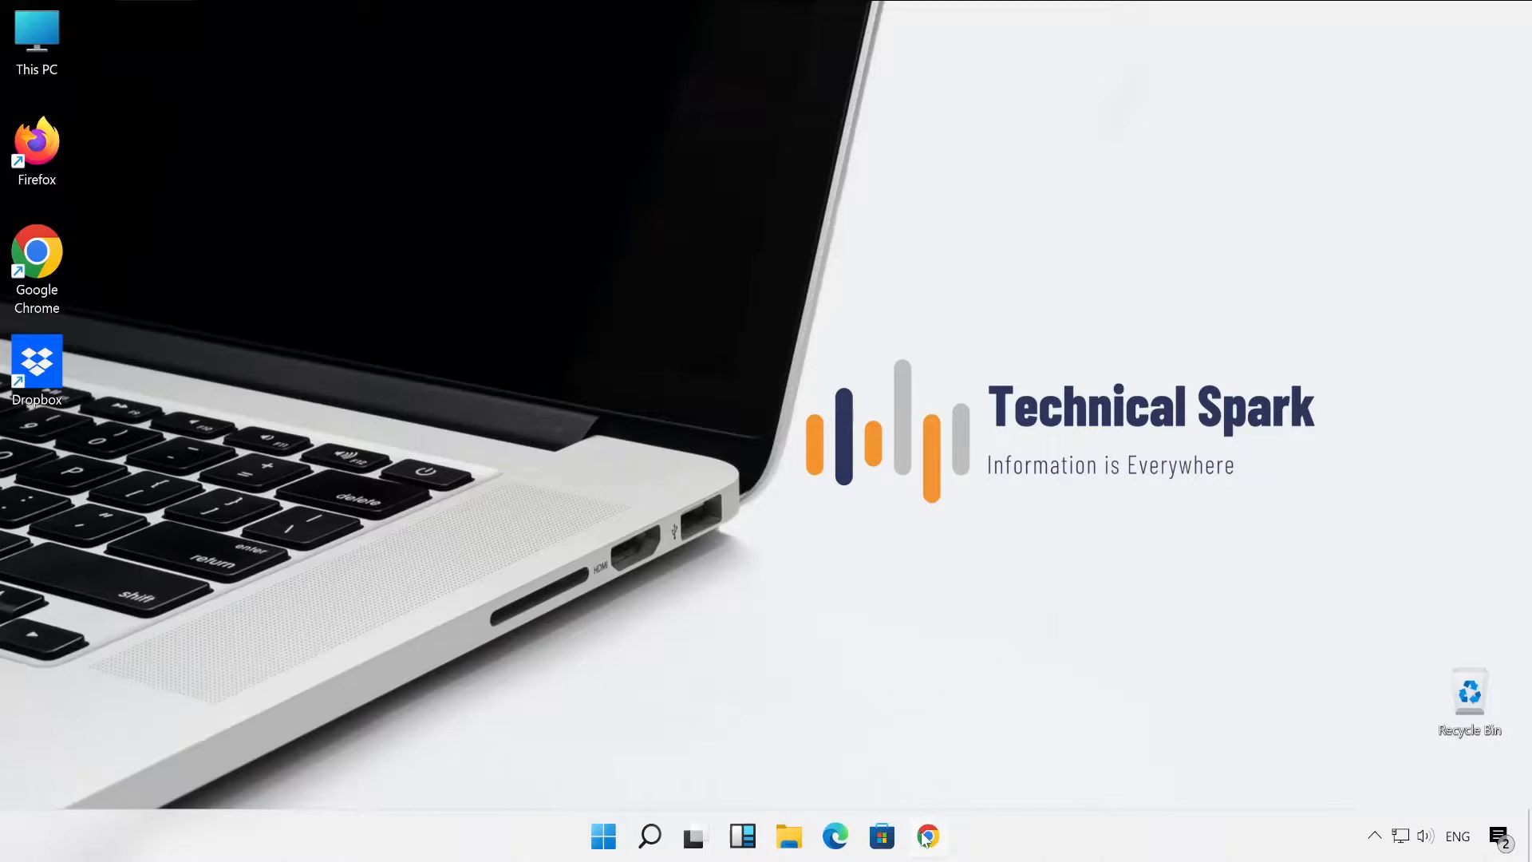
{"action": "left_click", "coordinate": [926, 835]}
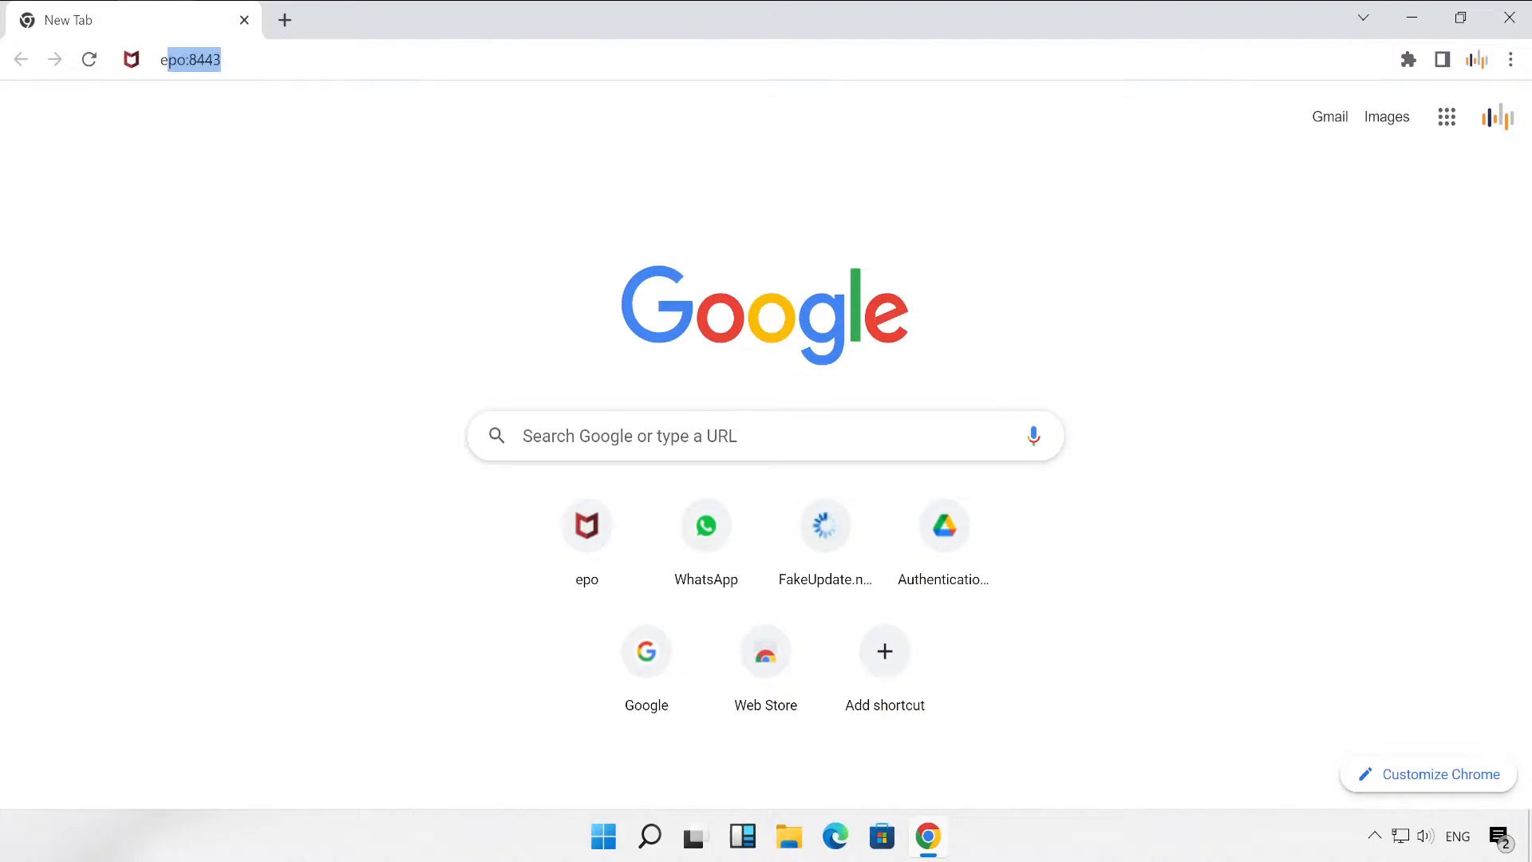
{"action": "type", "text": "ezio"}
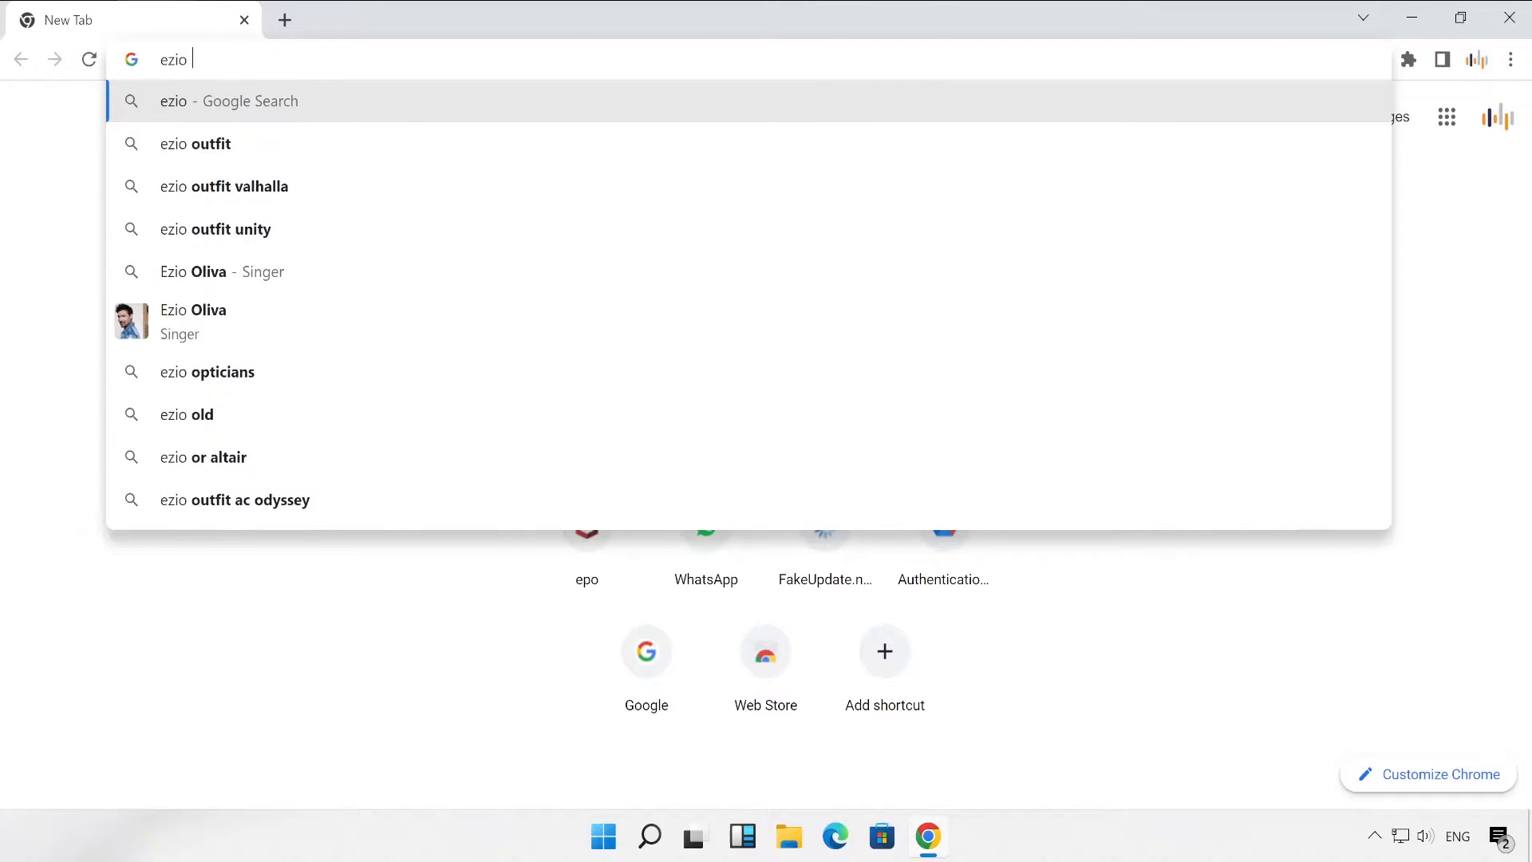
{"action": "type", "text": "monitor test"}
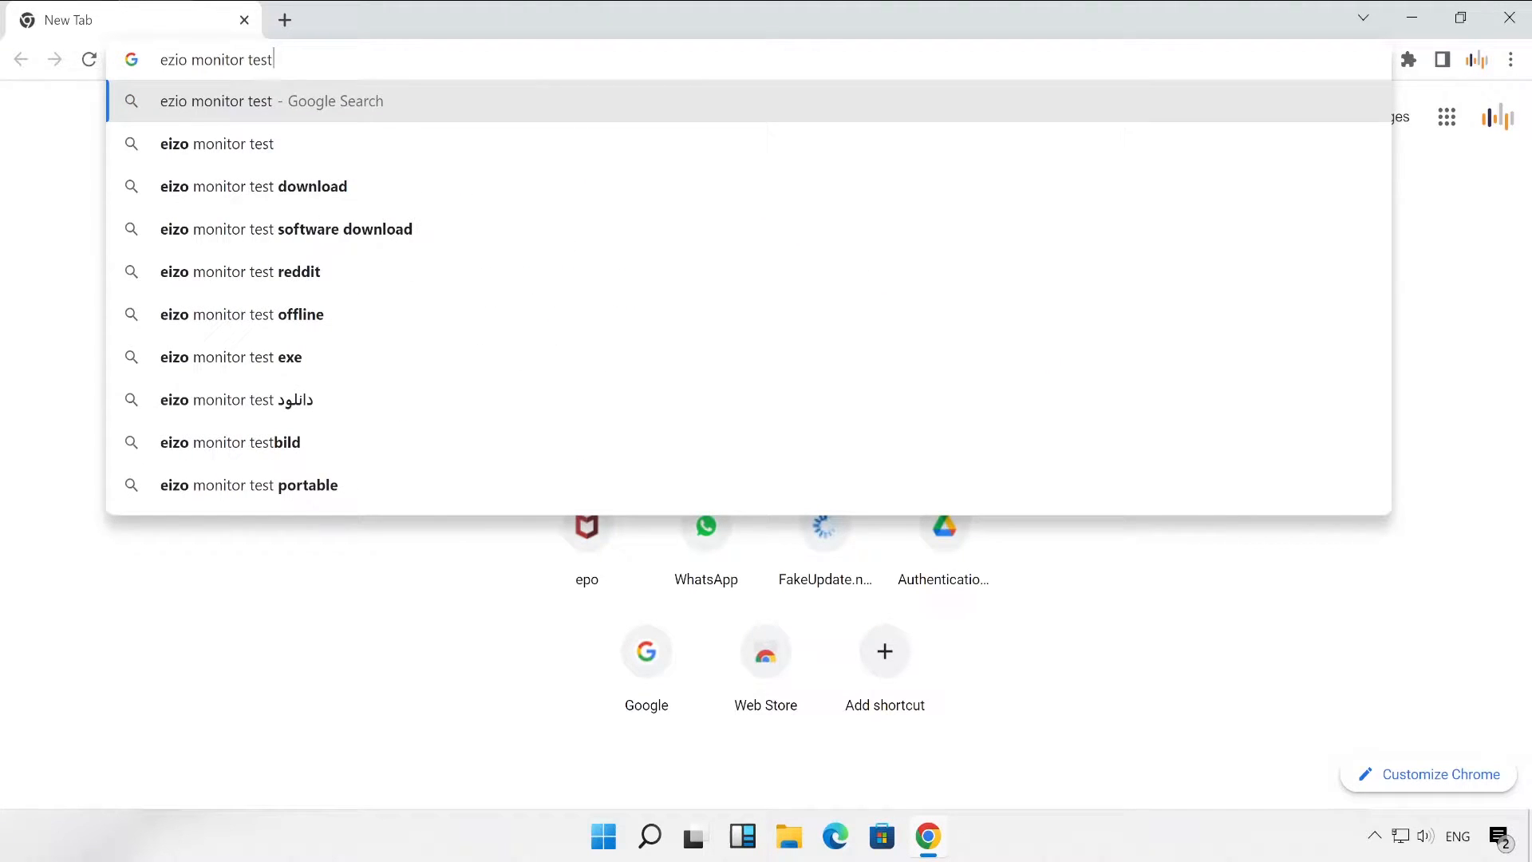
{"action": "key", "text": "Return"}
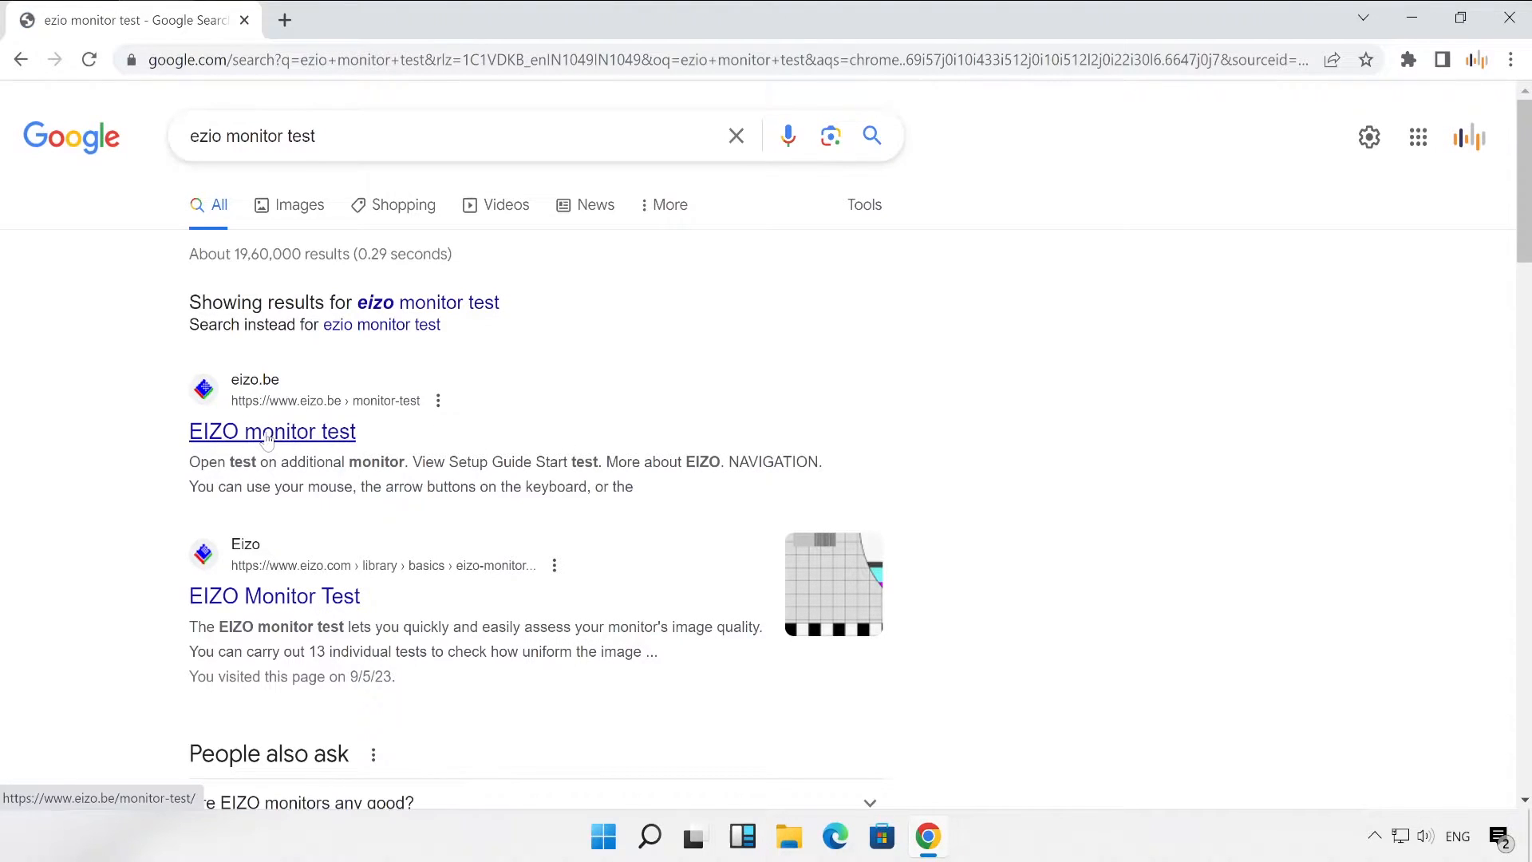
Step: Open the eizo.be result, dismiss the zoom note and toggle Gradients off and back on
{"action": "left_click", "coordinate": [271, 431]}
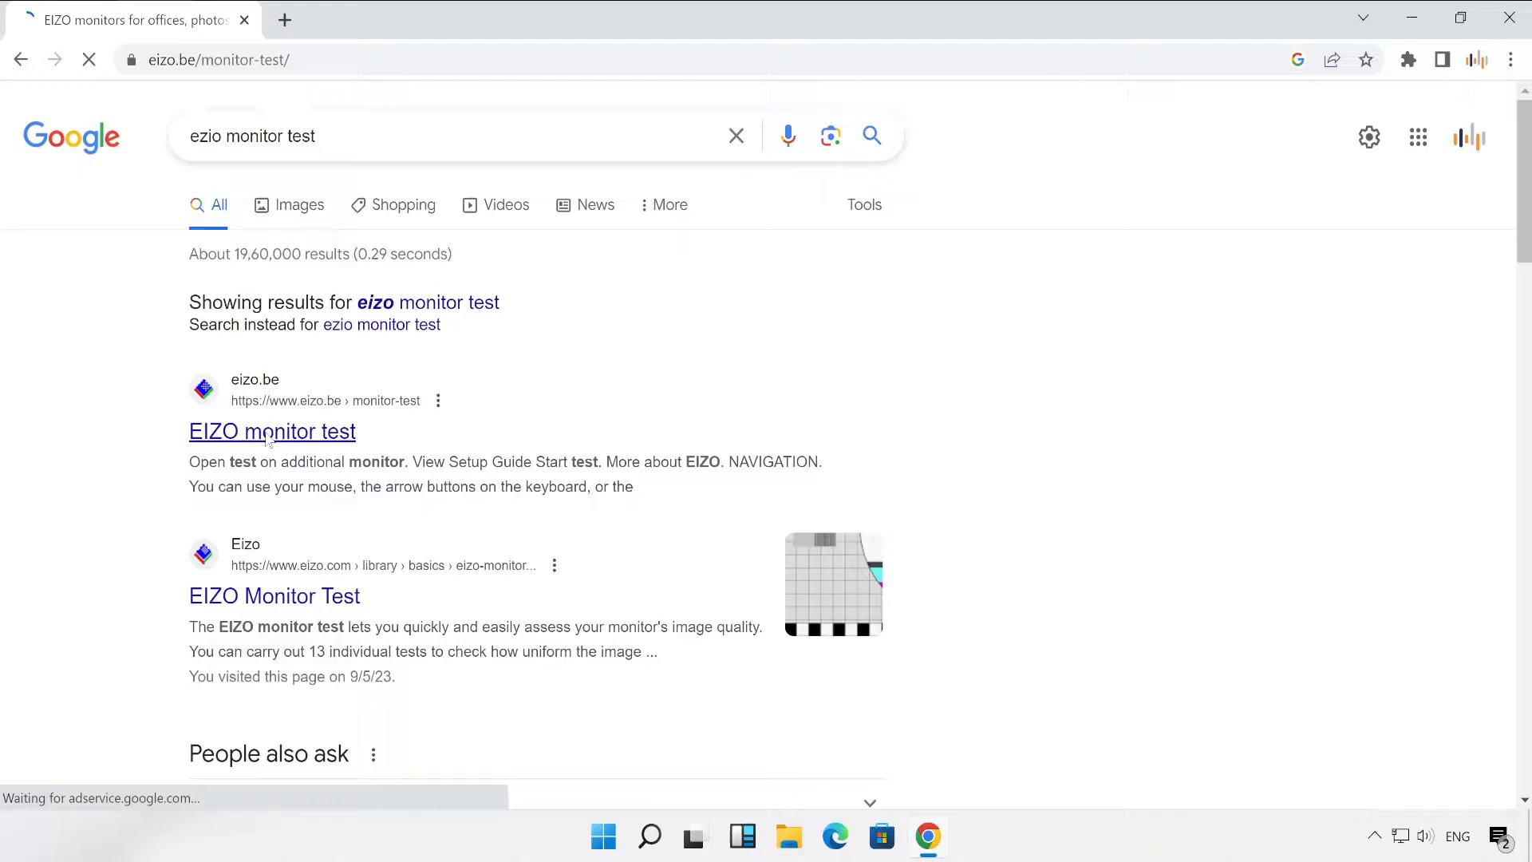
{"action": "left_click", "coordinate": [271, 431]}
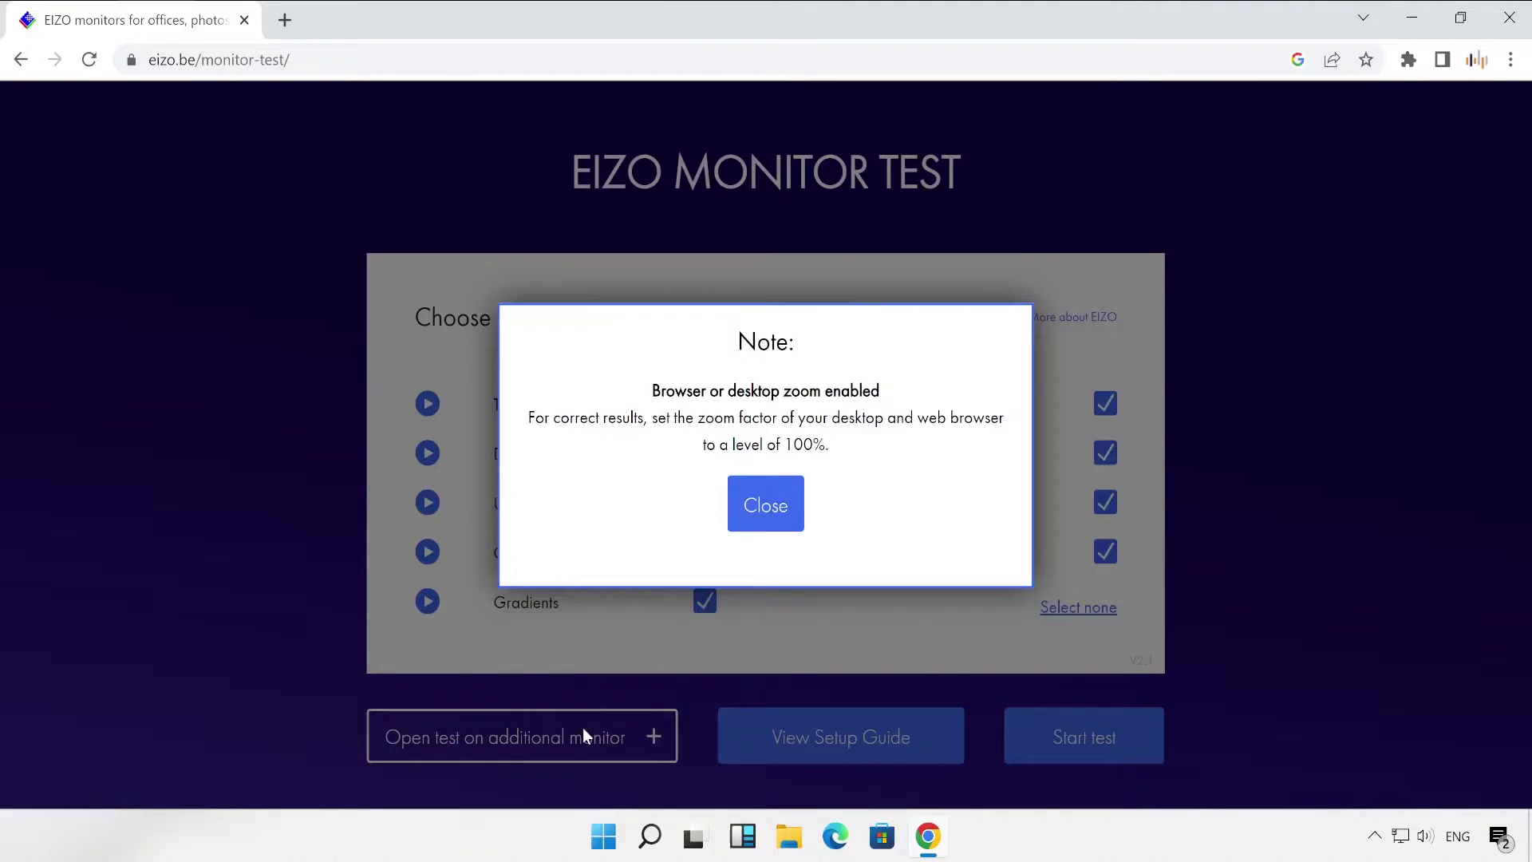
{"action": "mouse_move", "coordinate": [591, 439]}
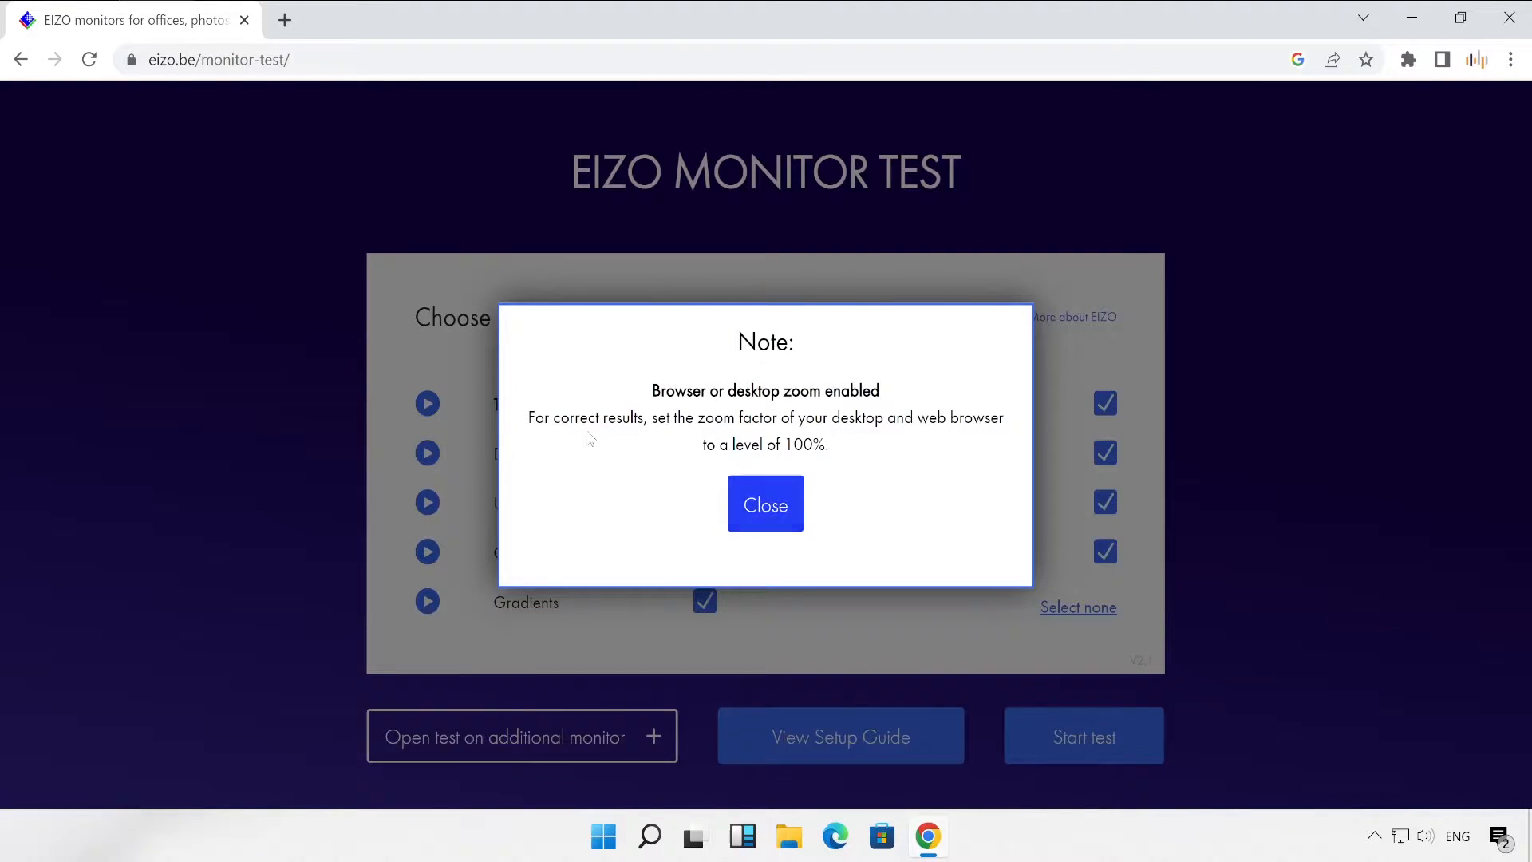
{"action": "mouse_move", "coordinate": [765, 505]}
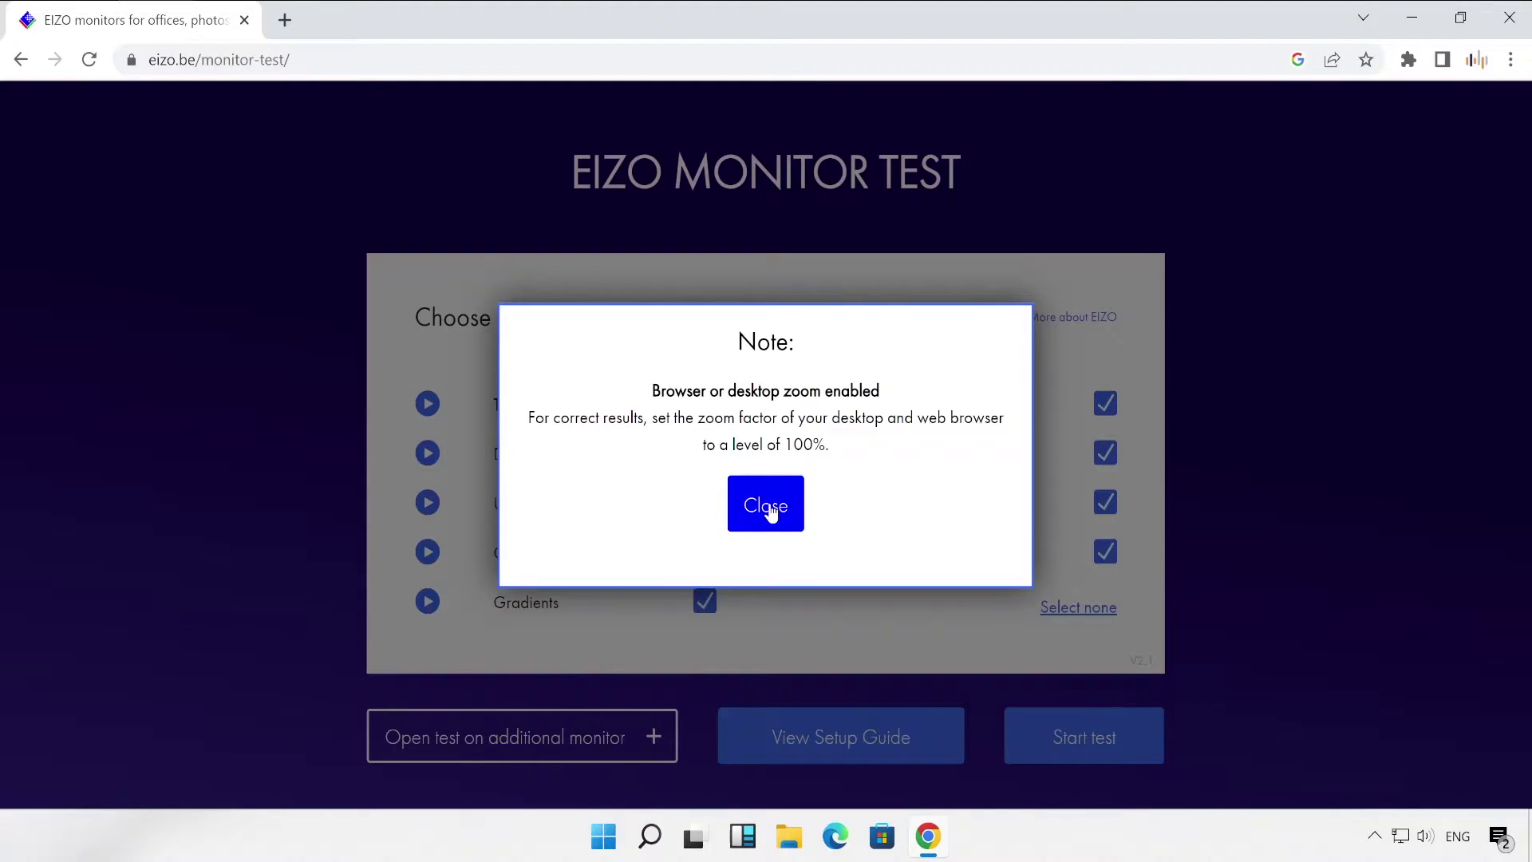
{"action": "left_click", "coordinate": [764, 504]}
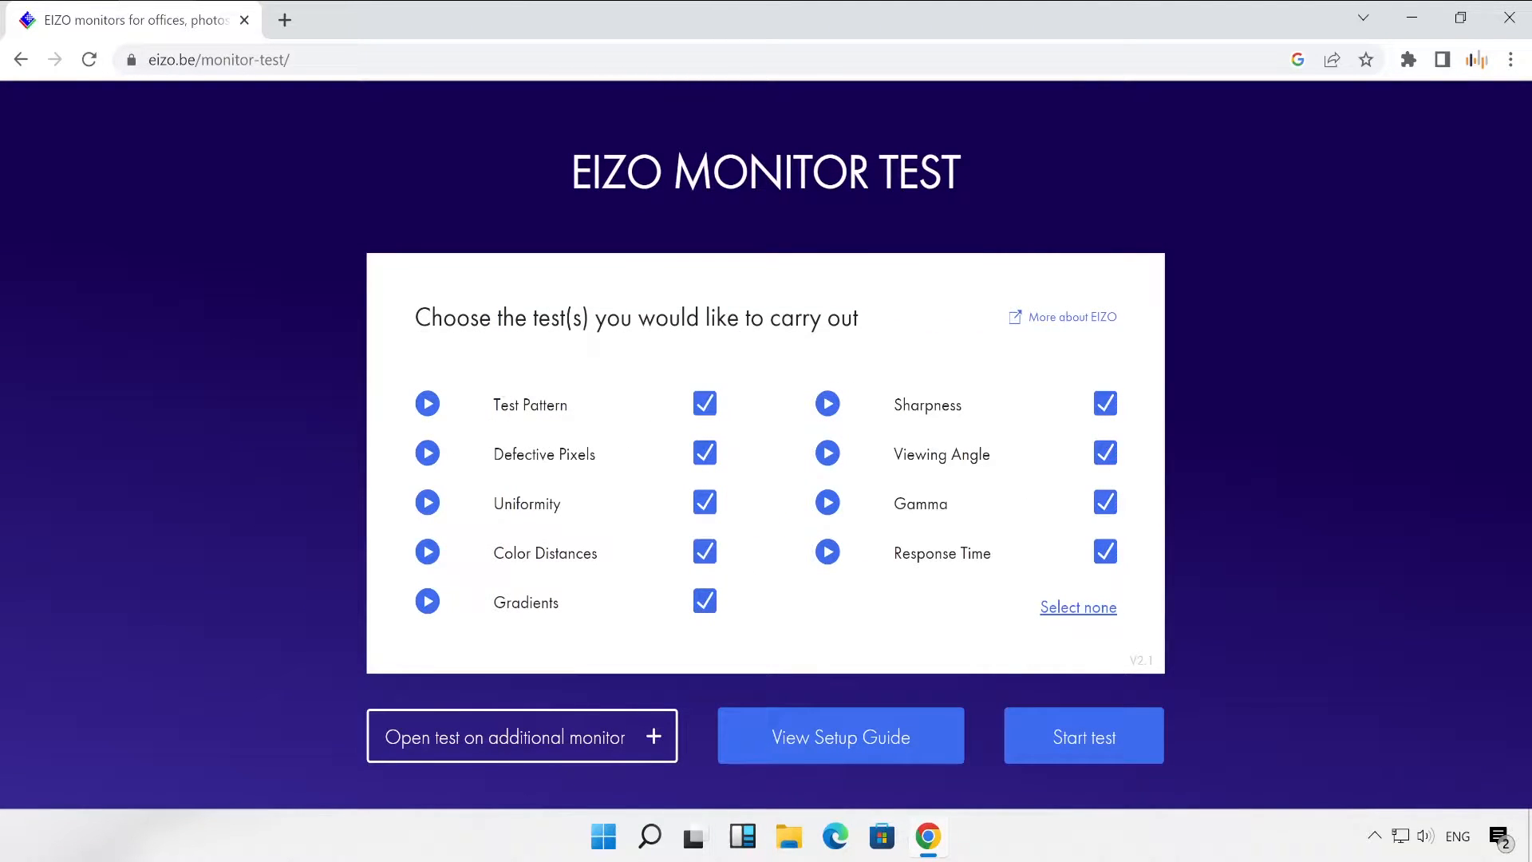
{"action": "mouse_move", "coordinate": [970, 584]}
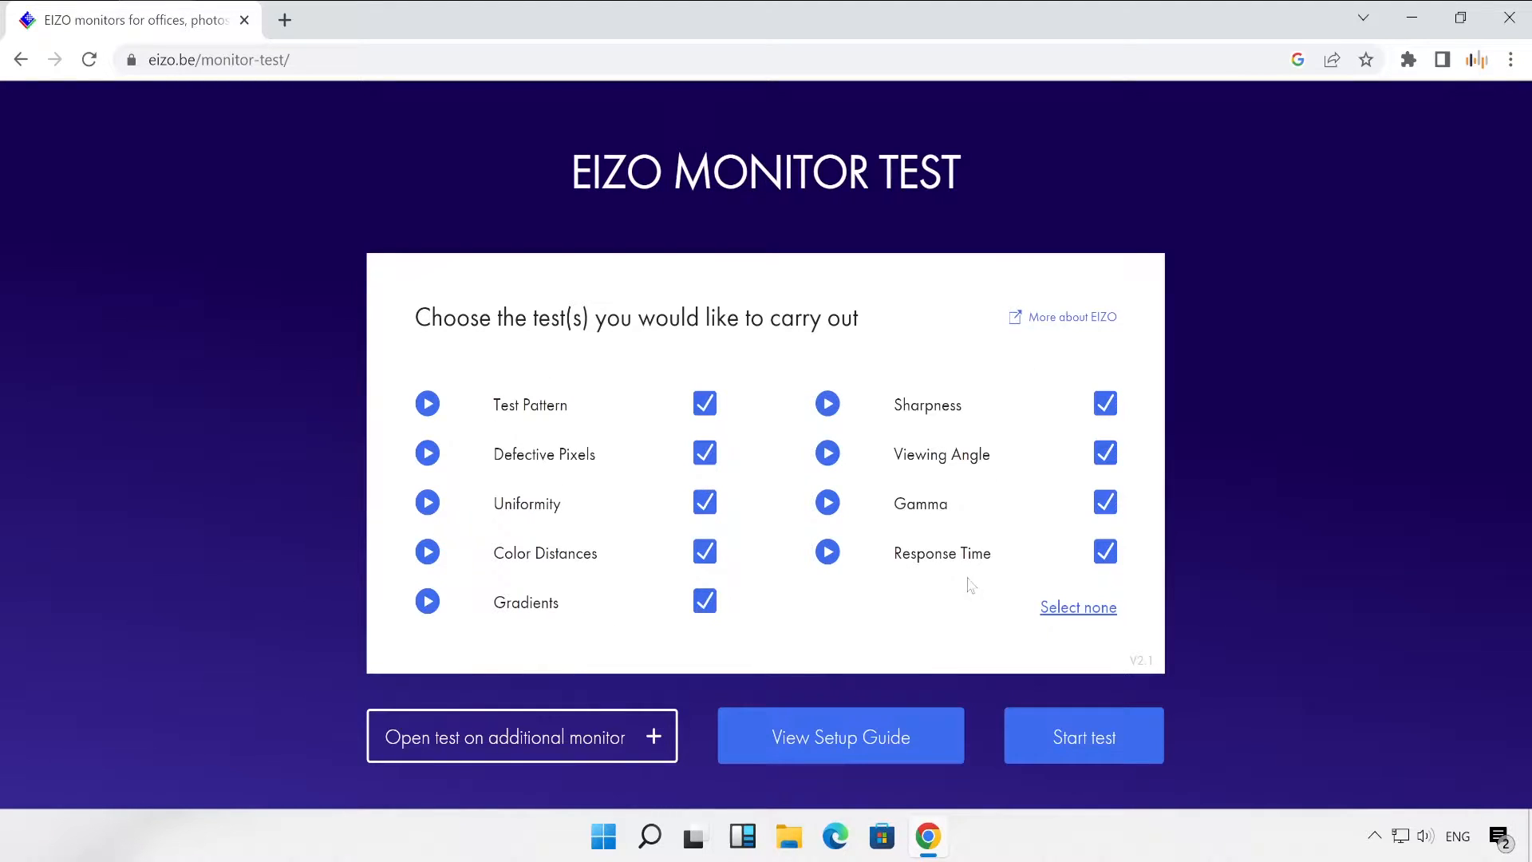
{"action": "mouse_move", "coordinate": [799, 403]}
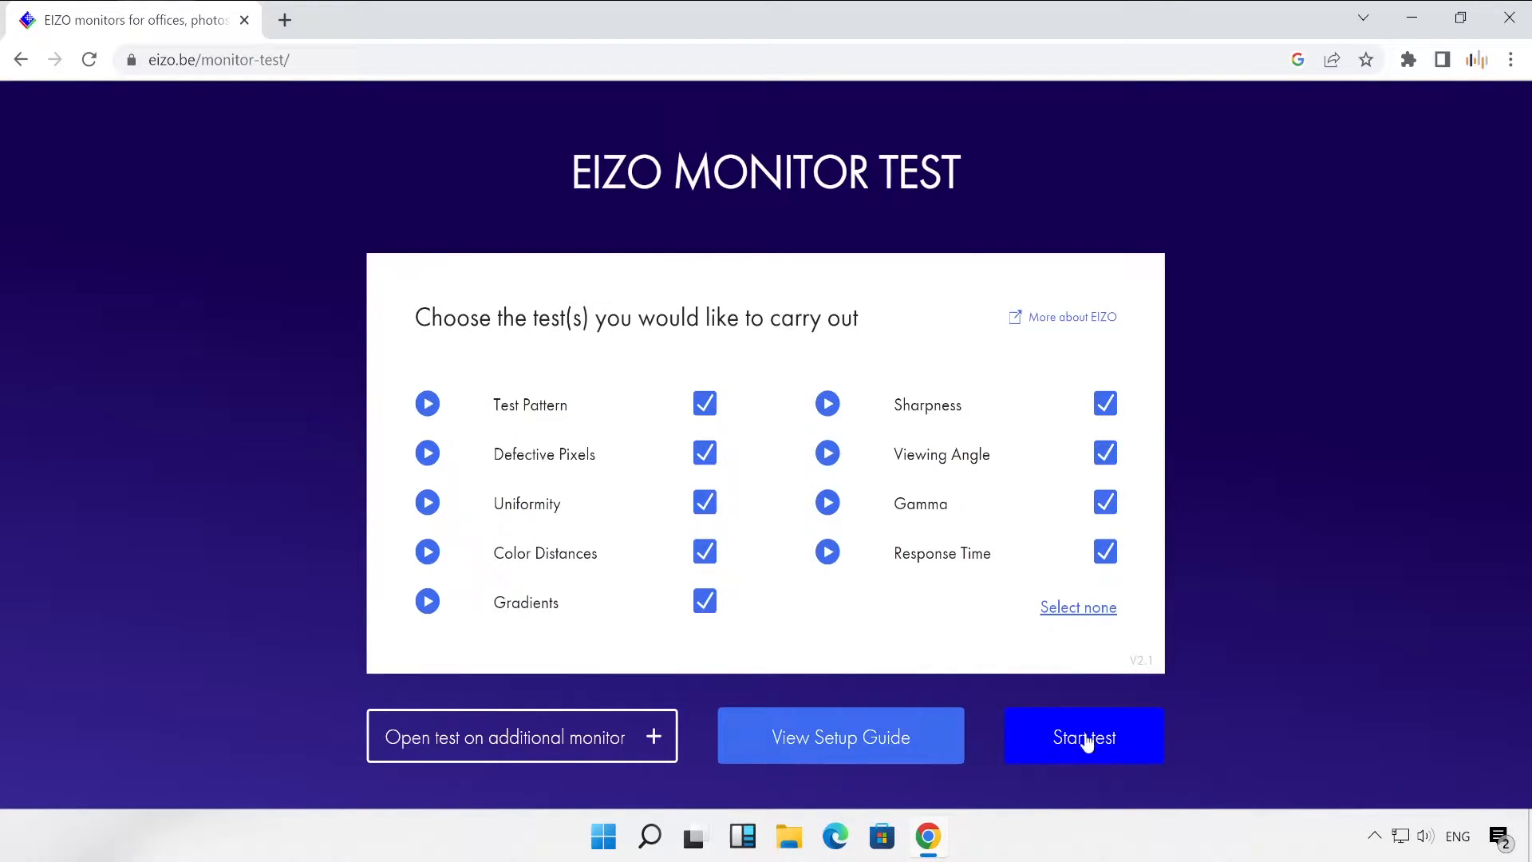
{"action": "mouse_move", "coordinate": [704, 601]}
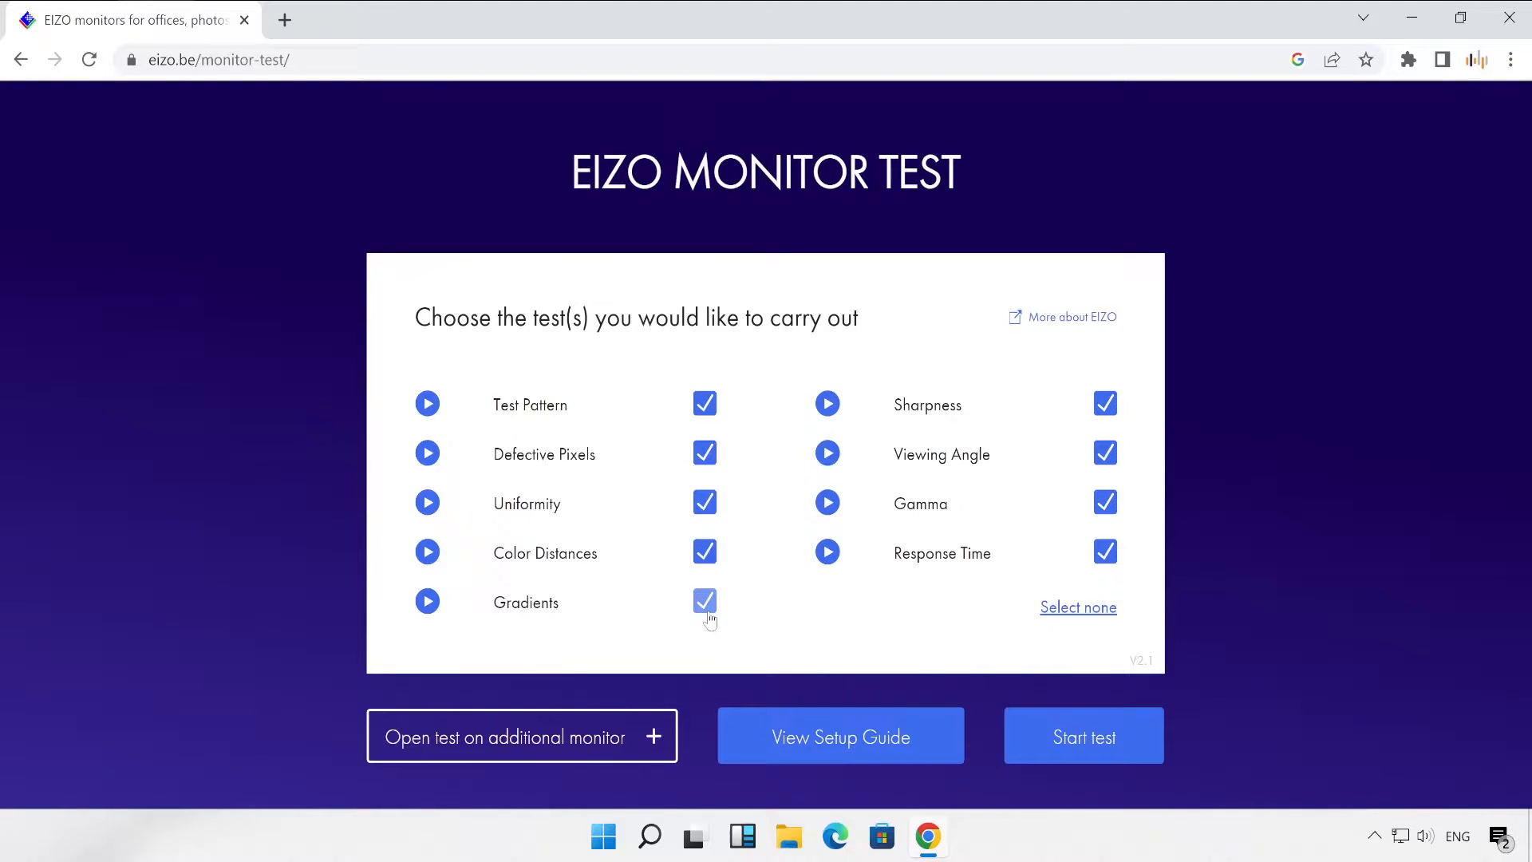
{"action": "left_click", "coordinate": [704, 602]}
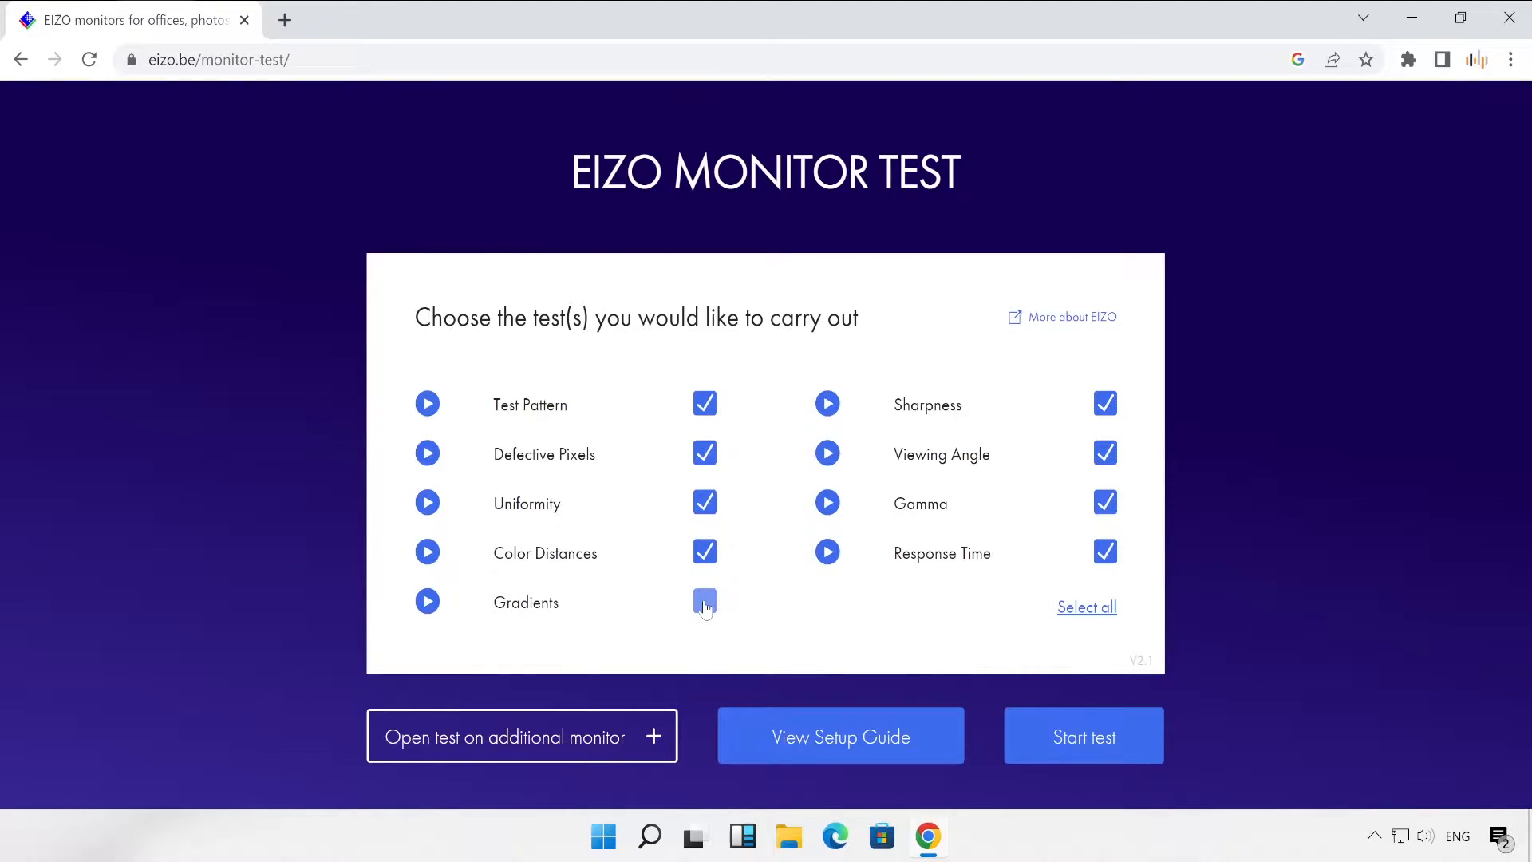
{"action": "left_click", "coordinate": [704, 602]}
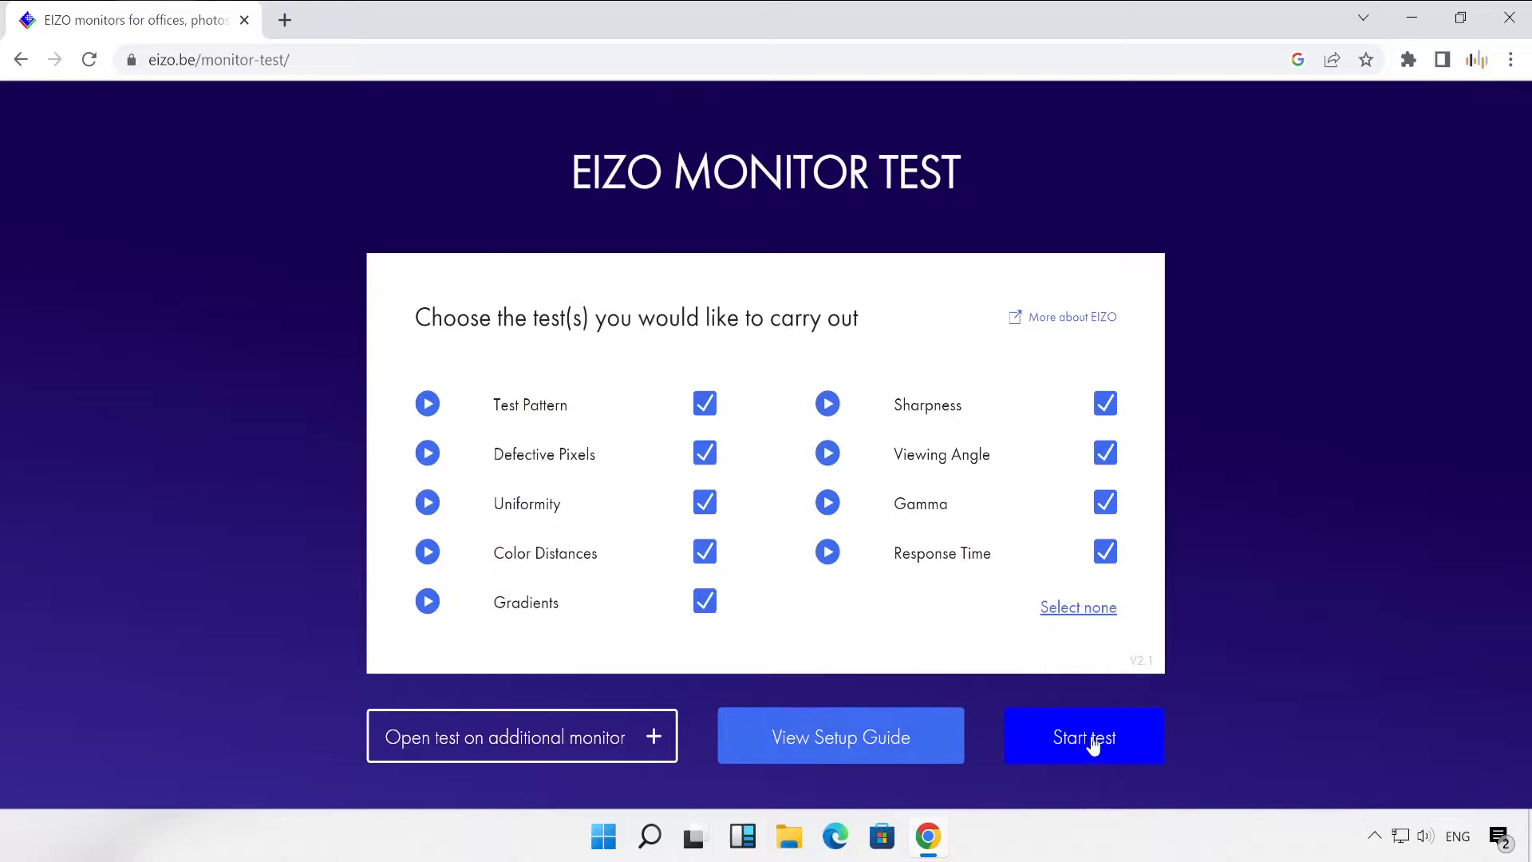
Step: Start the test run, showing the full-screen Test Pattern (1 of 13)
{"action": "left_click", "coordinate": [1084, 736]}
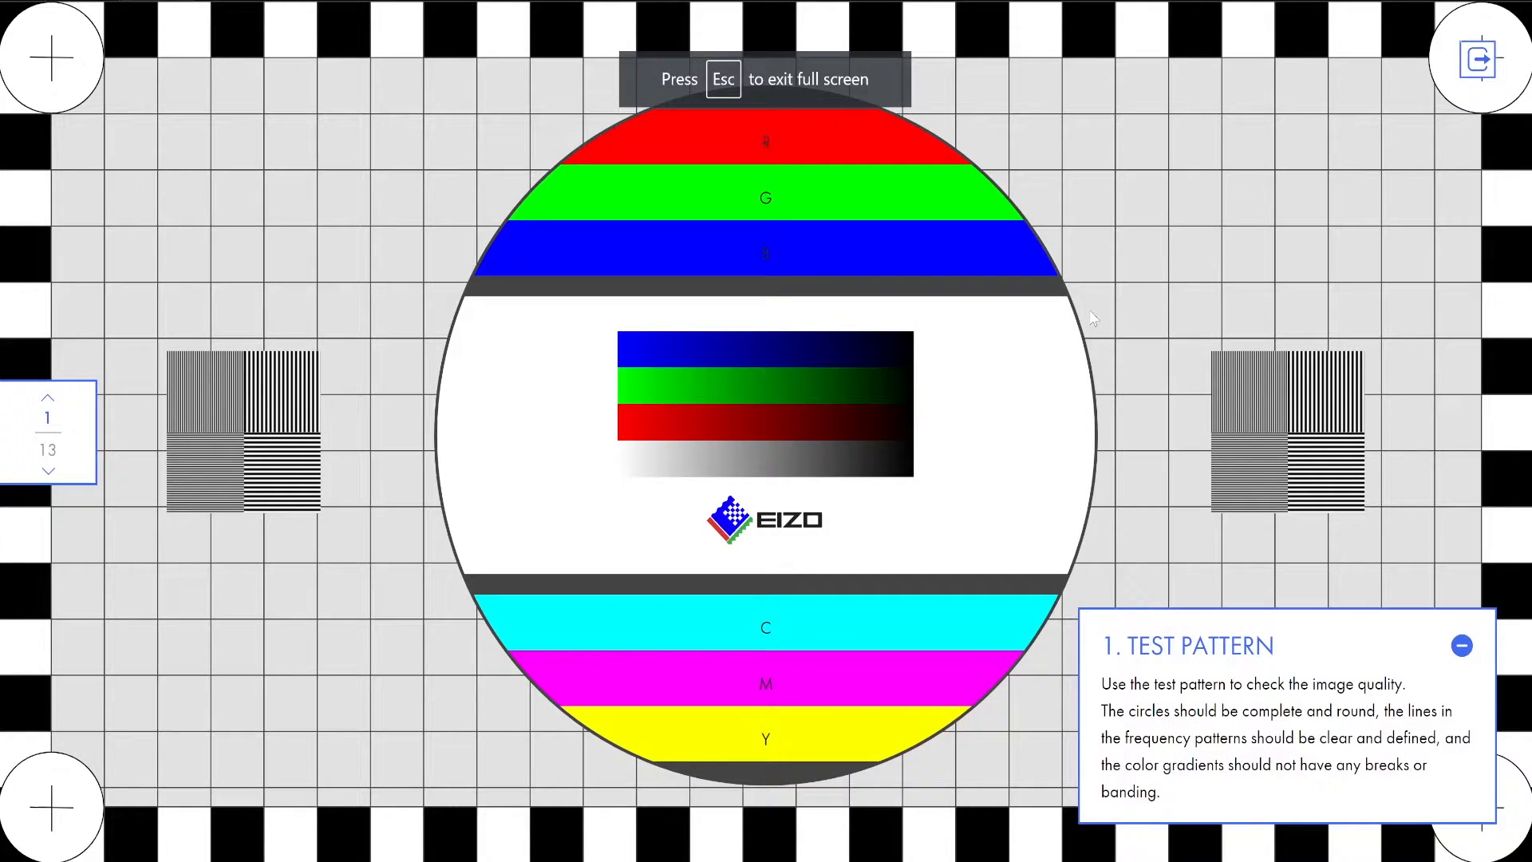
{"action": "mouse_move", "coordinate": [986, 281]}
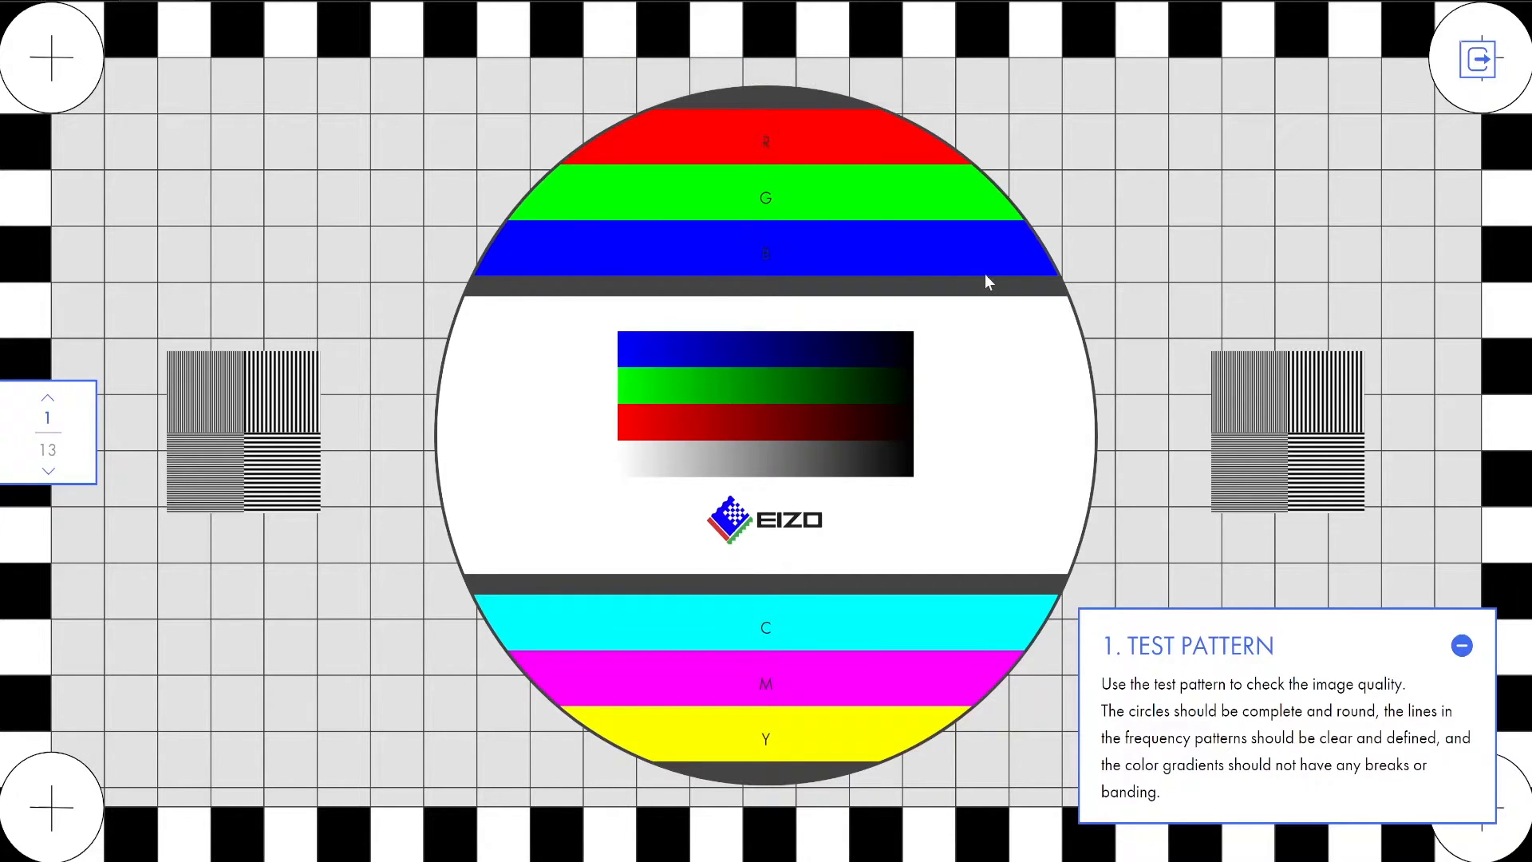
{"action": "mouse_move", "coordinate": [503, 404]}
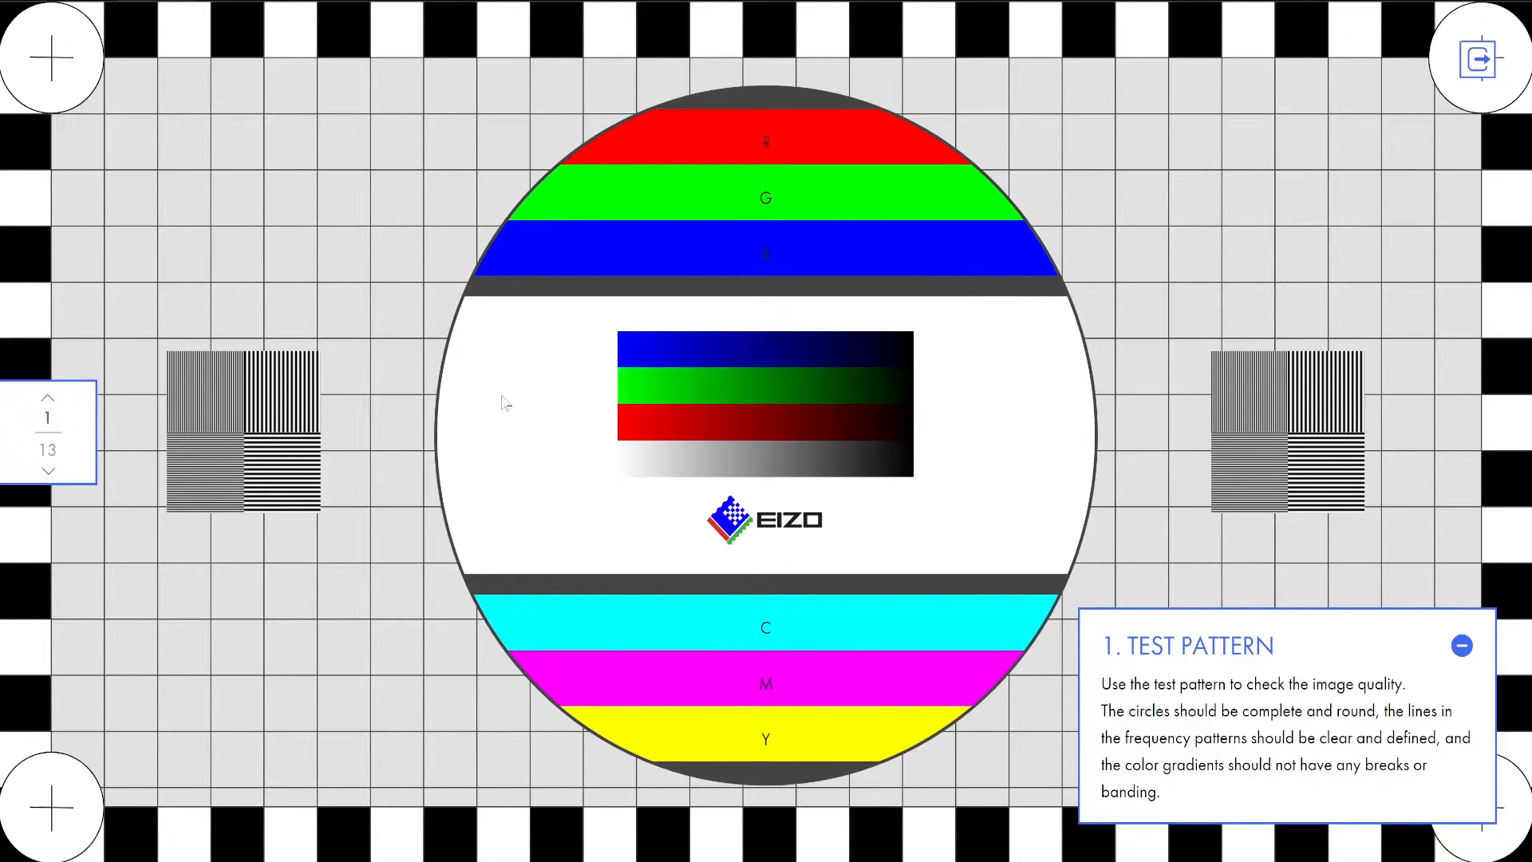
{"action": "mouse_move", "coordinate": [1050, 731]}
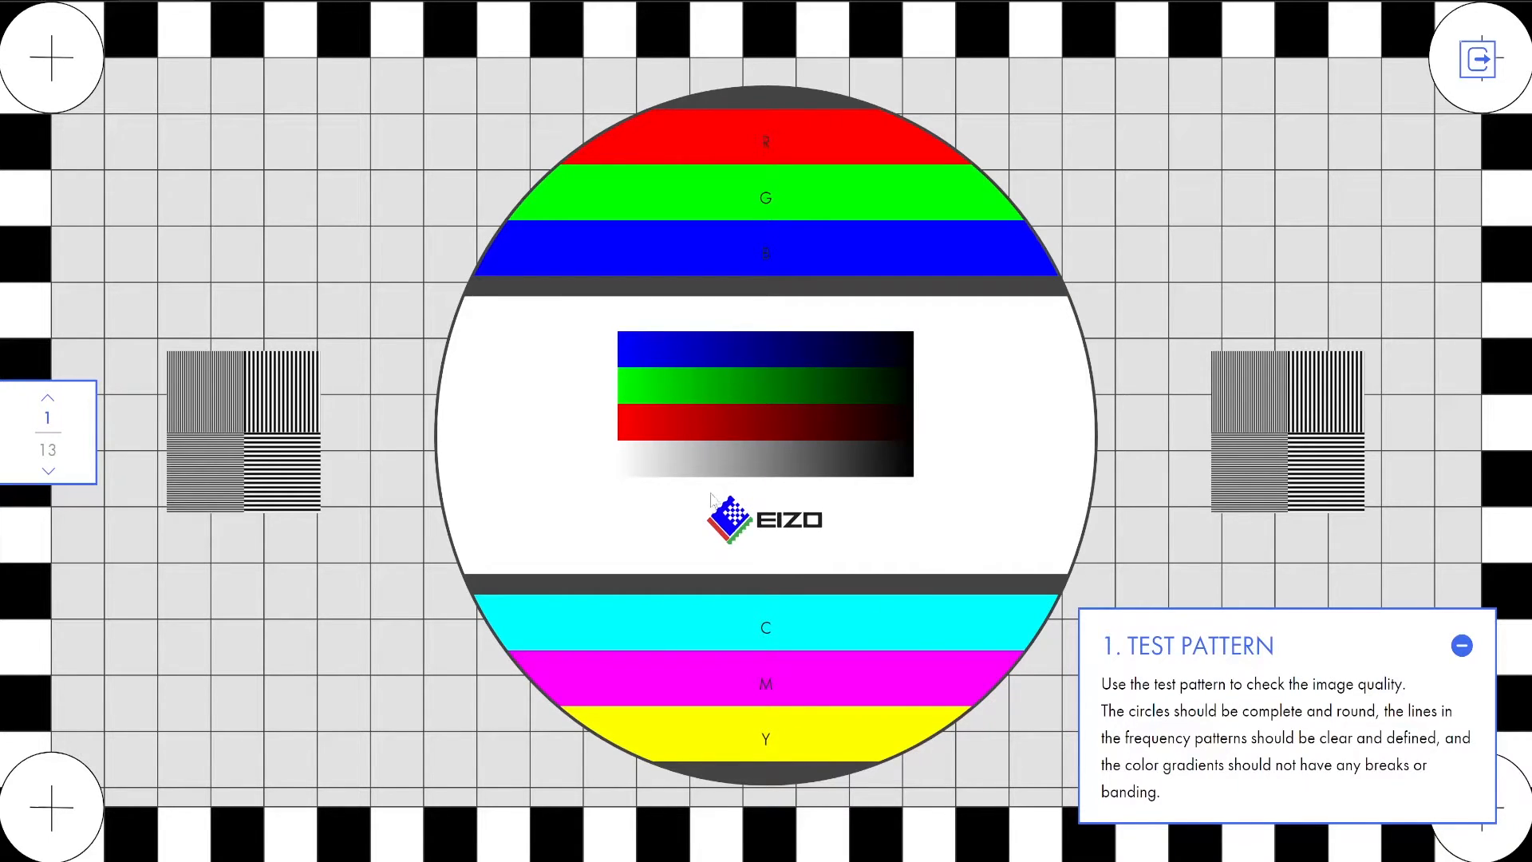
{"action": "mouse_move", "coordinate": [446, 220]}
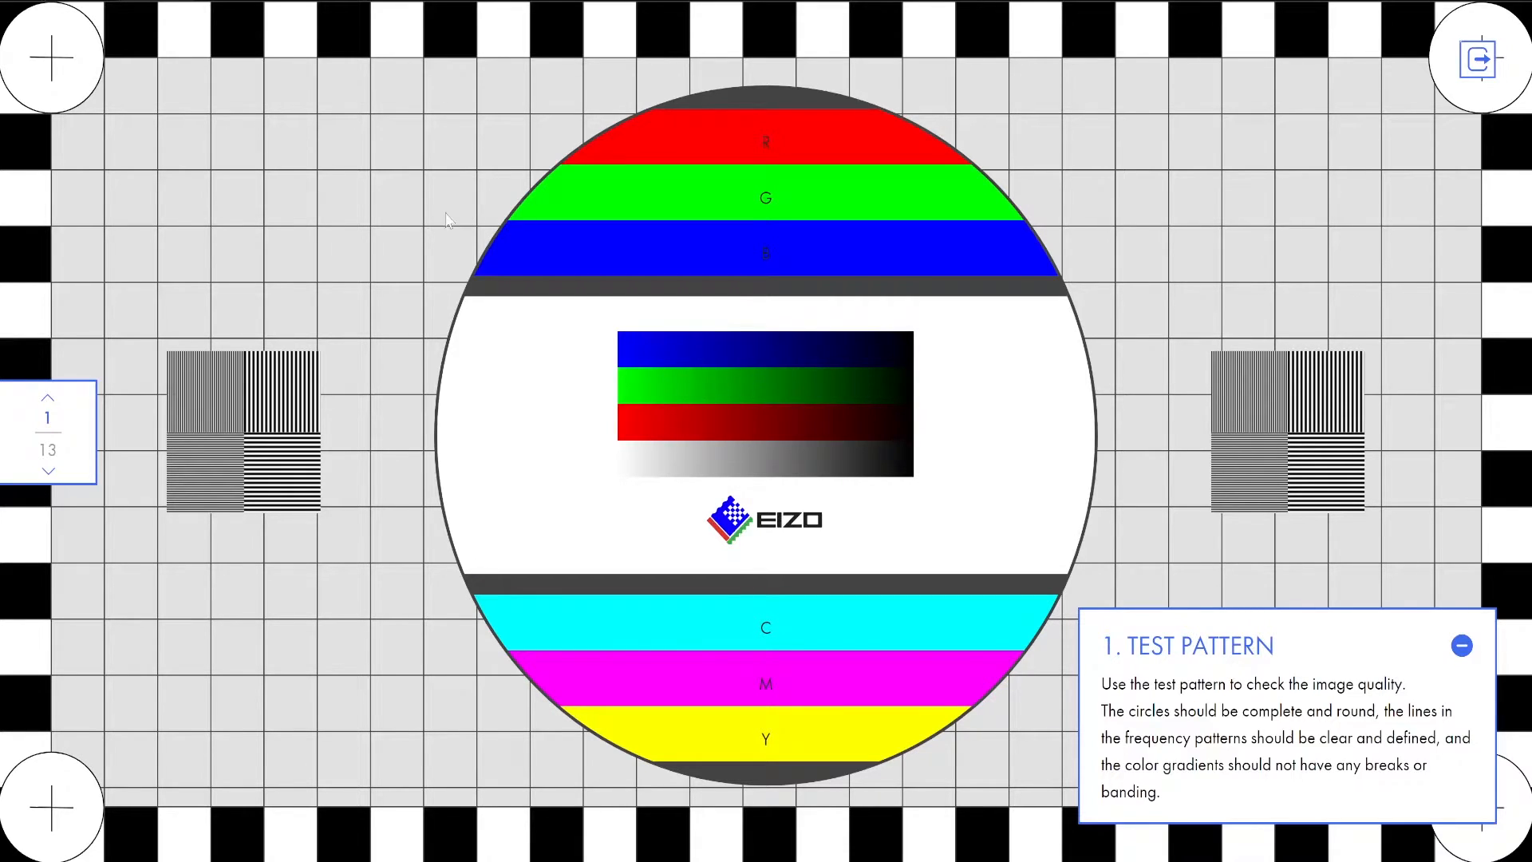
{"action": "mouse_move", "coordinate": [238, 212]}
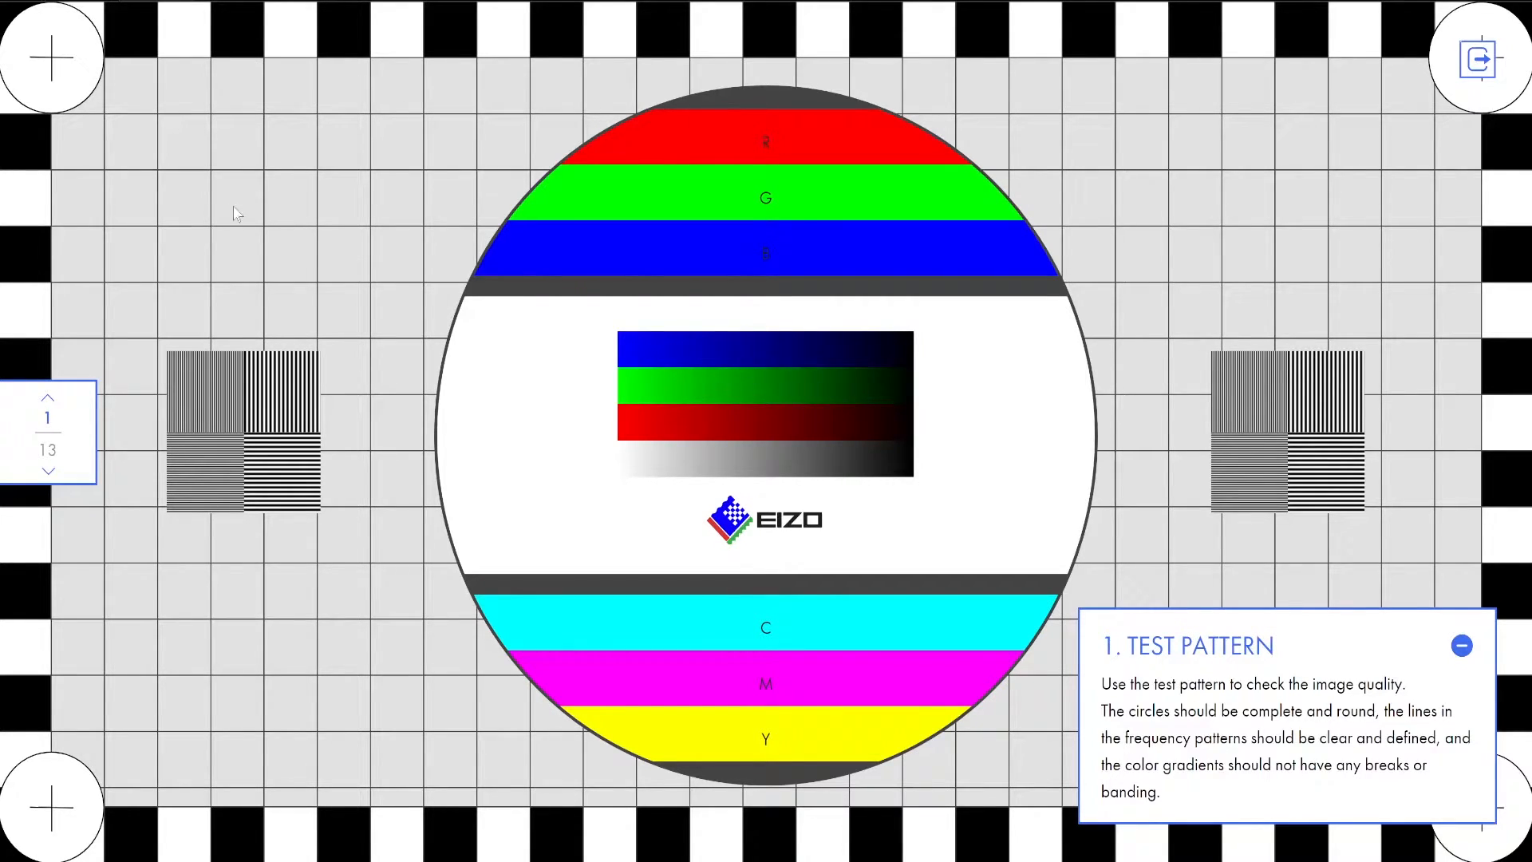
{"action": "mouse_move", "coordinate": [714, 463]}
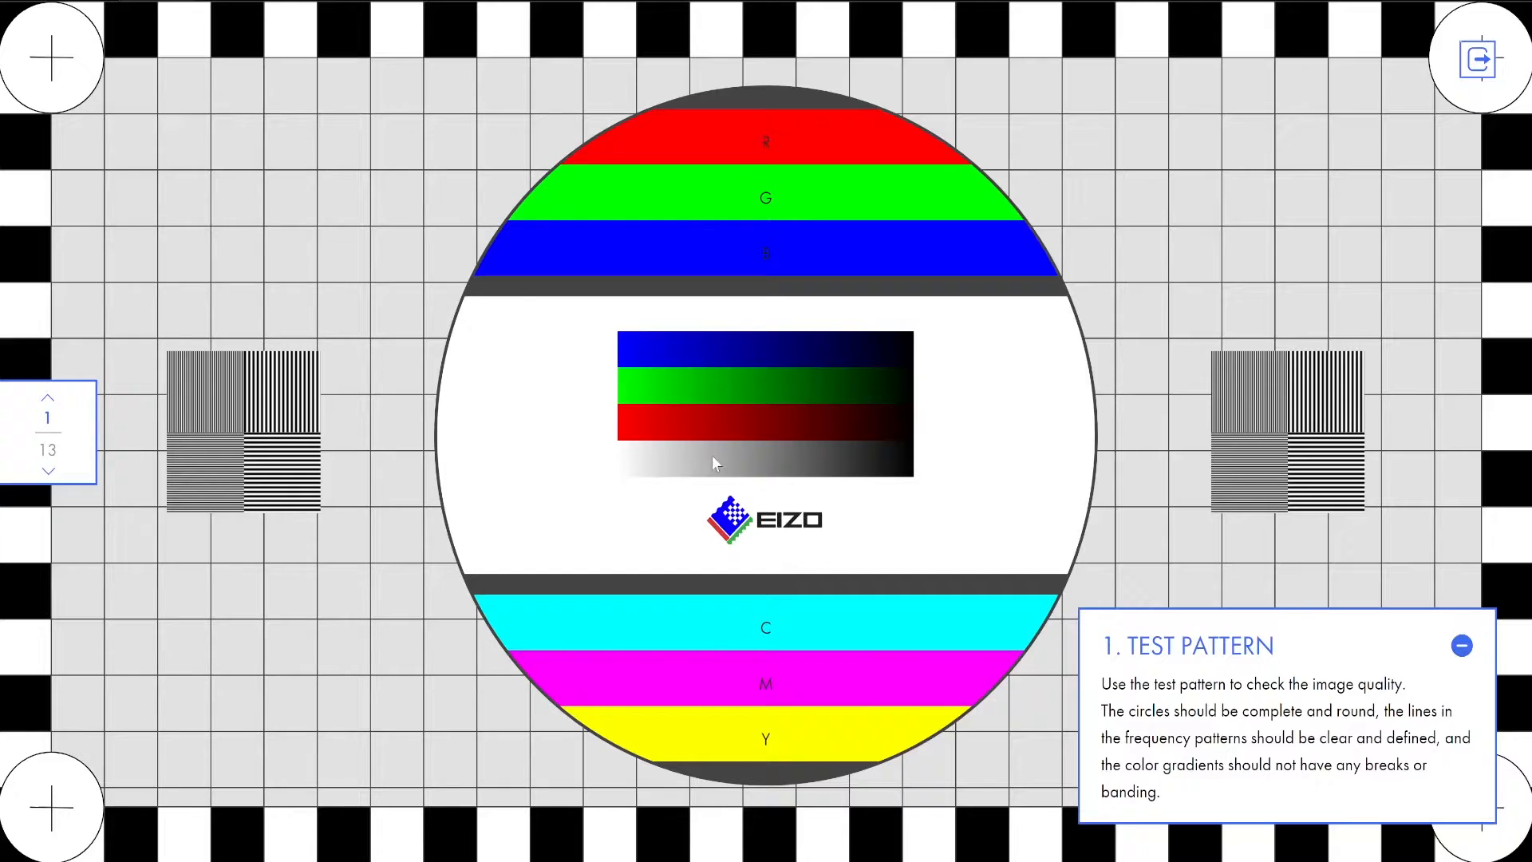
{"action": "mouse_move", "coordinate": [672, 242]}
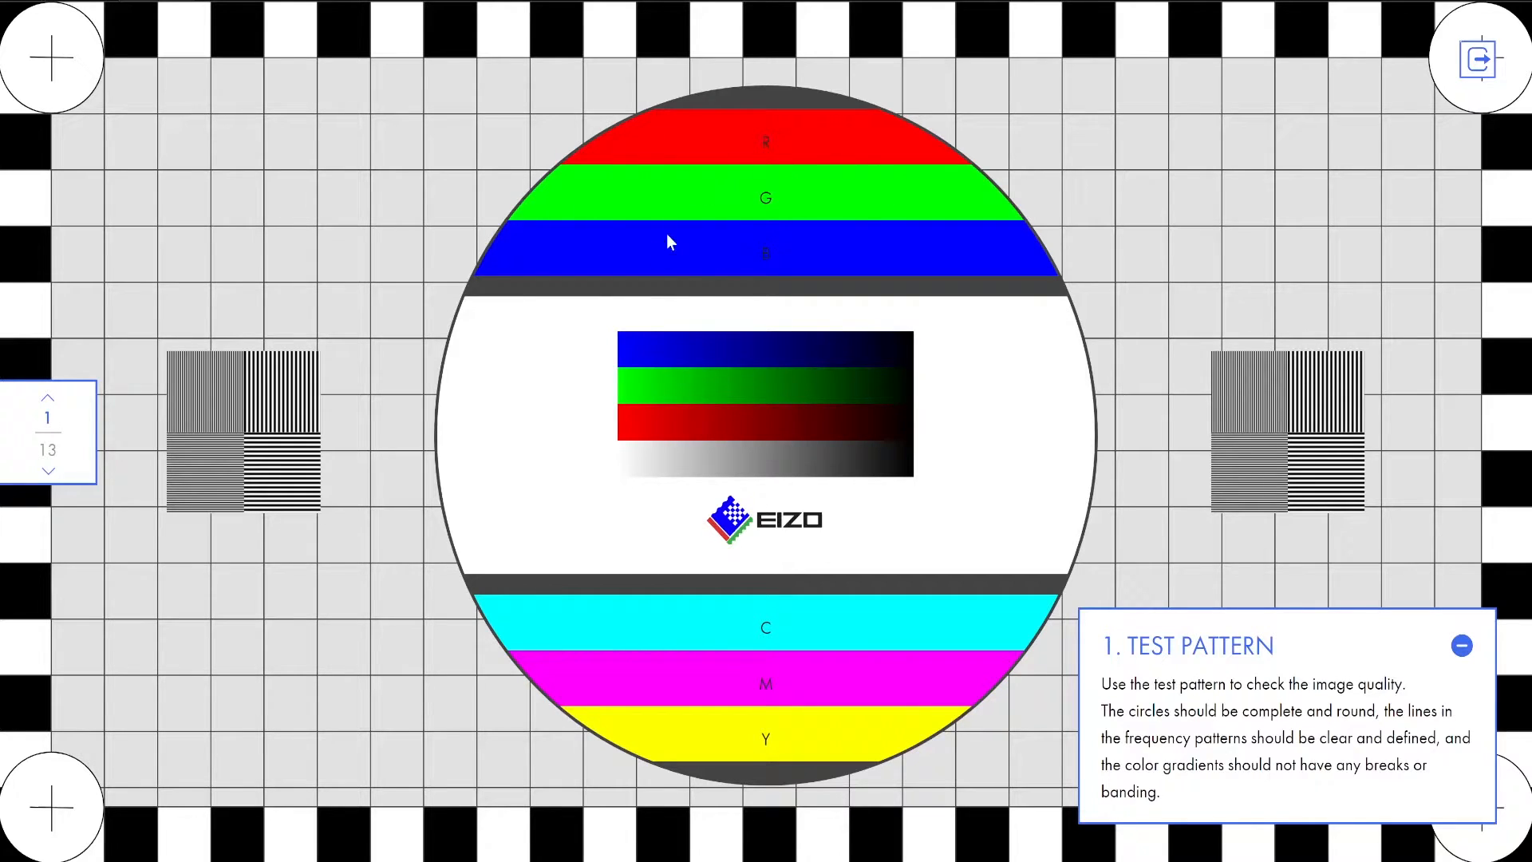
{"action": "mouse_move", "coordinate": [595, 337]}
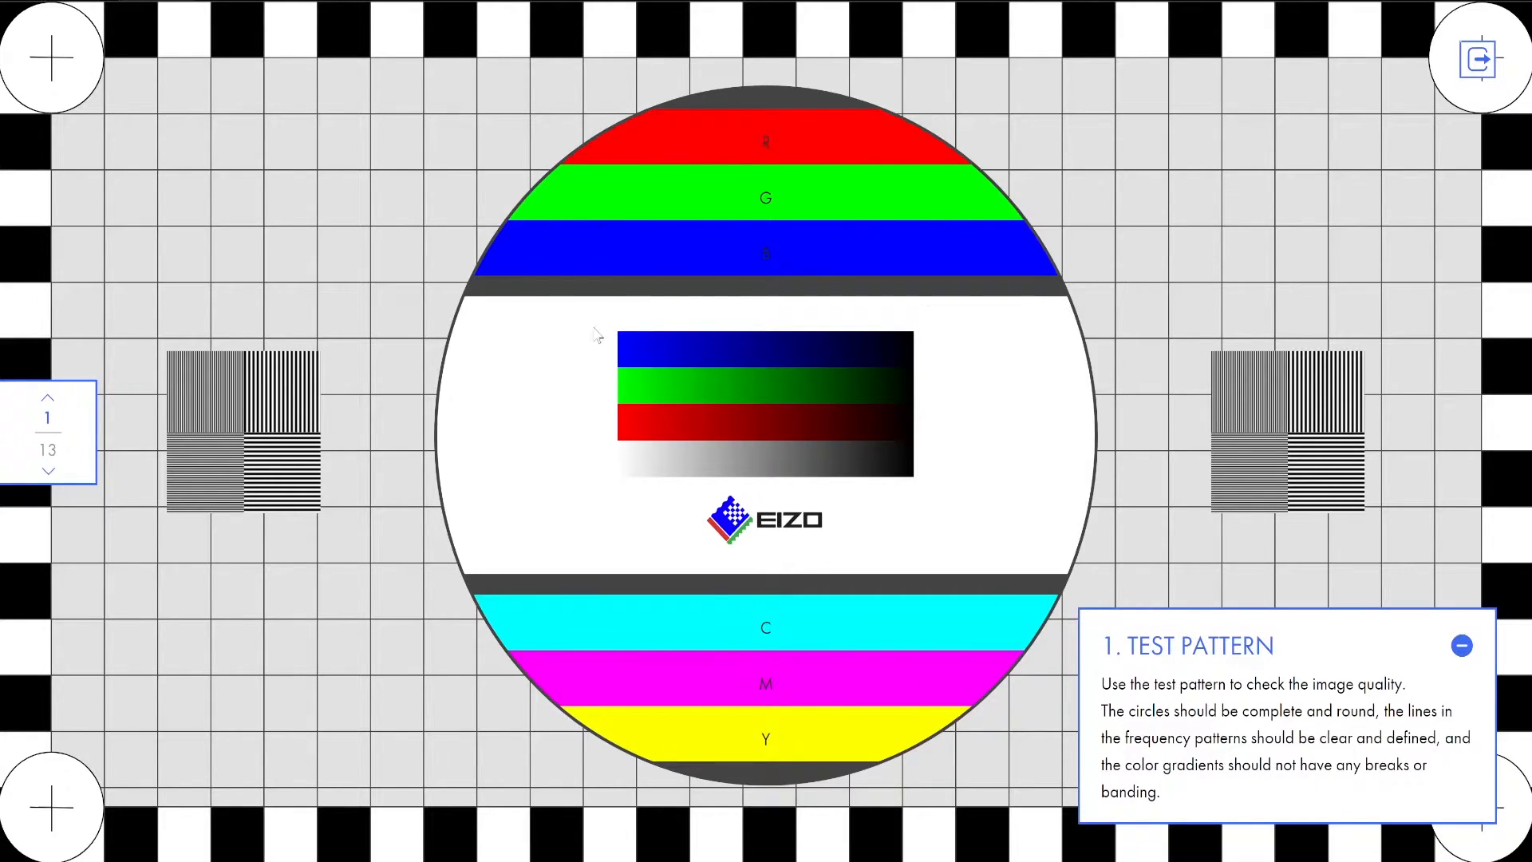
{"action": "mouse_move", "coordinate": [709, 174]}
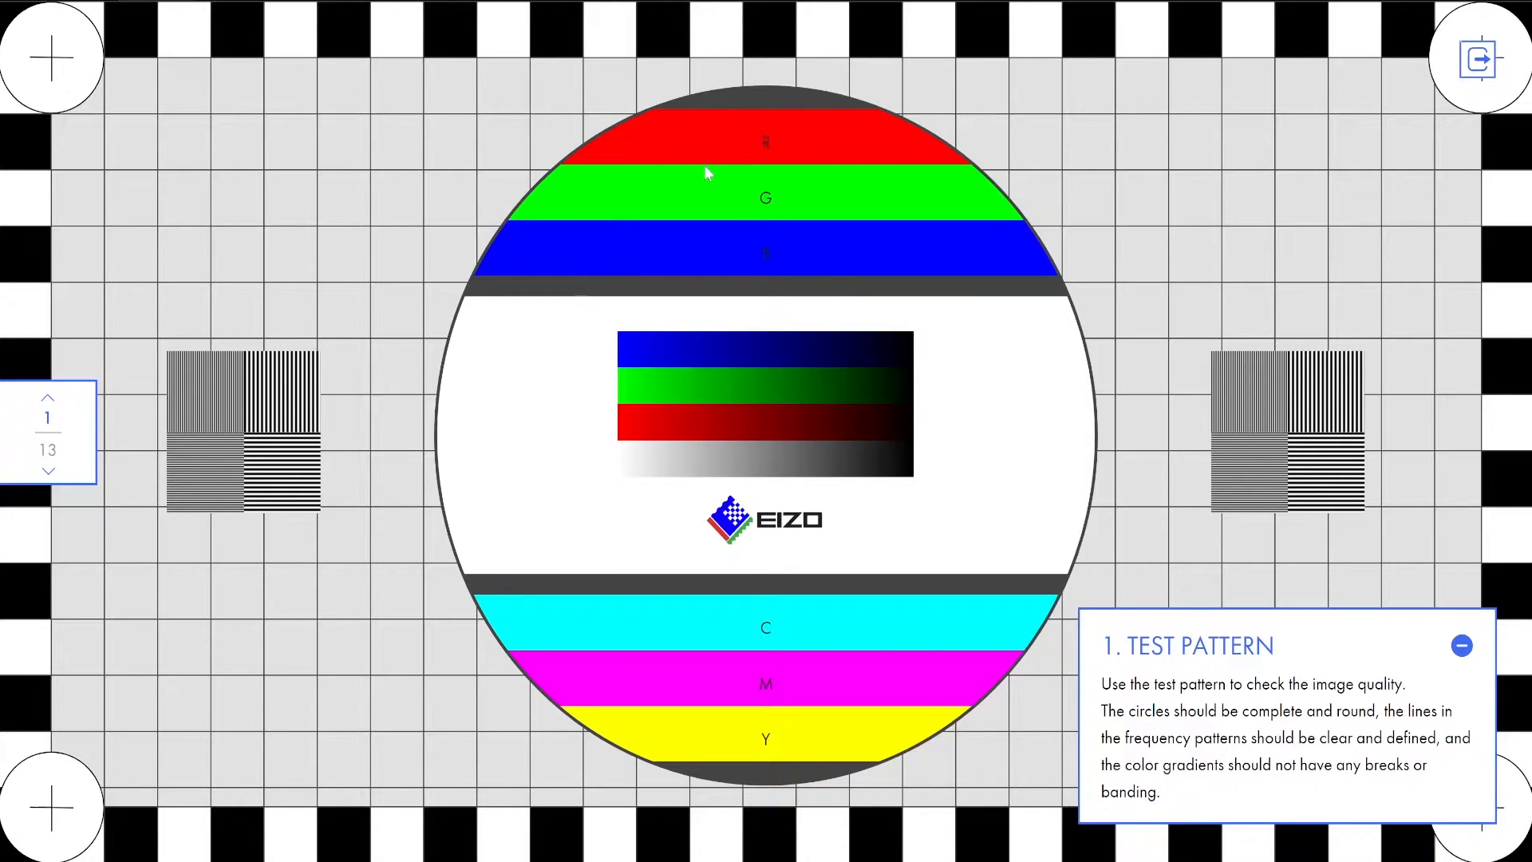
{"action": "mouse_move", "coordinate": [722, 238]}
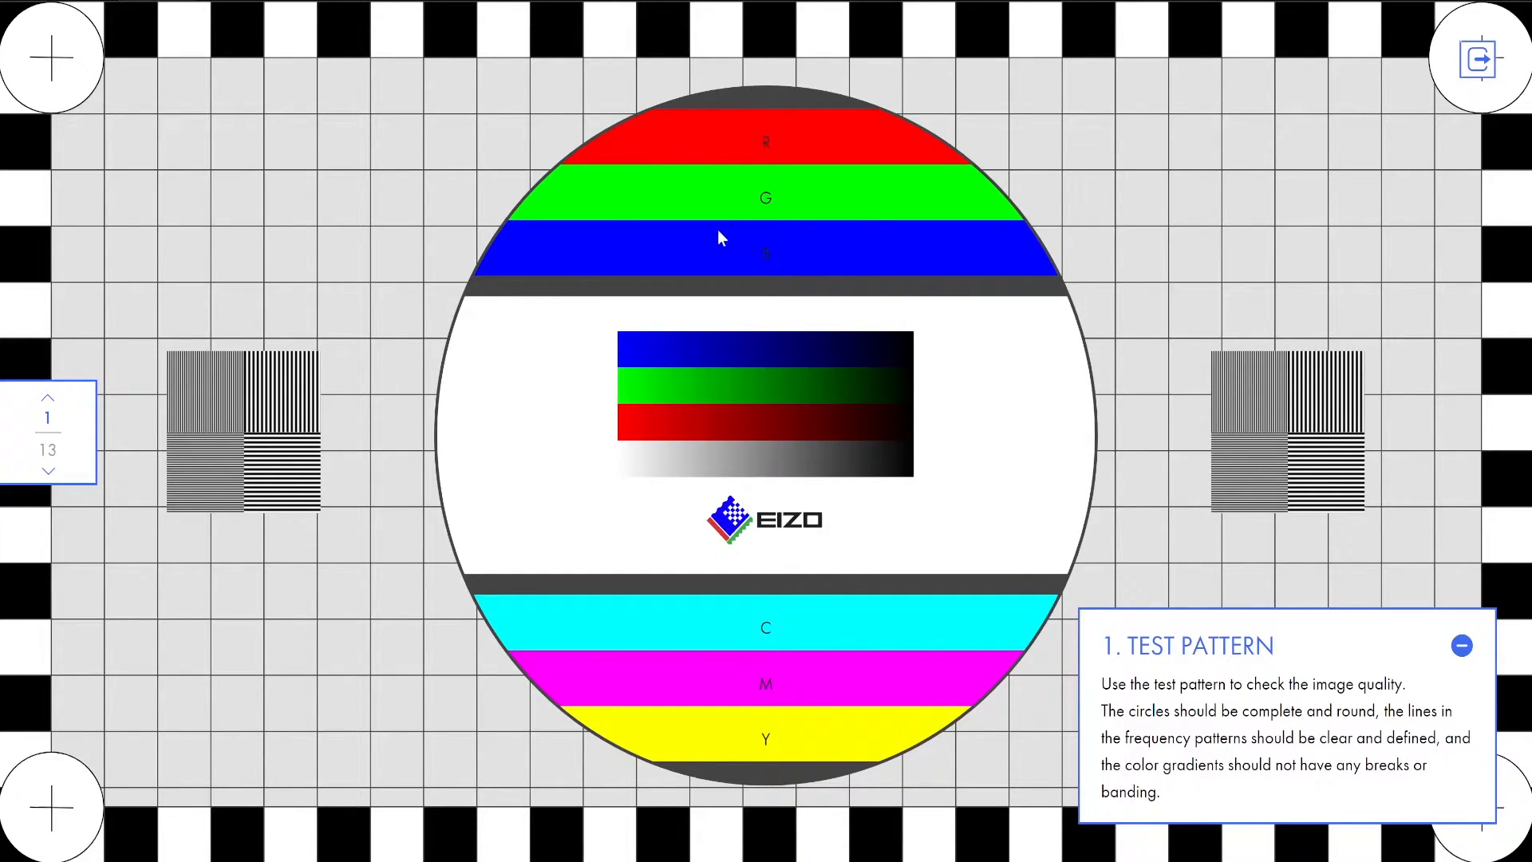
{"action": "mouse_move", "coordinate": [747, 165]}
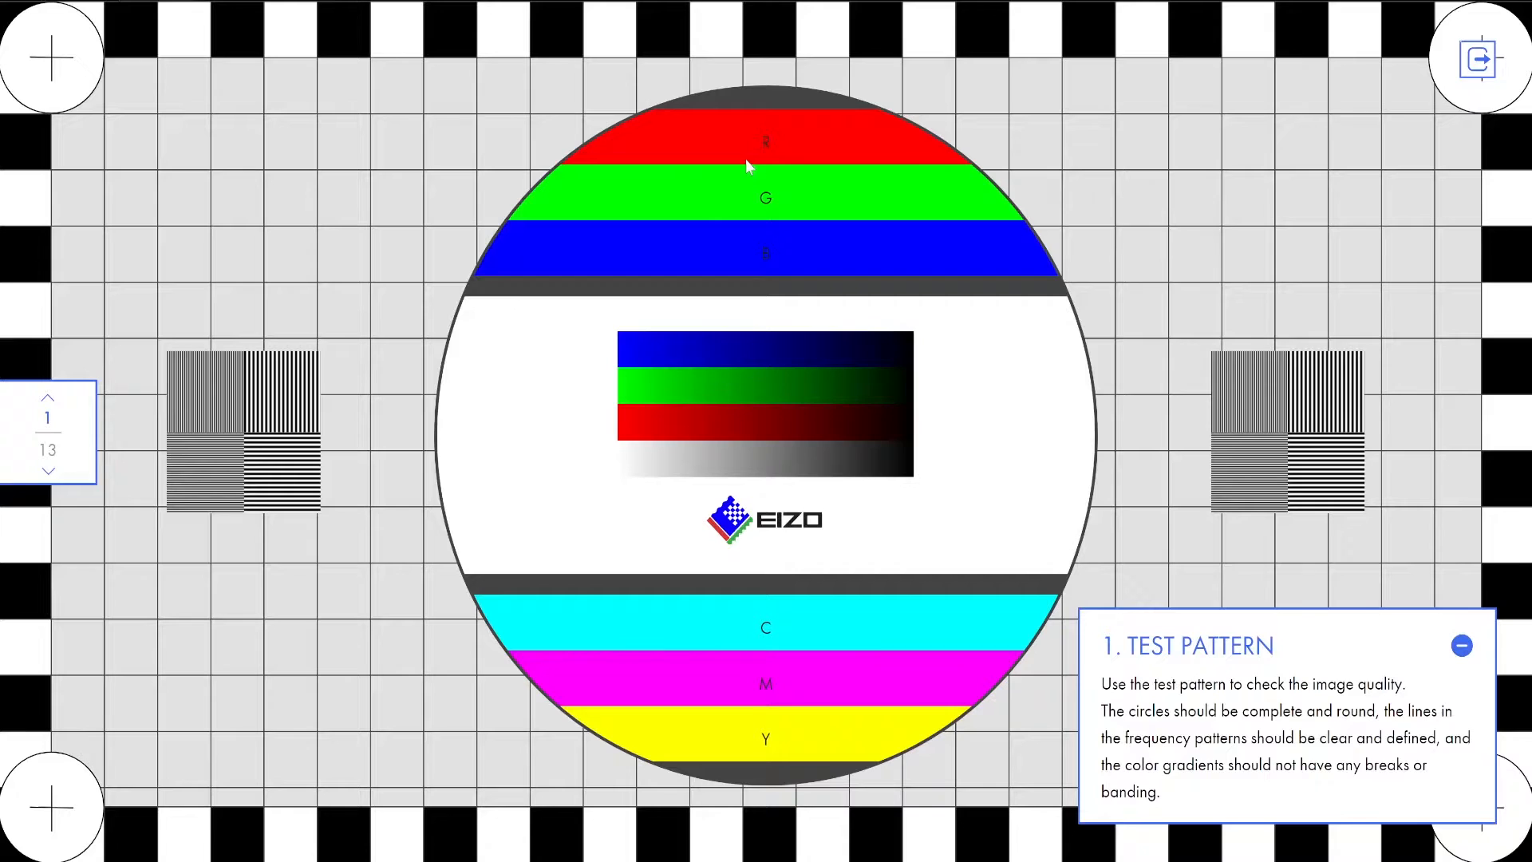
{"action": "mouse_move", "coordinate": [816, 198]}
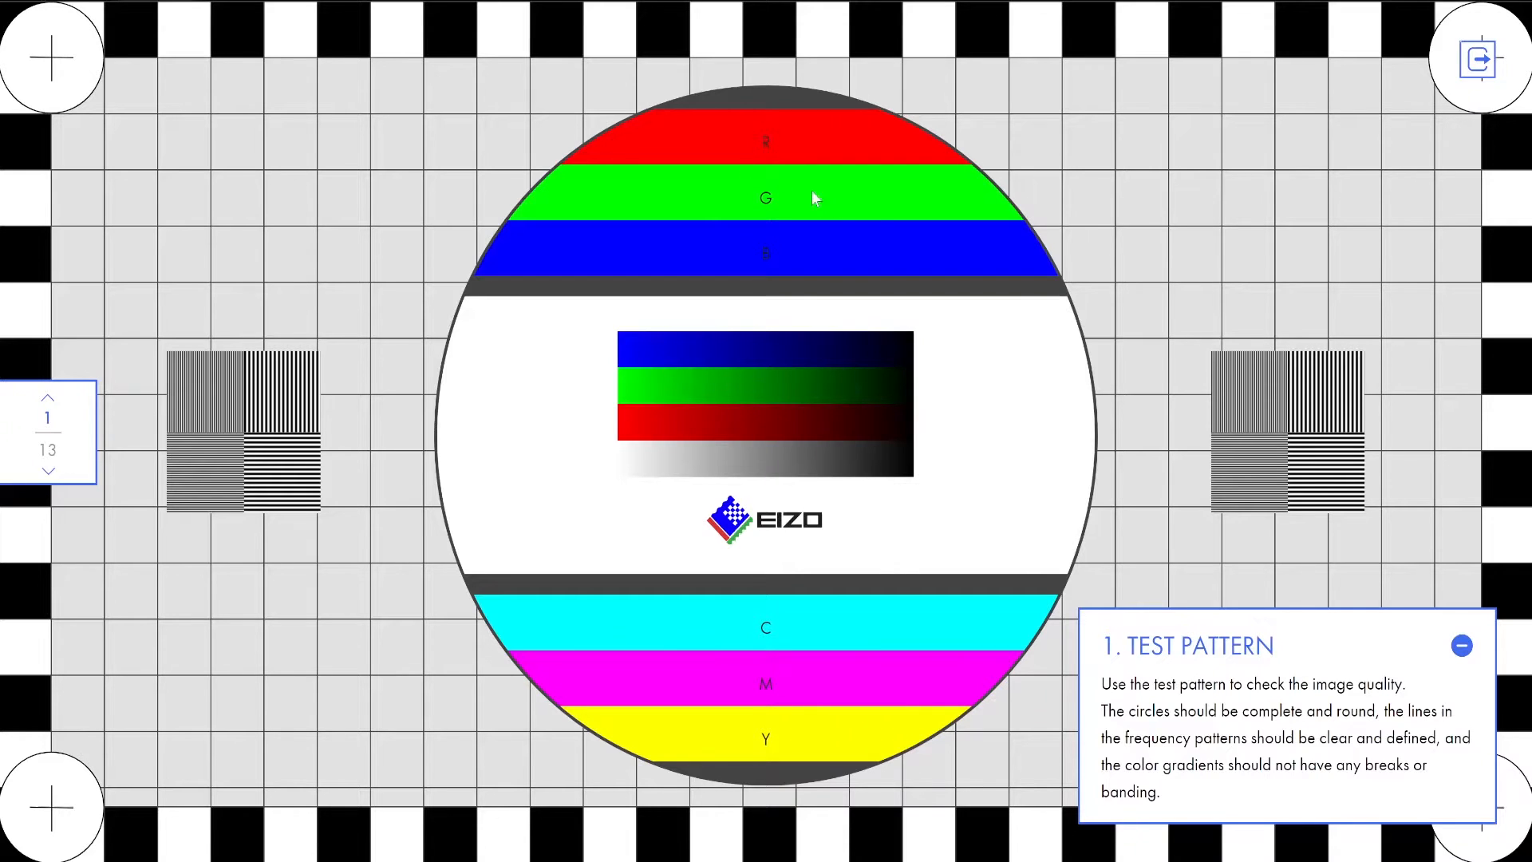
{"action": "mouse_move", "coordinate": [1331, 661]}
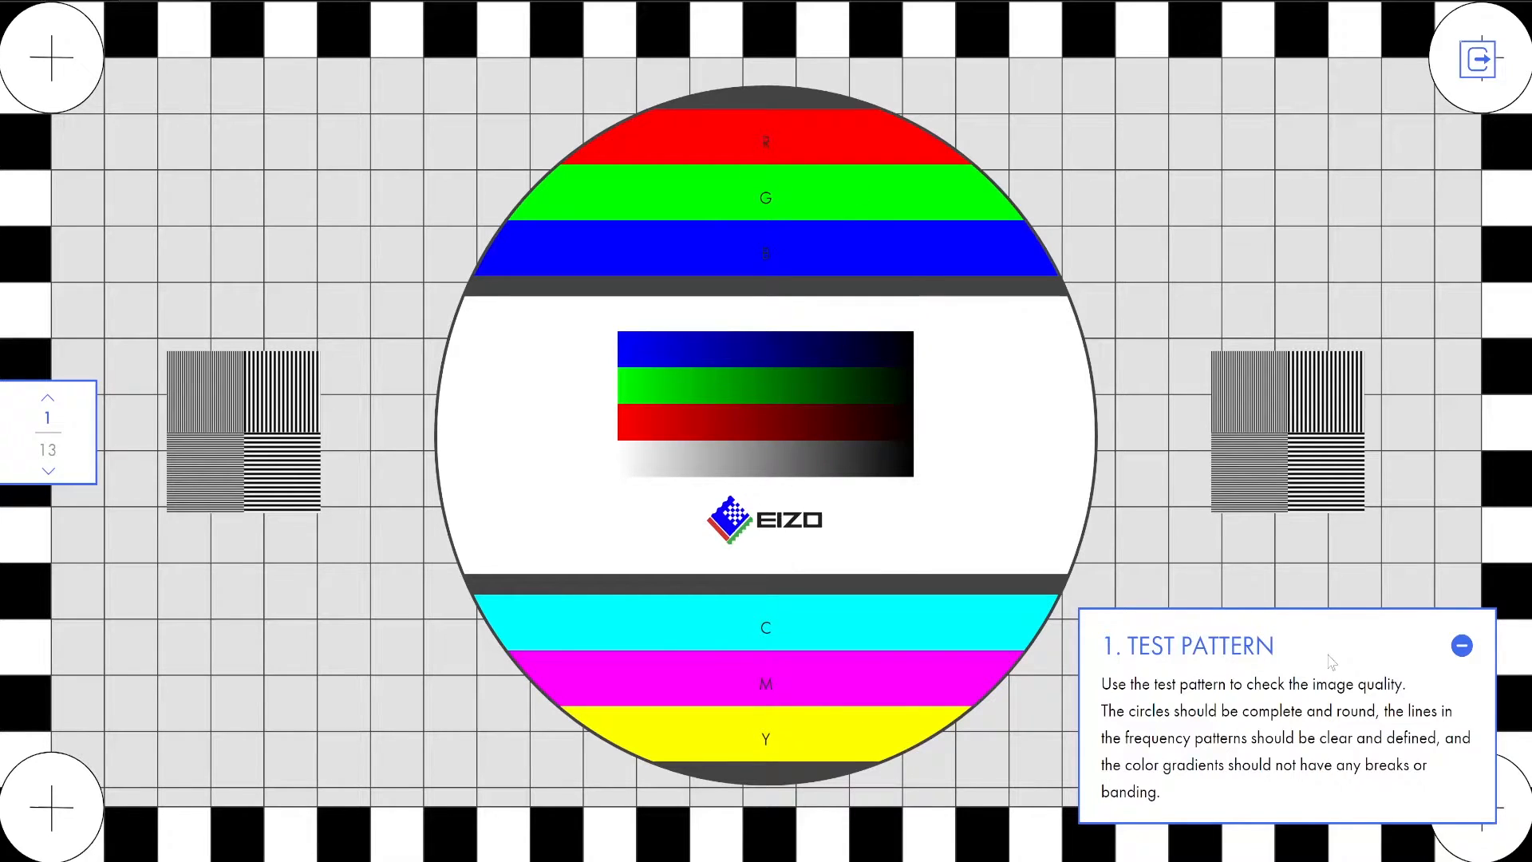
{"action": "mouse_move", "coordinate": [1390, 642]}
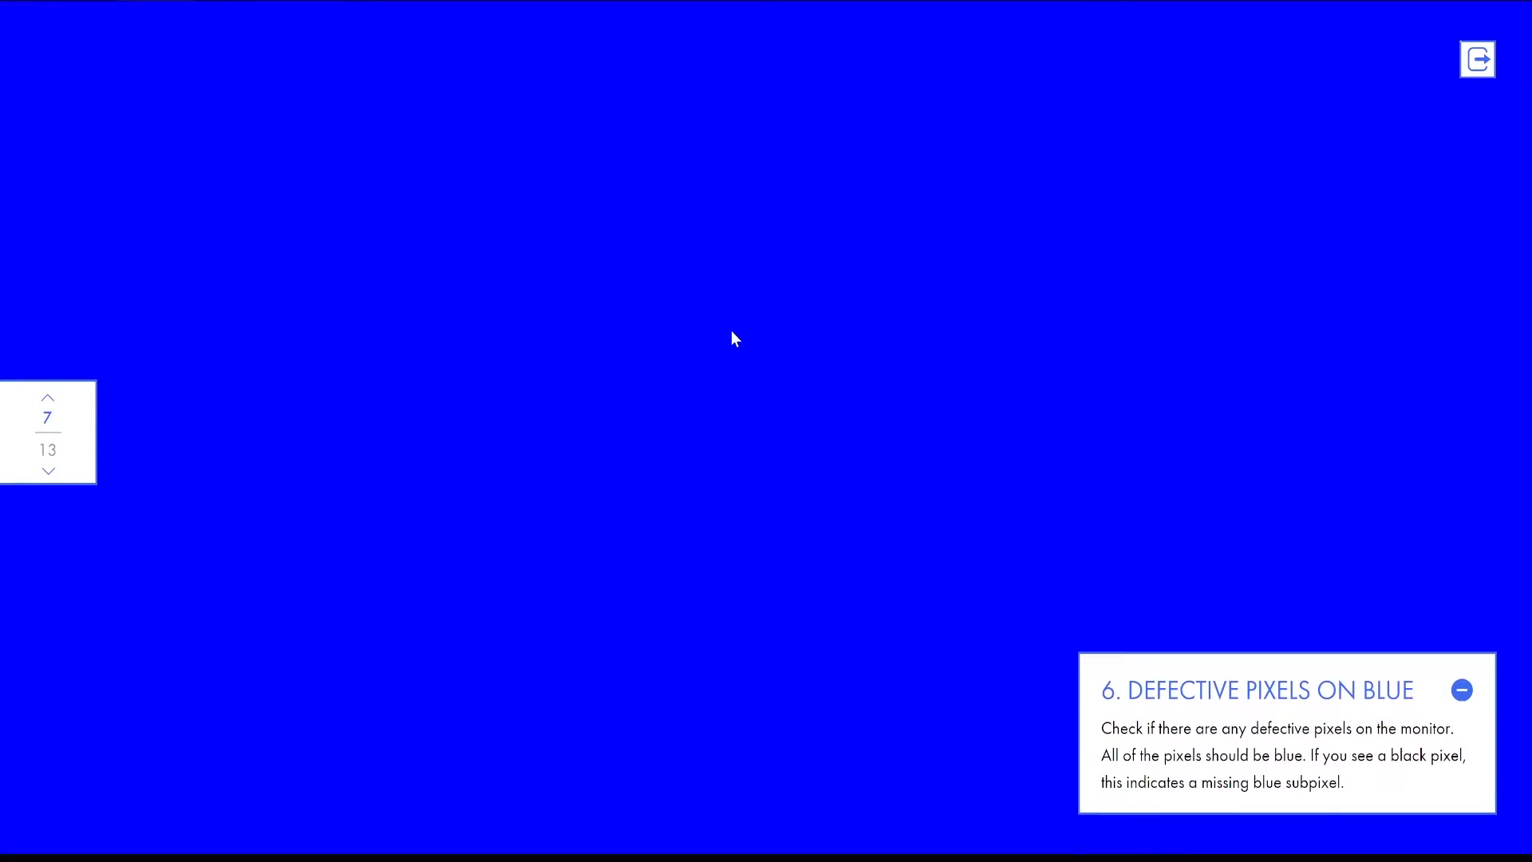
Step: Advance past the defective-pixel screens to the Uniformity test at 50% gray
{"action": "left_click", "coordinate": [47, 471]}
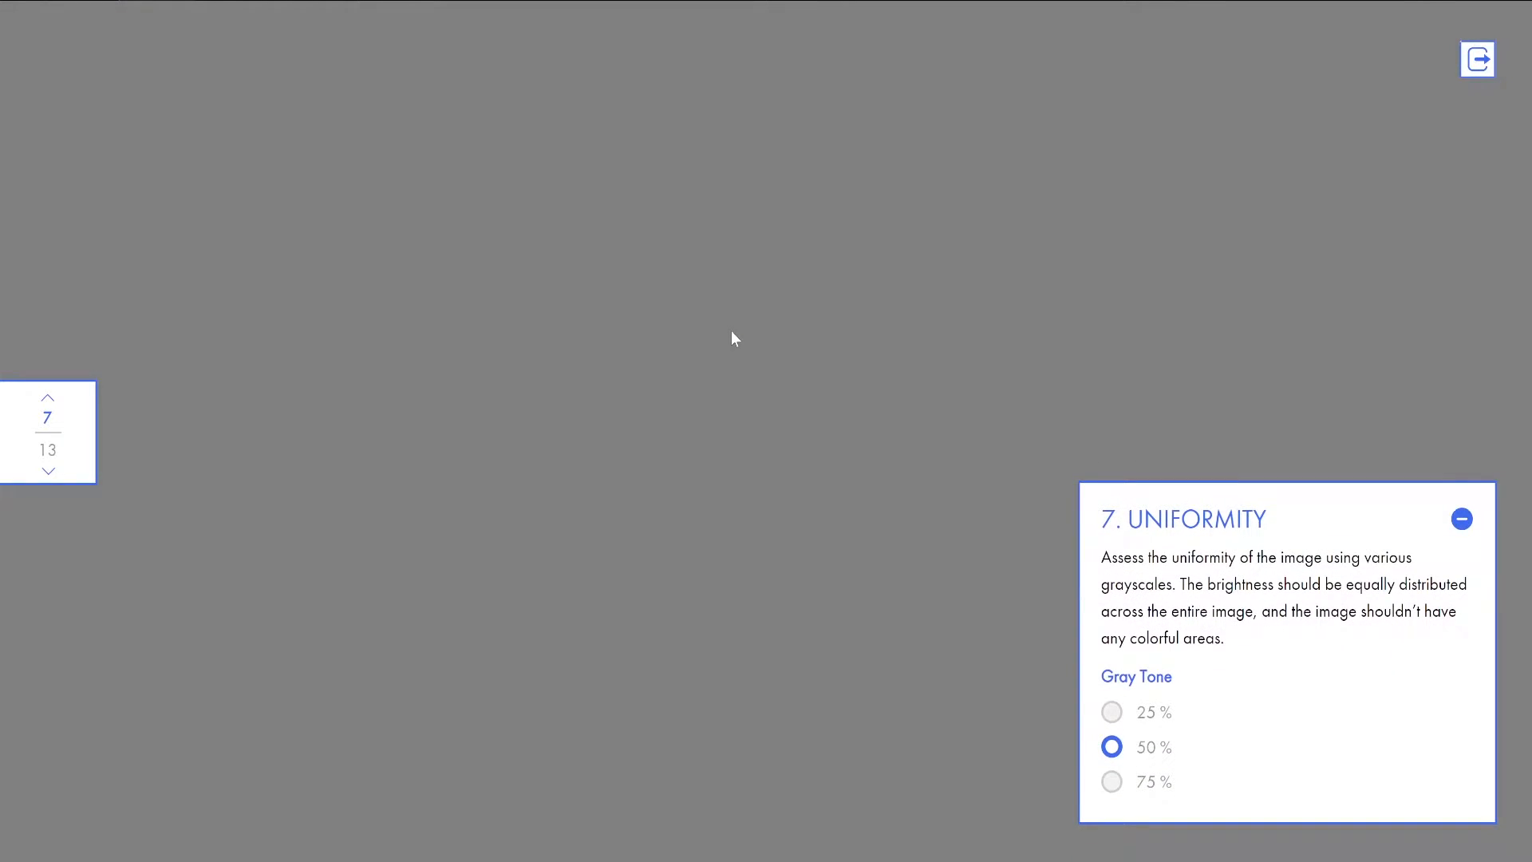
{"action": "mouse_move", "coordinate": [1004, 717]}
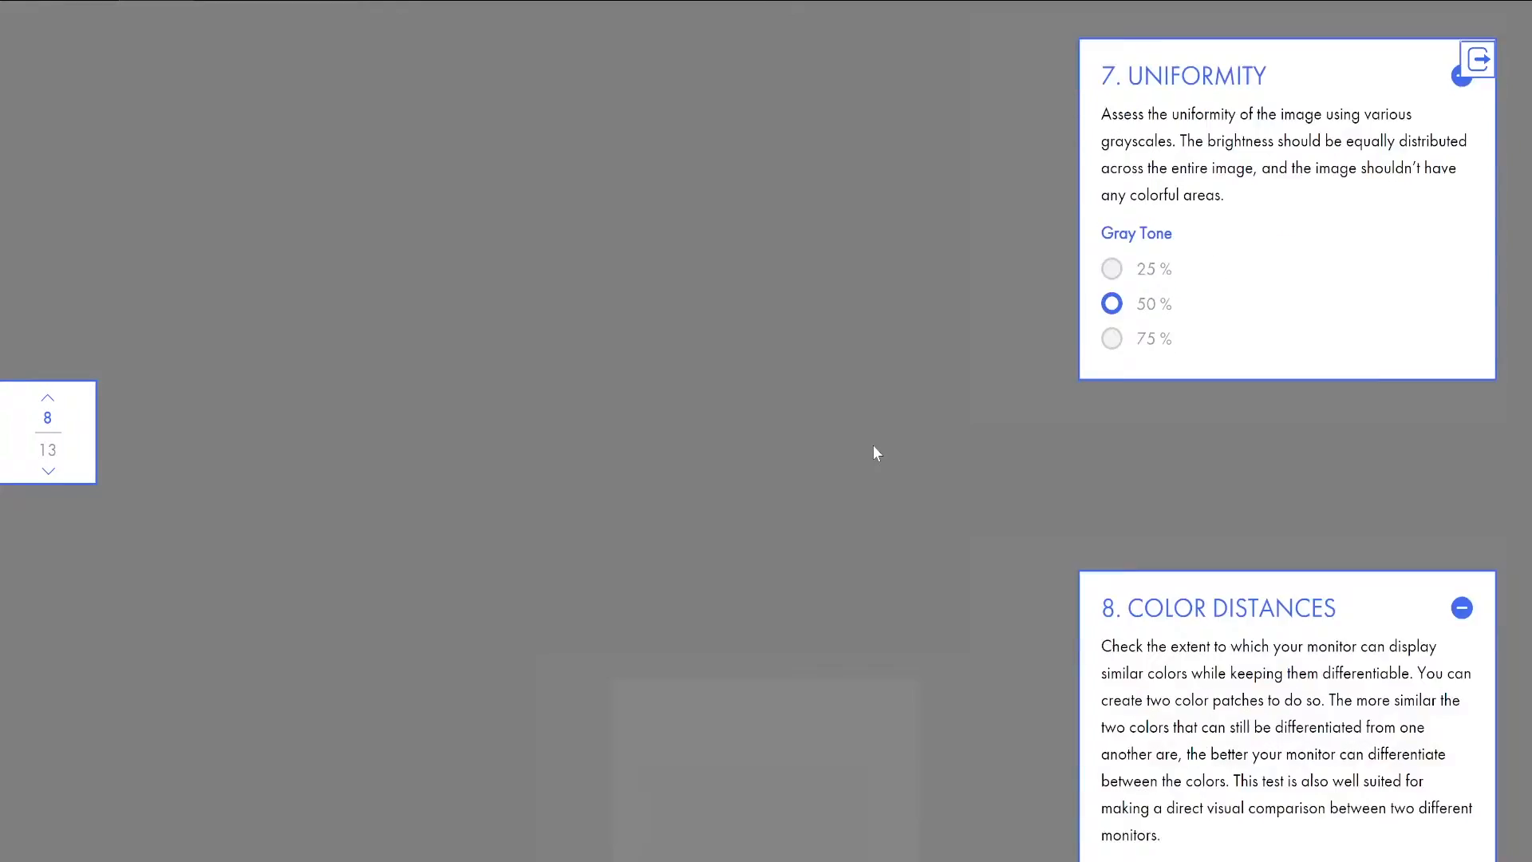
Step: Move on to Color Distances and Gradients and choose the gradient's right-edge colour
{"action": "left_click", "coordinate": [1460, 77]}
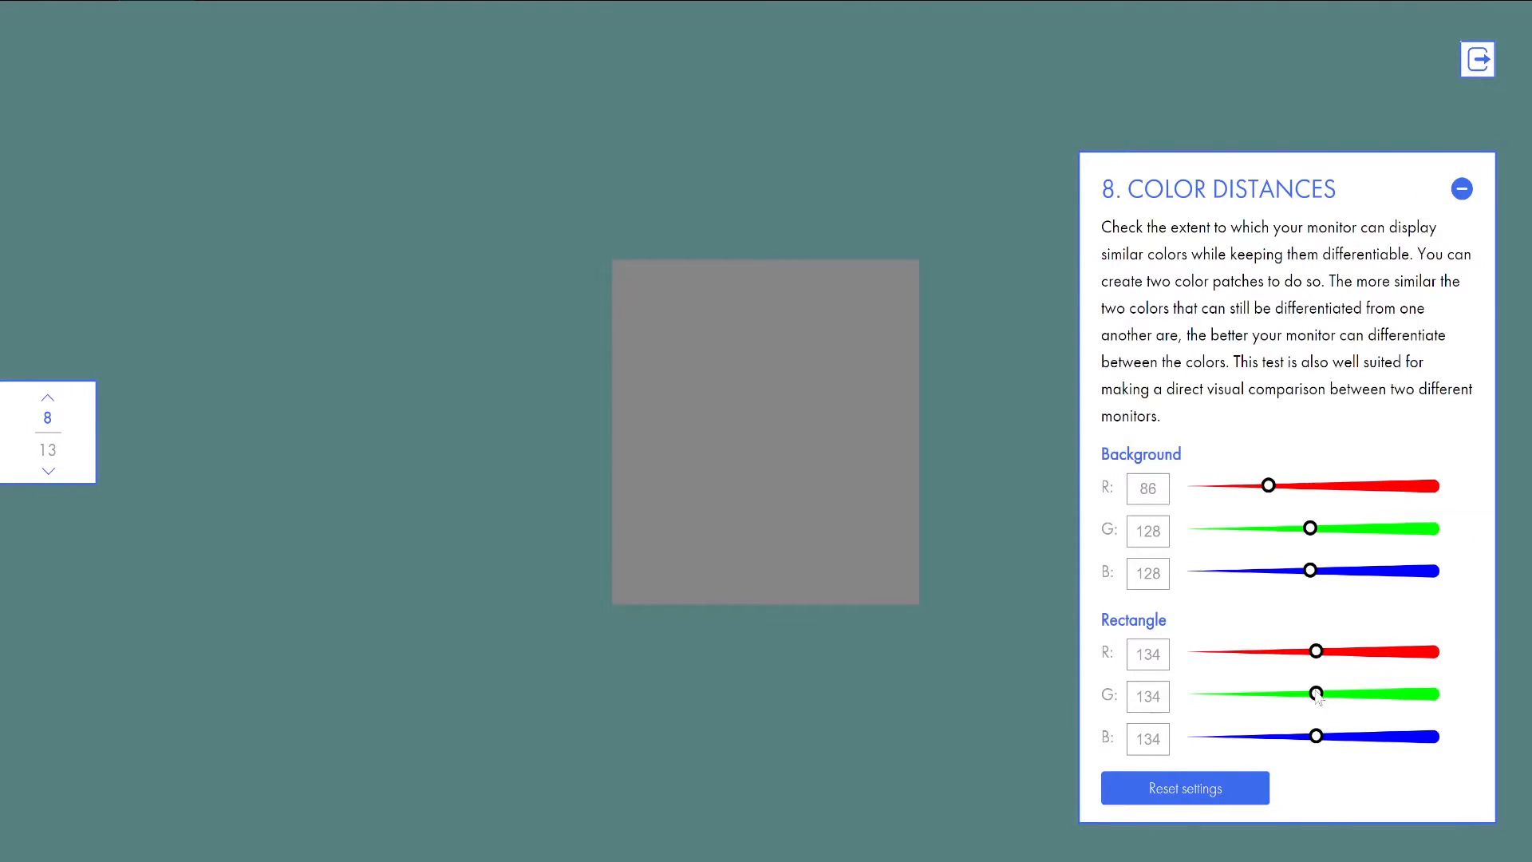
{"action": "scroll", "scroll_direction": "down", "scroll_amount": 3}
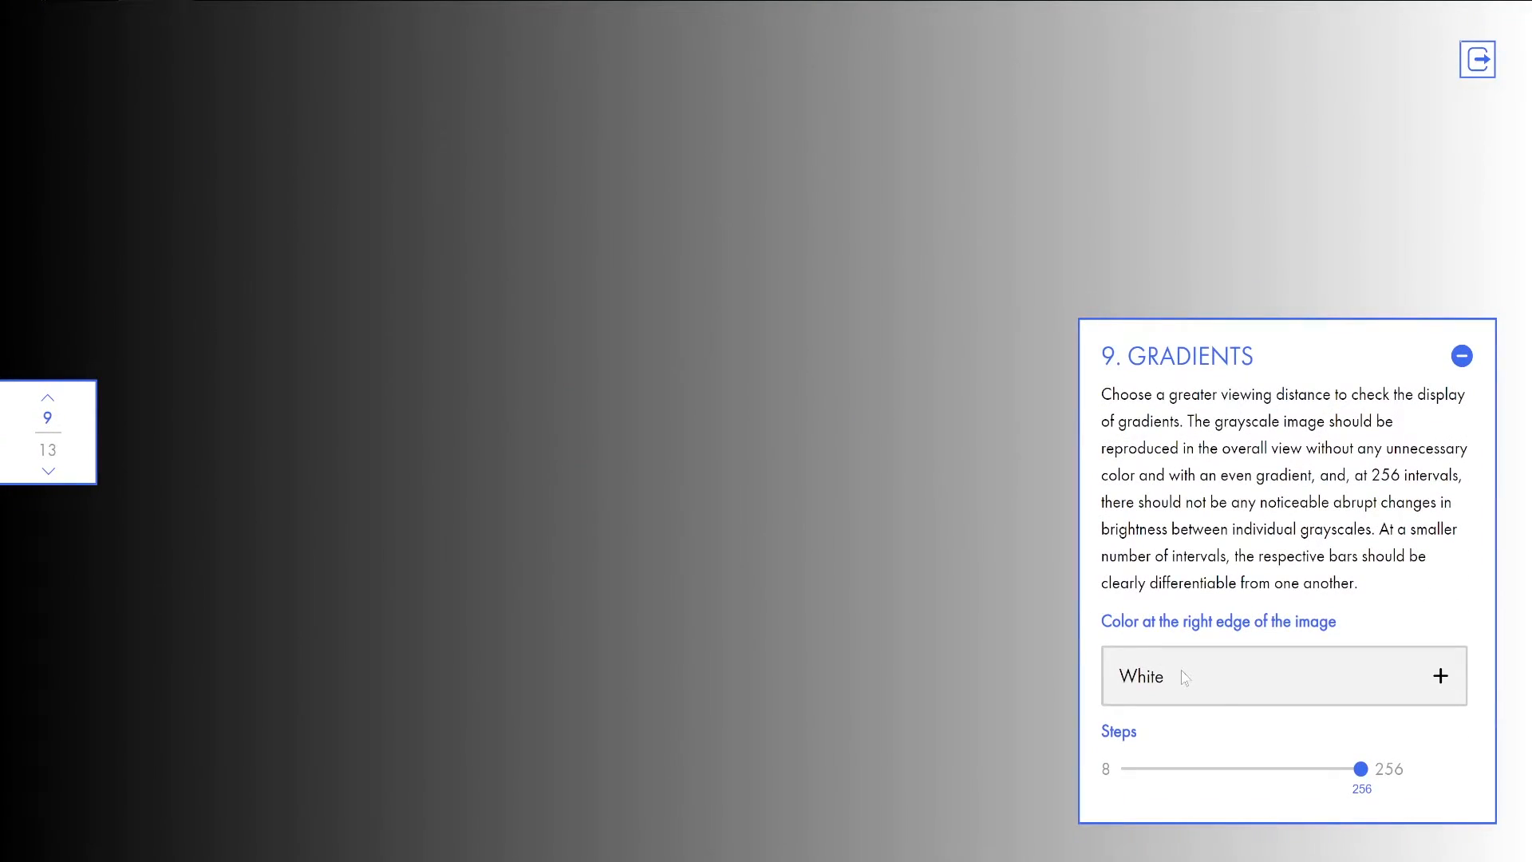
{"action": "left_click", "coordinate": [1284, 676]}
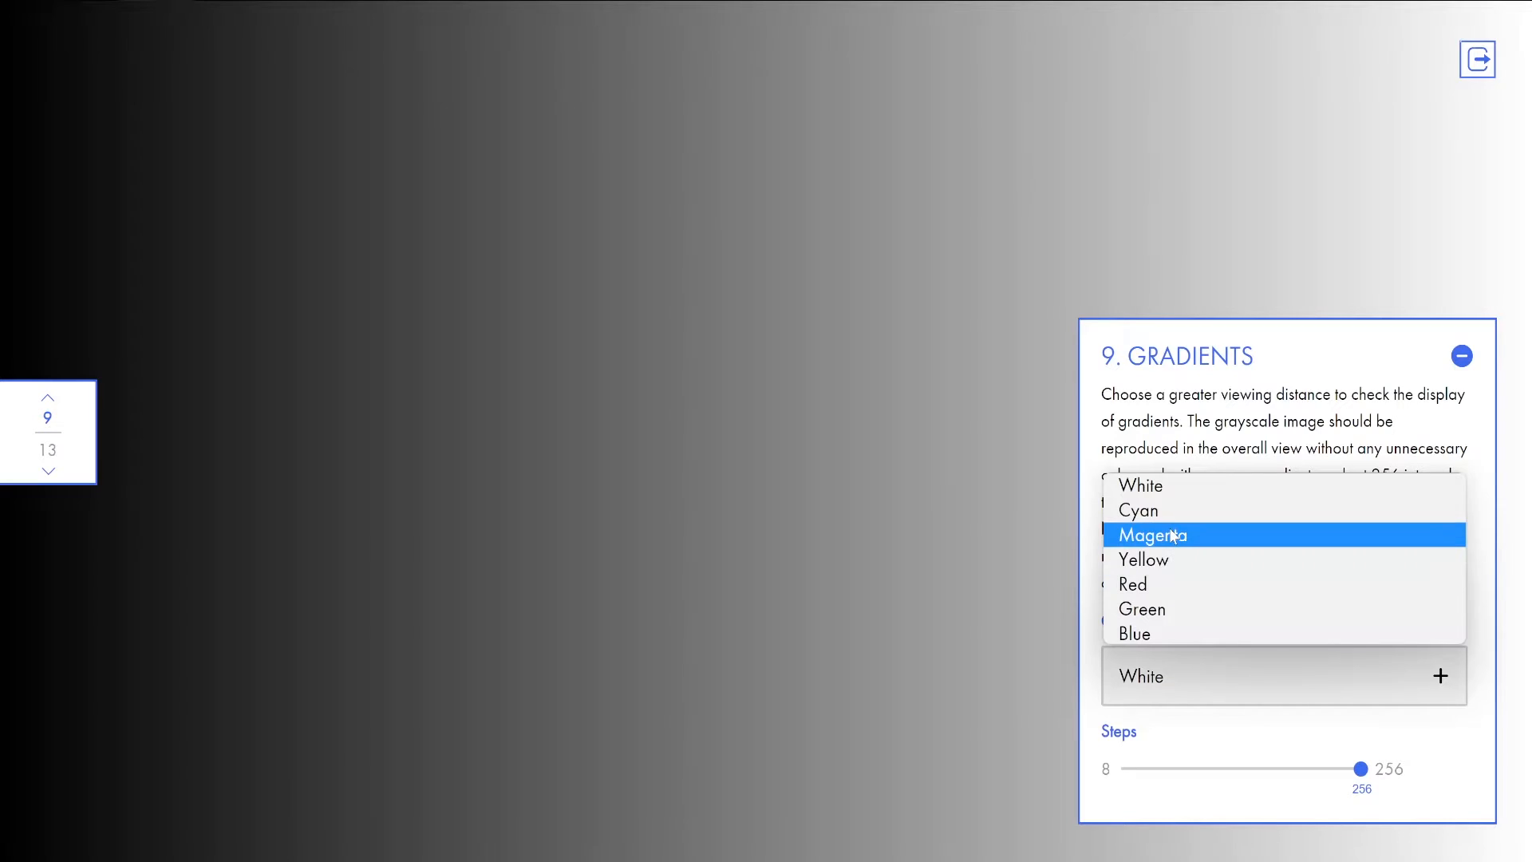
{"action": "left_click", "coordinate": [1133, 585]}
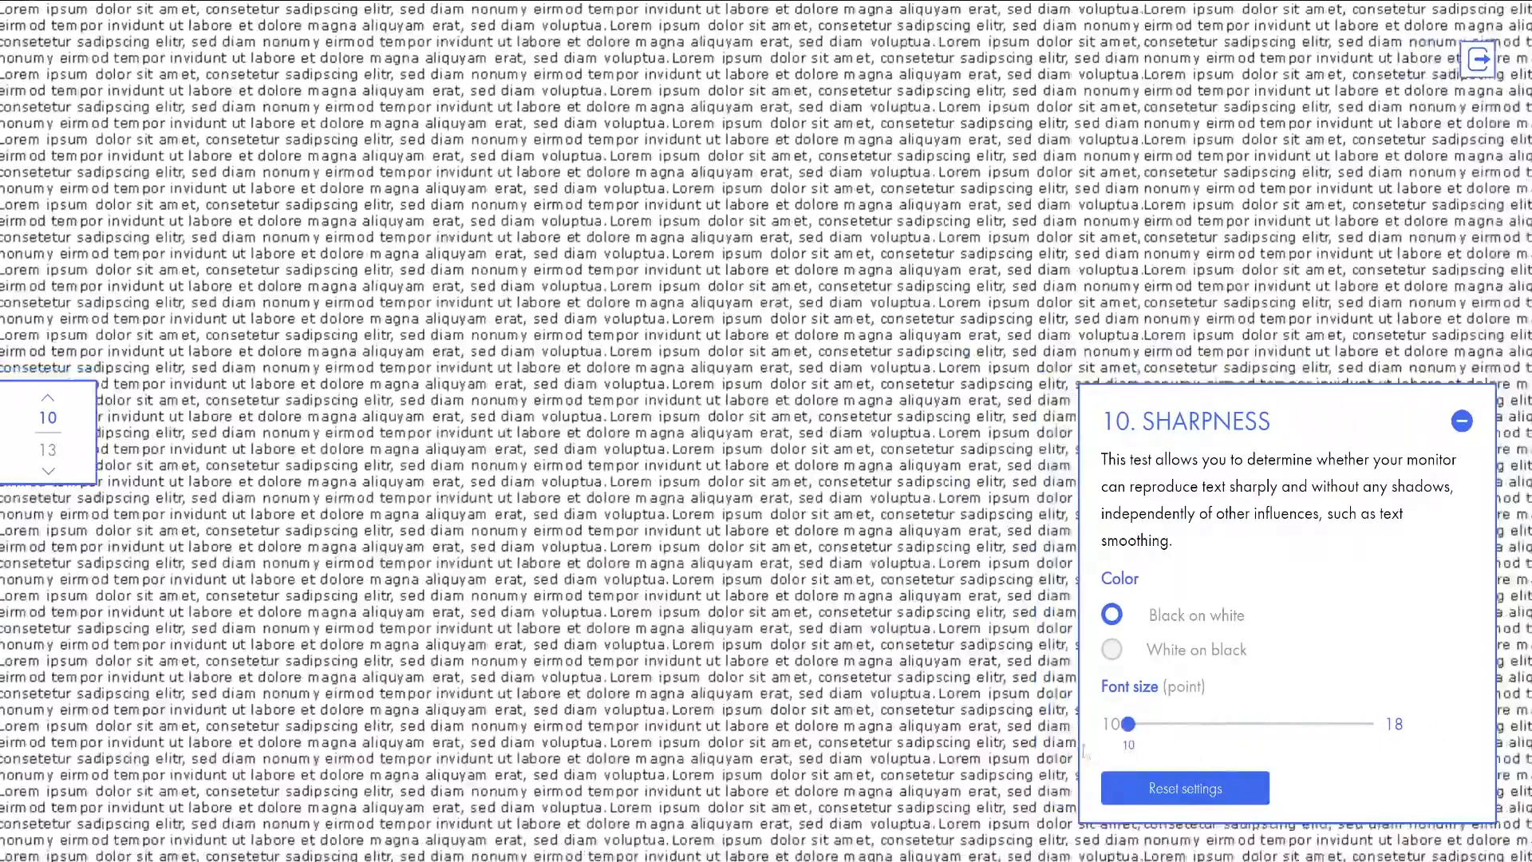
Step: Continue to the Sharpness test and through the remaining screens
{"action": "left_click", "coordinate": [1111, 649]}
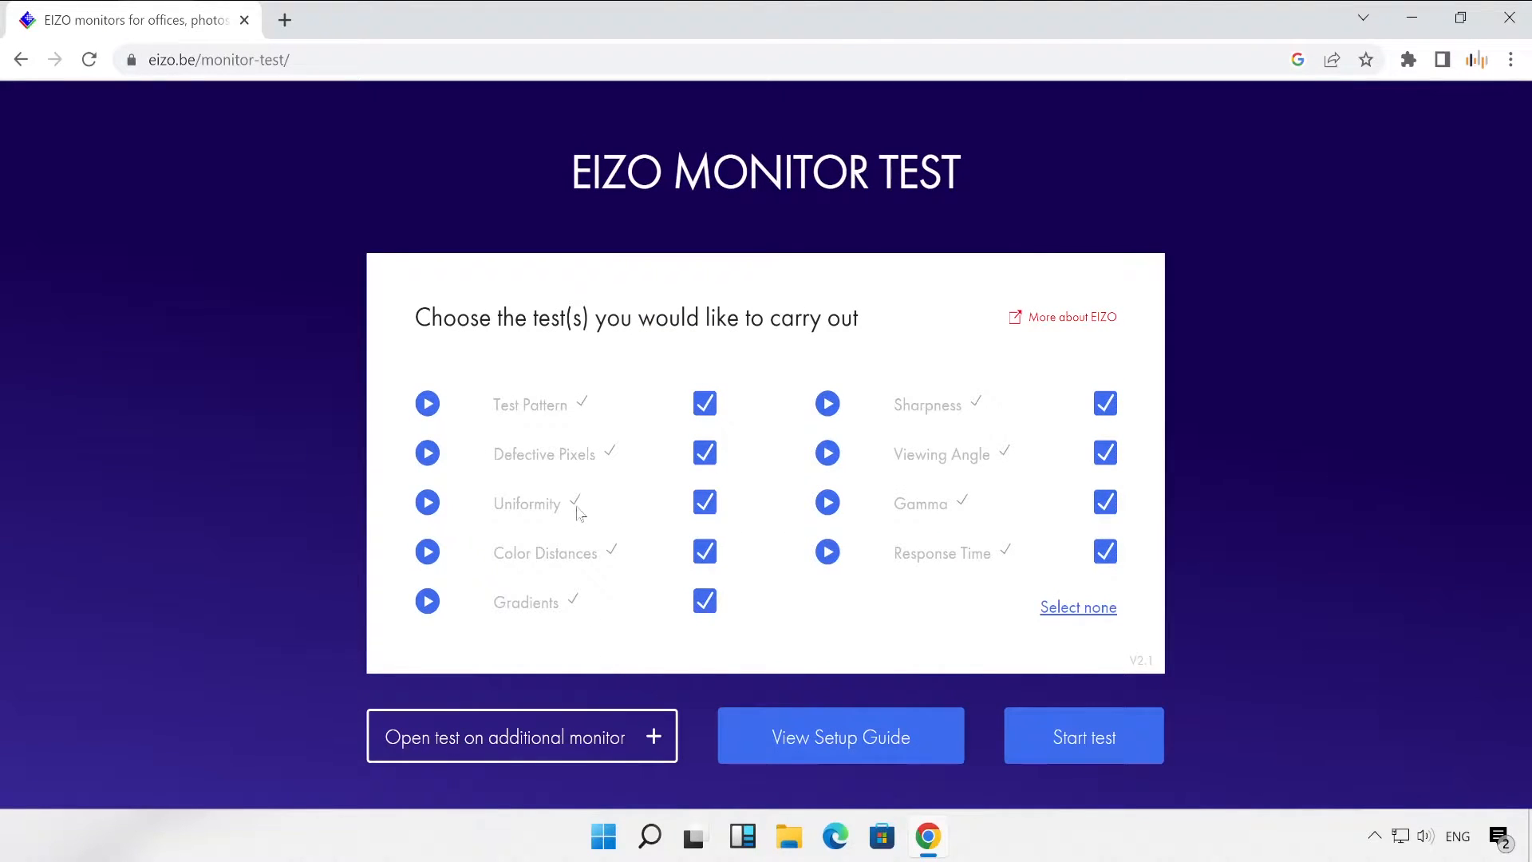
{"action": "mouse_move", "coordinate": [586, 407]}
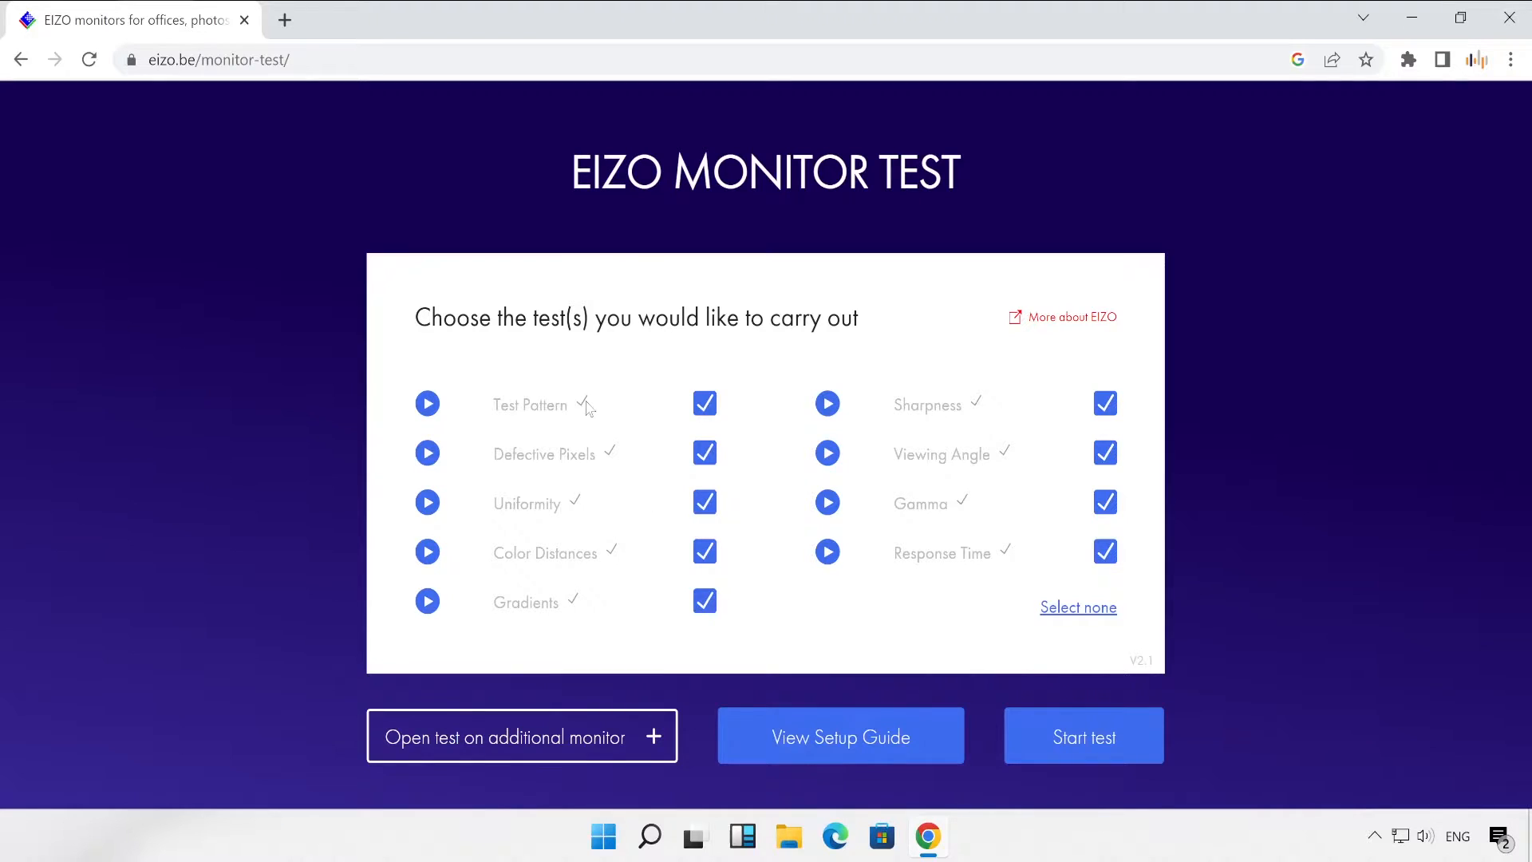
{"action": "mouse_move", "coordinate": [861, 536]}
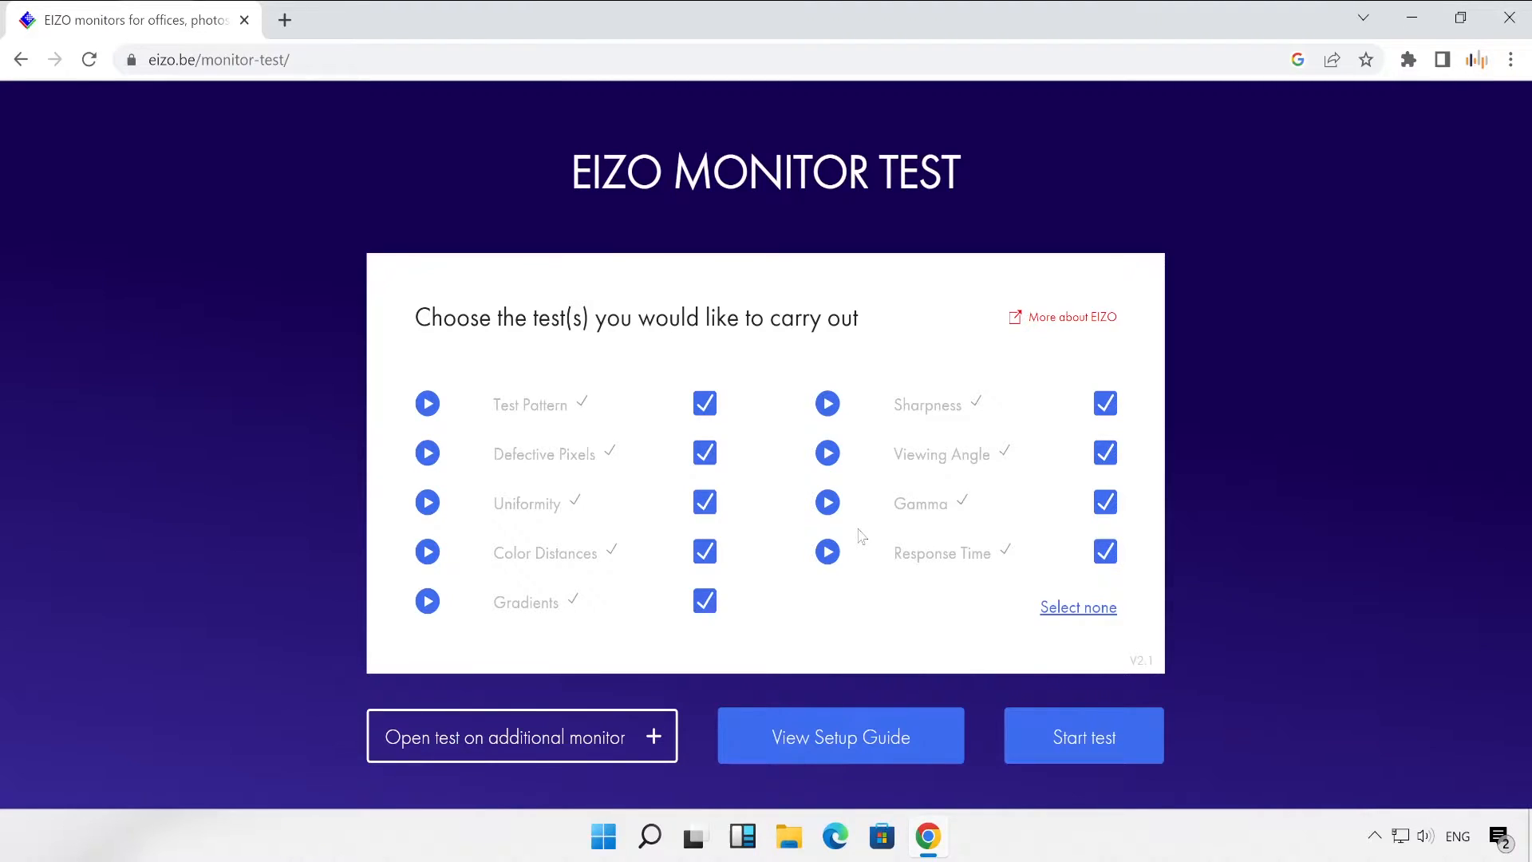
{"action": "mouse_move", "coordinate": [578, 238]}
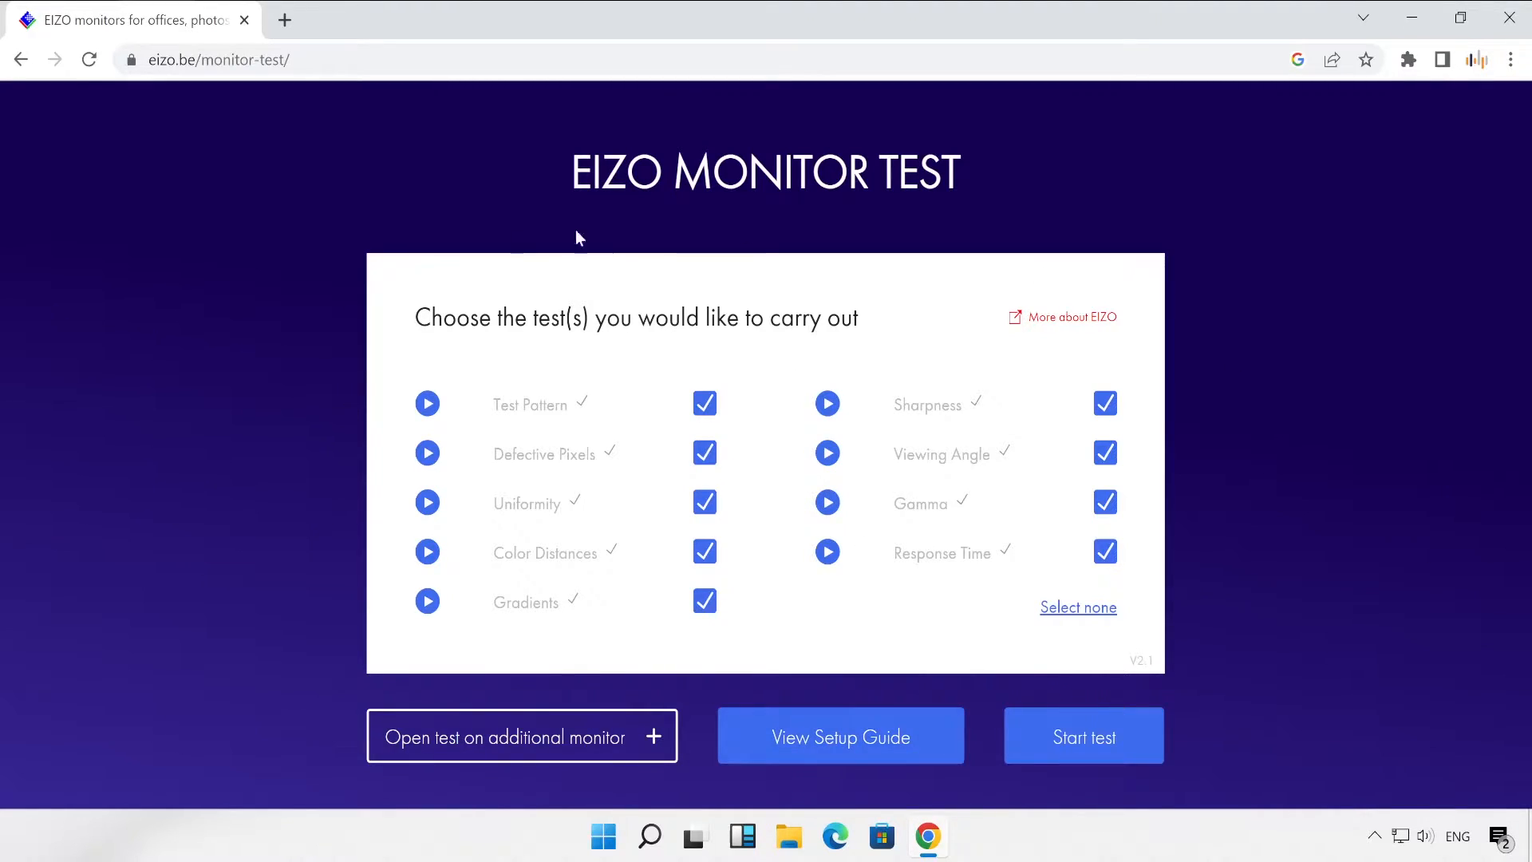
{"action": "mouse_move", "coordinate": [1137, 802]}
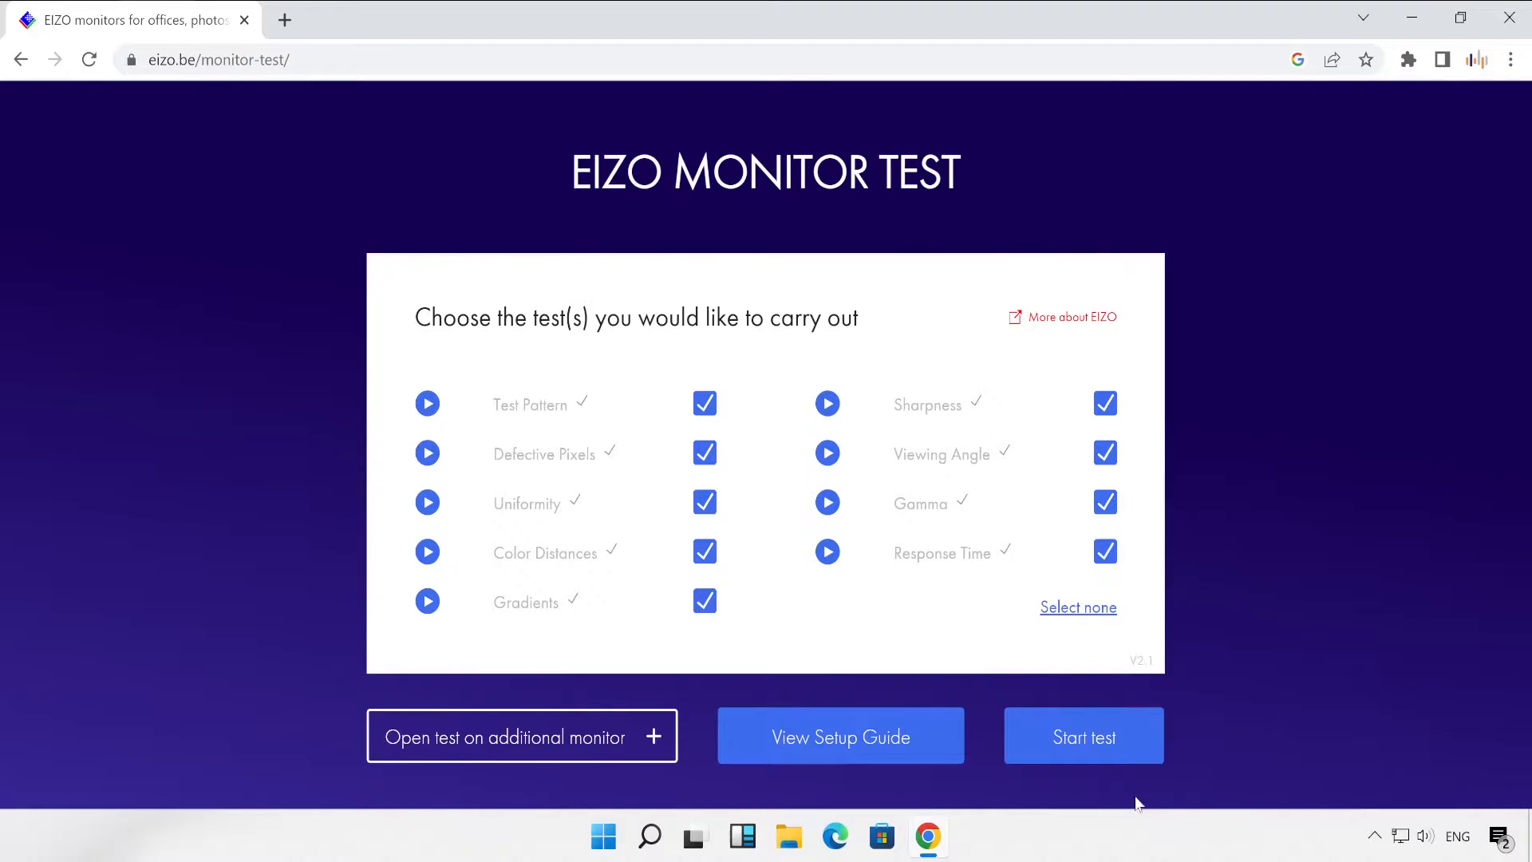
{"action": "mouse_move", "coordinate": [1083, 736]}
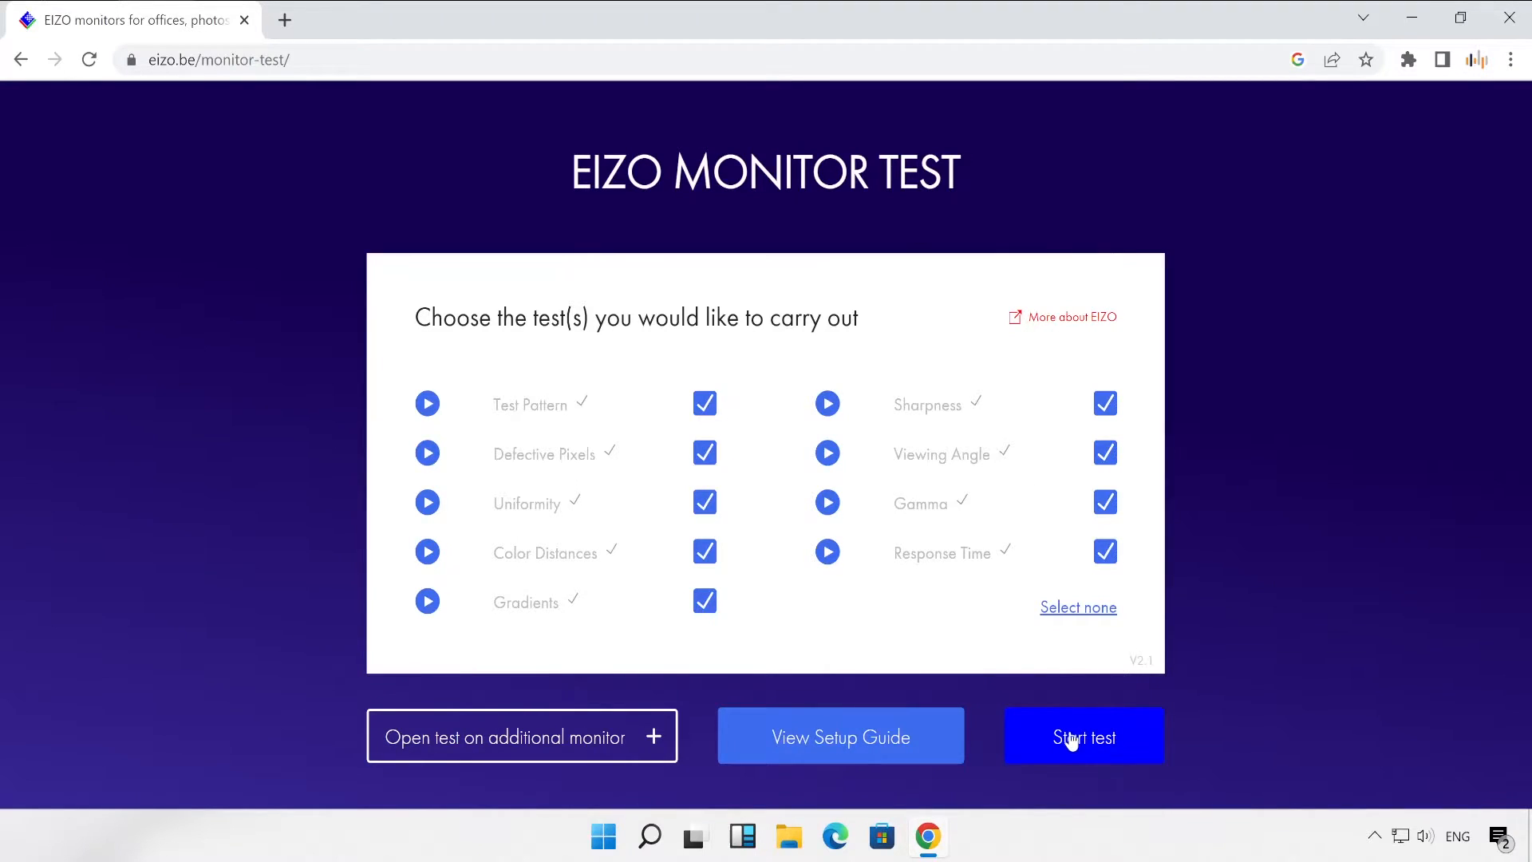
{"action": "mouse_move", "coordinate": [924, 664]}
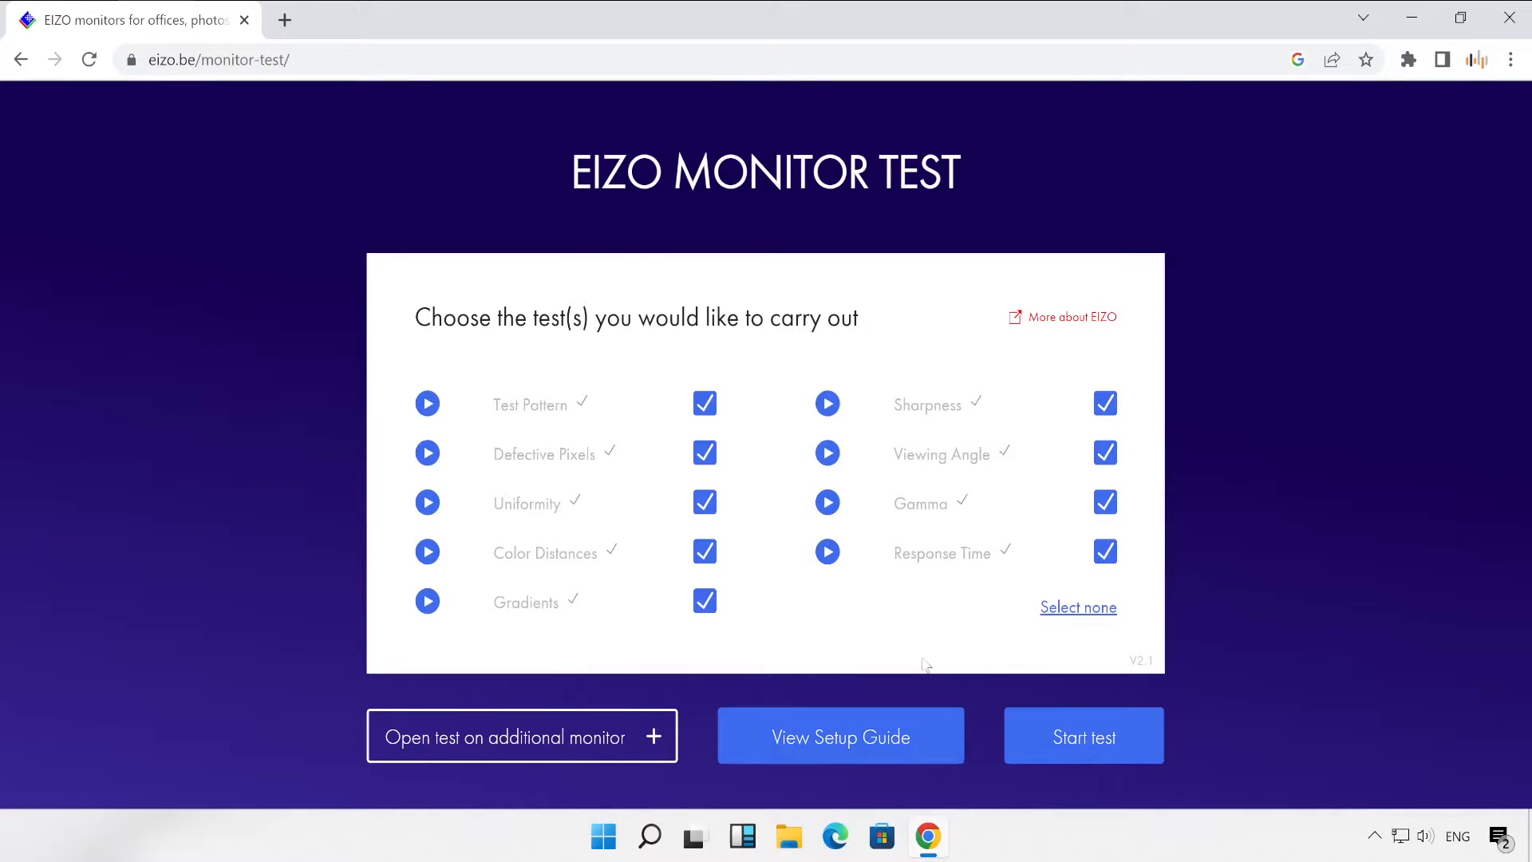
{"action": "mouse_move", "coordinate": [344, 177]}
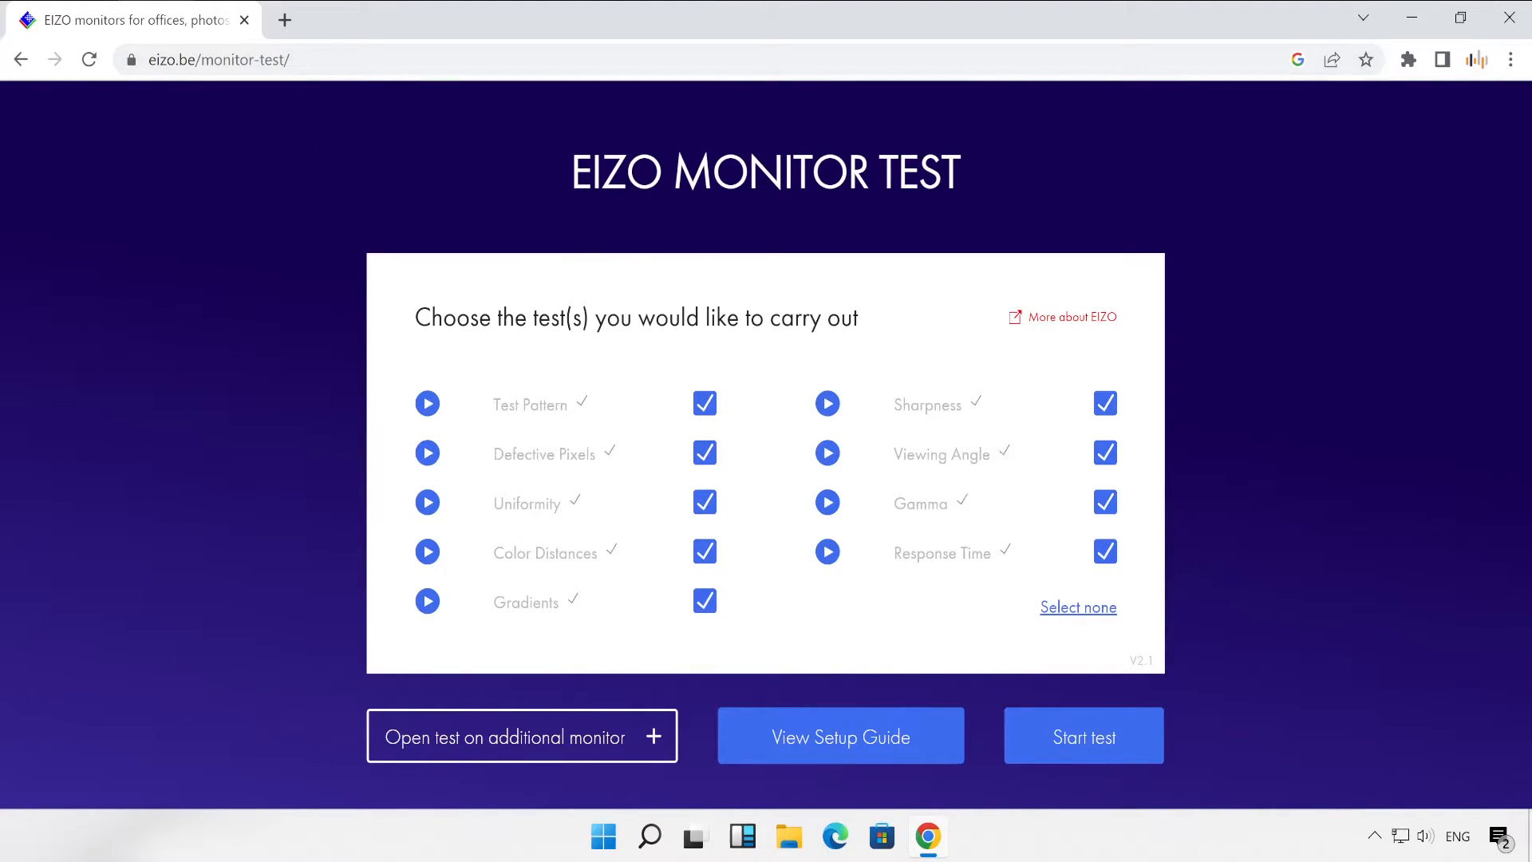
{"action": "mouse_move", "coordinate": [636, 571]}
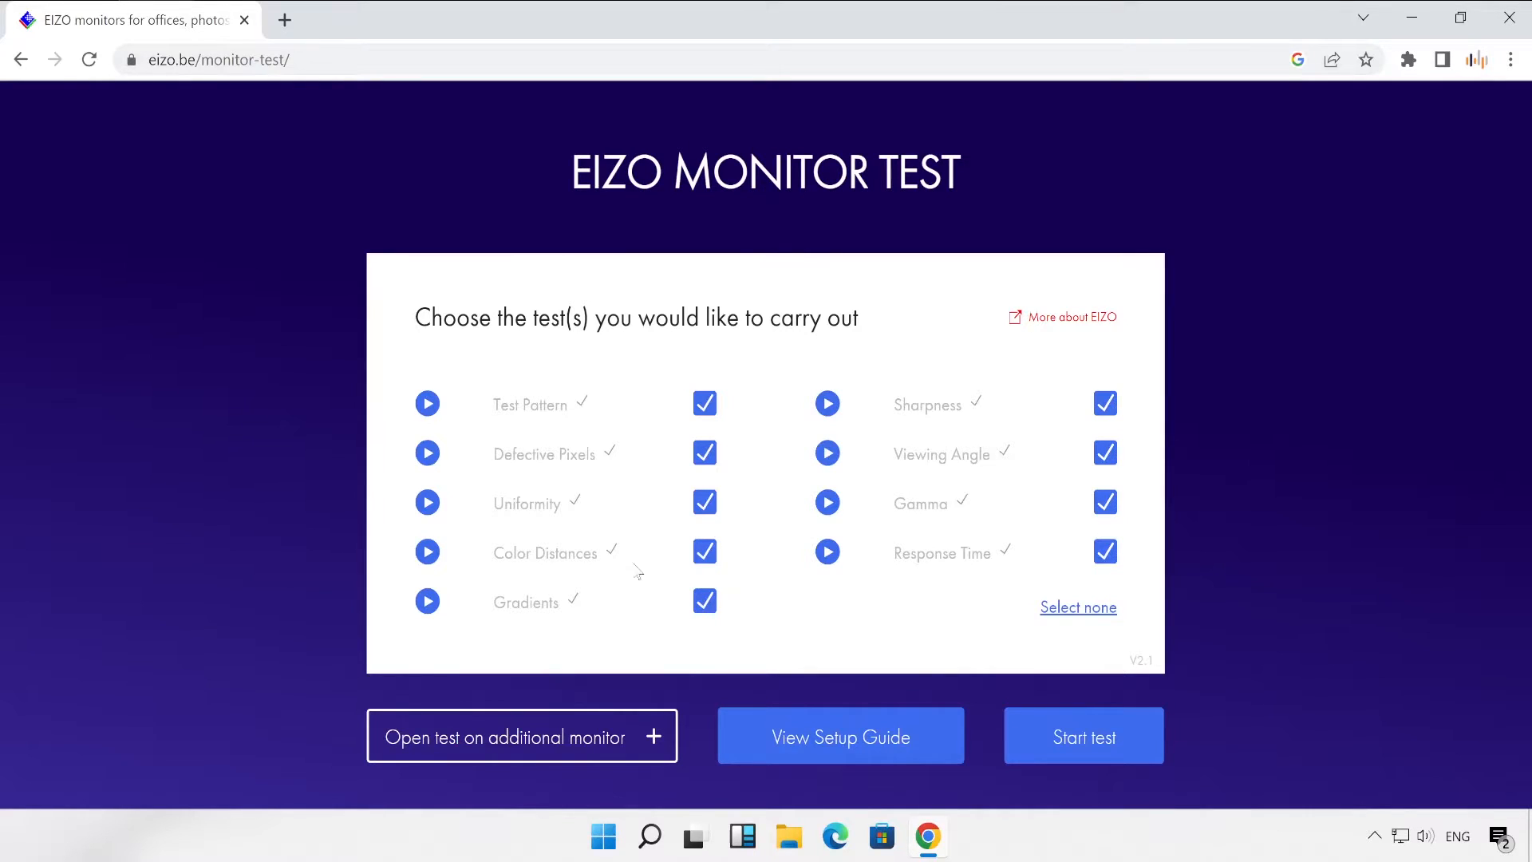
{"action": "mouse_move", "coordinate": [603, 836]}
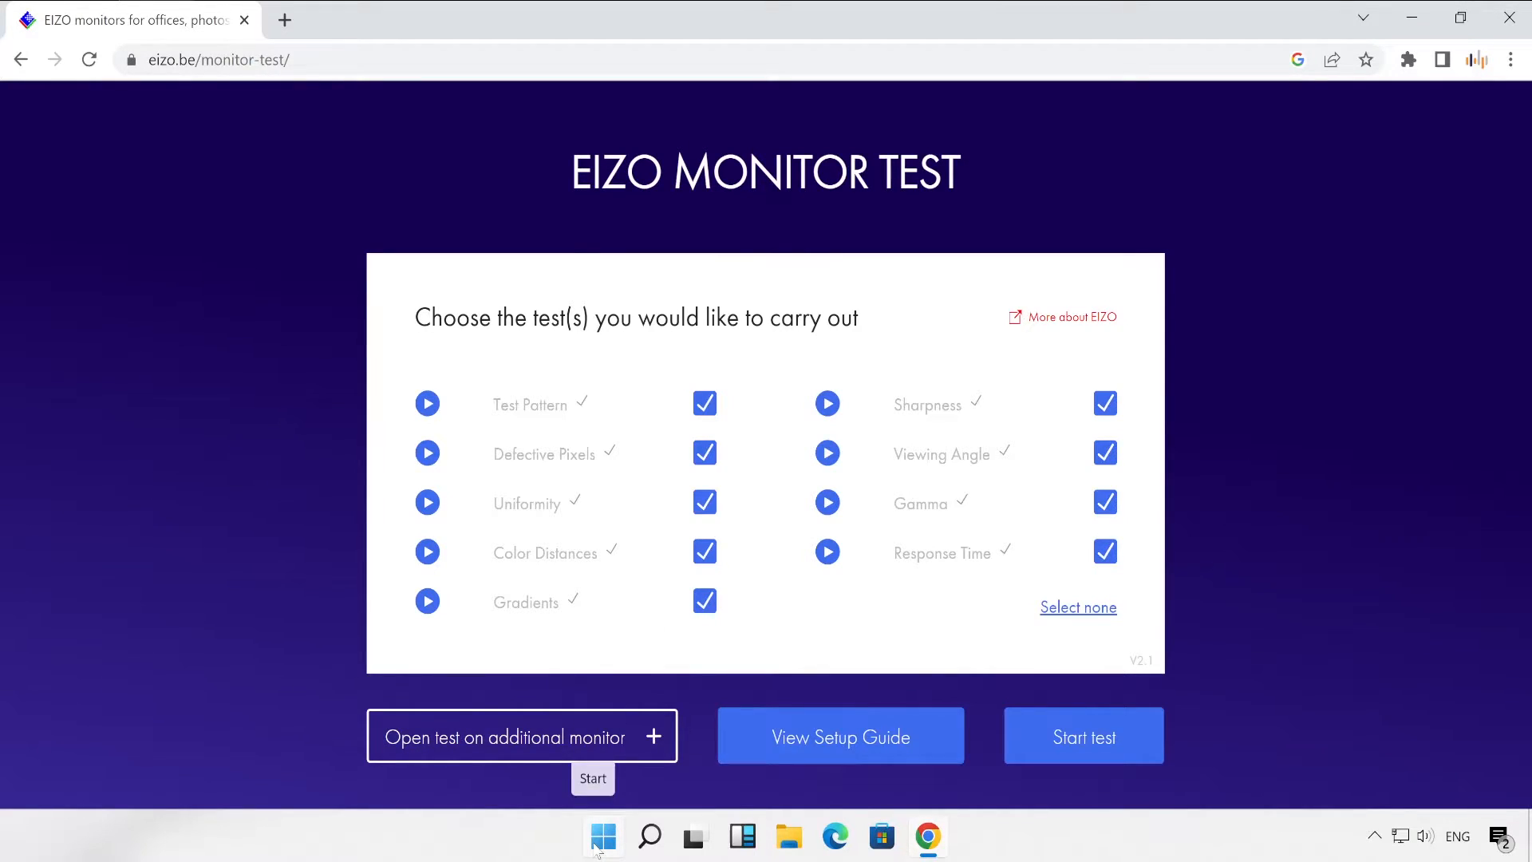
Step: Open Windows Settings on System Display and scroll to the Multiple displays section
{"action": "left_click", "coordinate": [602, 837]}
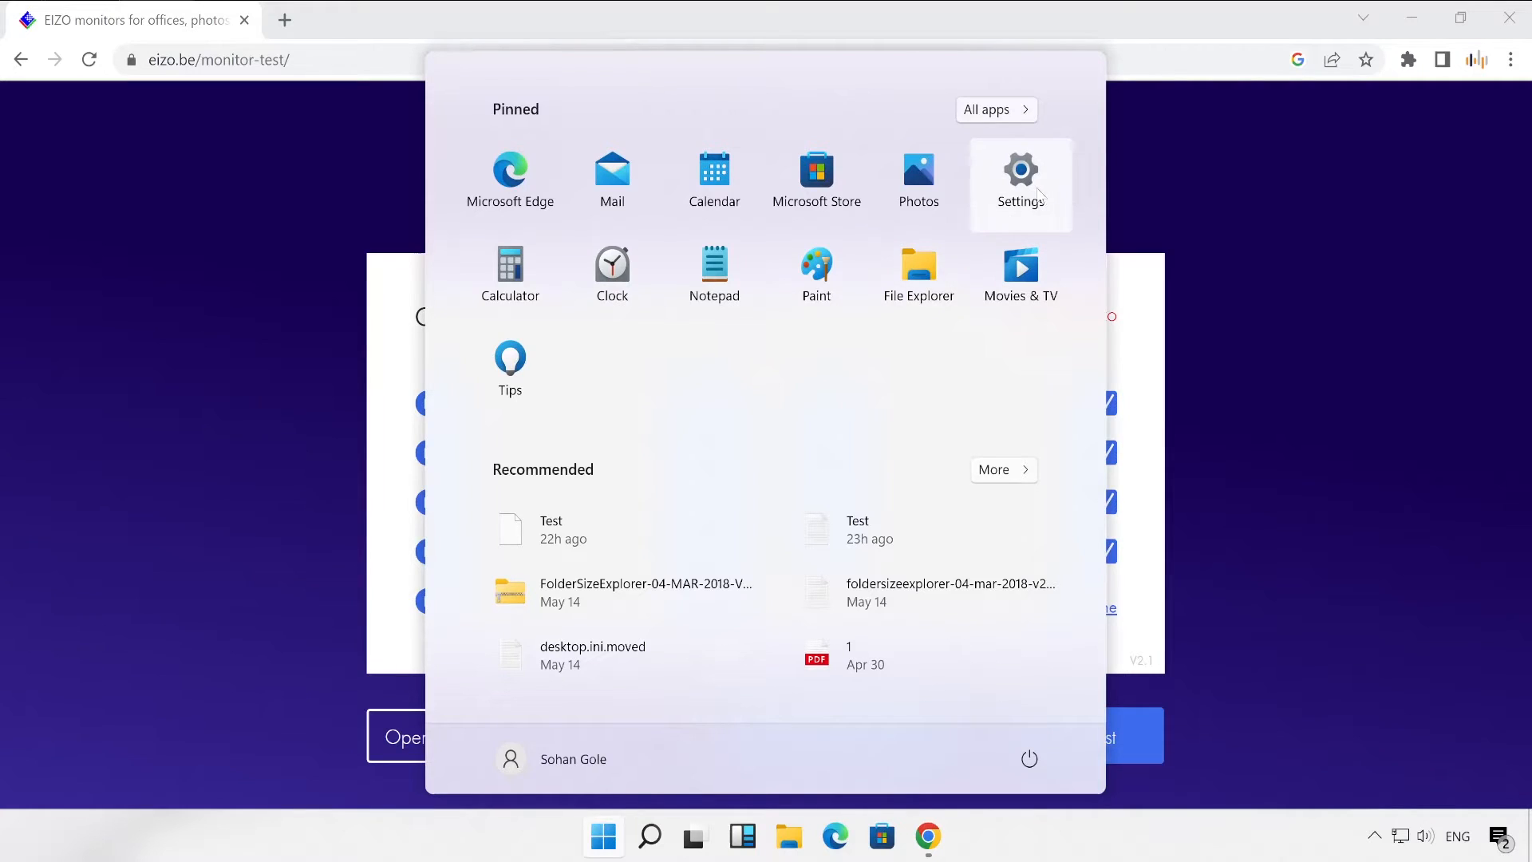
{"action": "left_click", "coordinate": [1020, 179]}
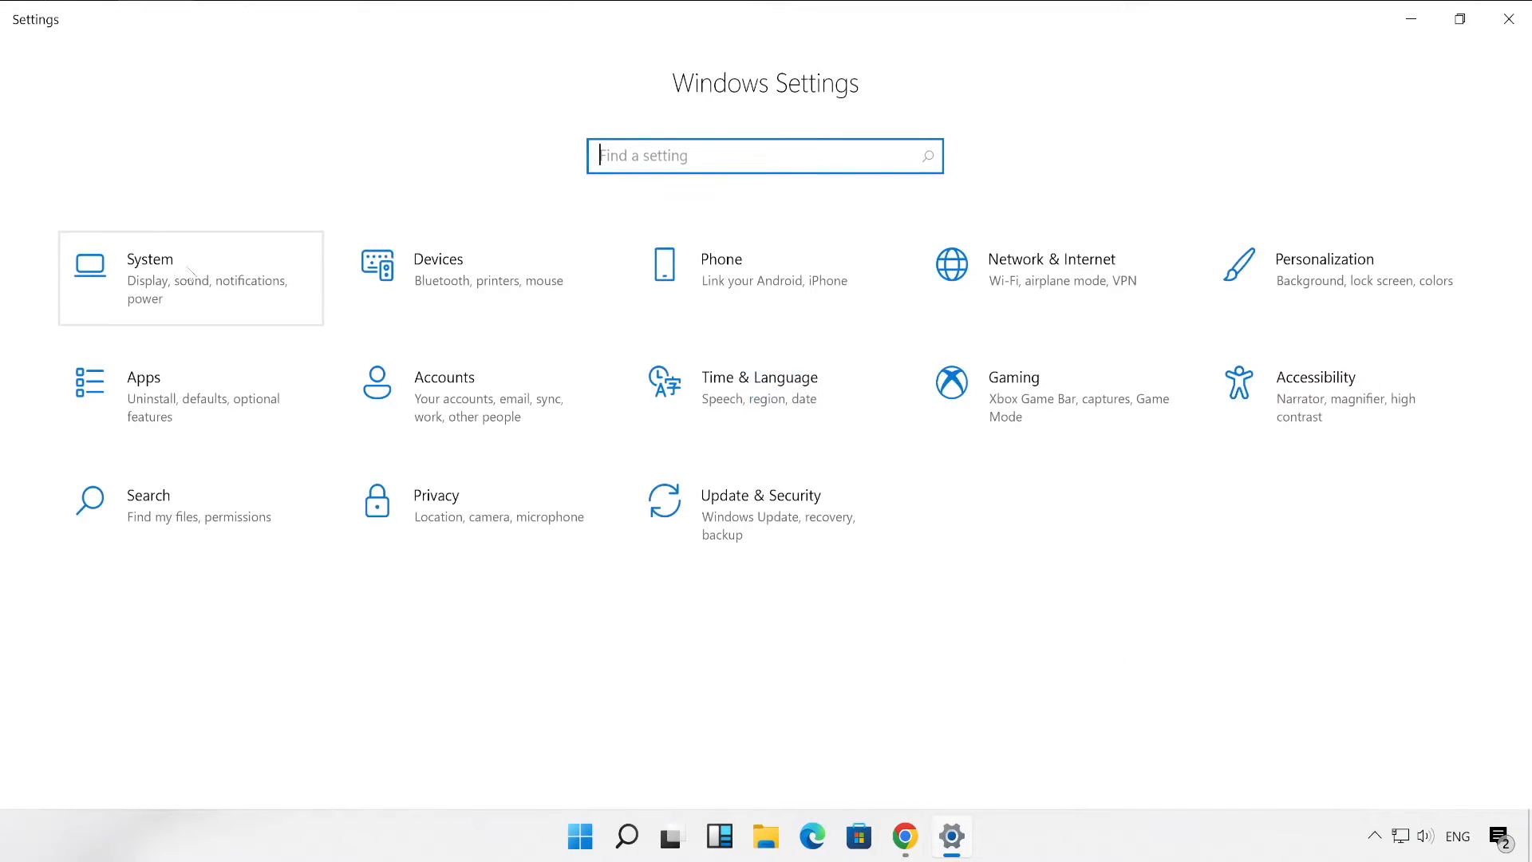
{"action": "left_click", "coordinate": [150, 259]}
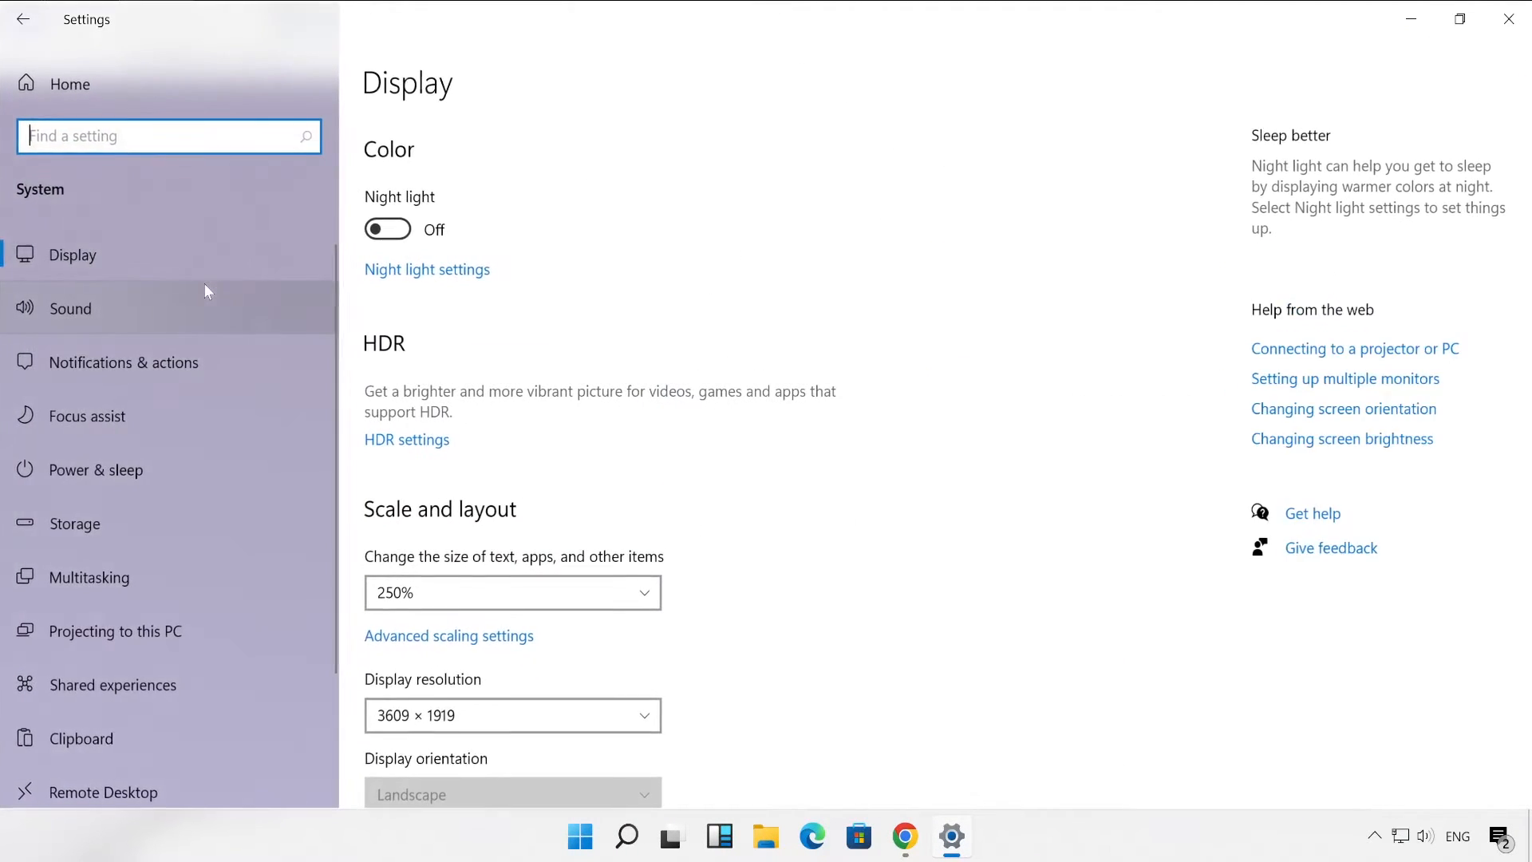
{"action": "scroll", "scroll_direction": "down", "scroll_amount": 3}
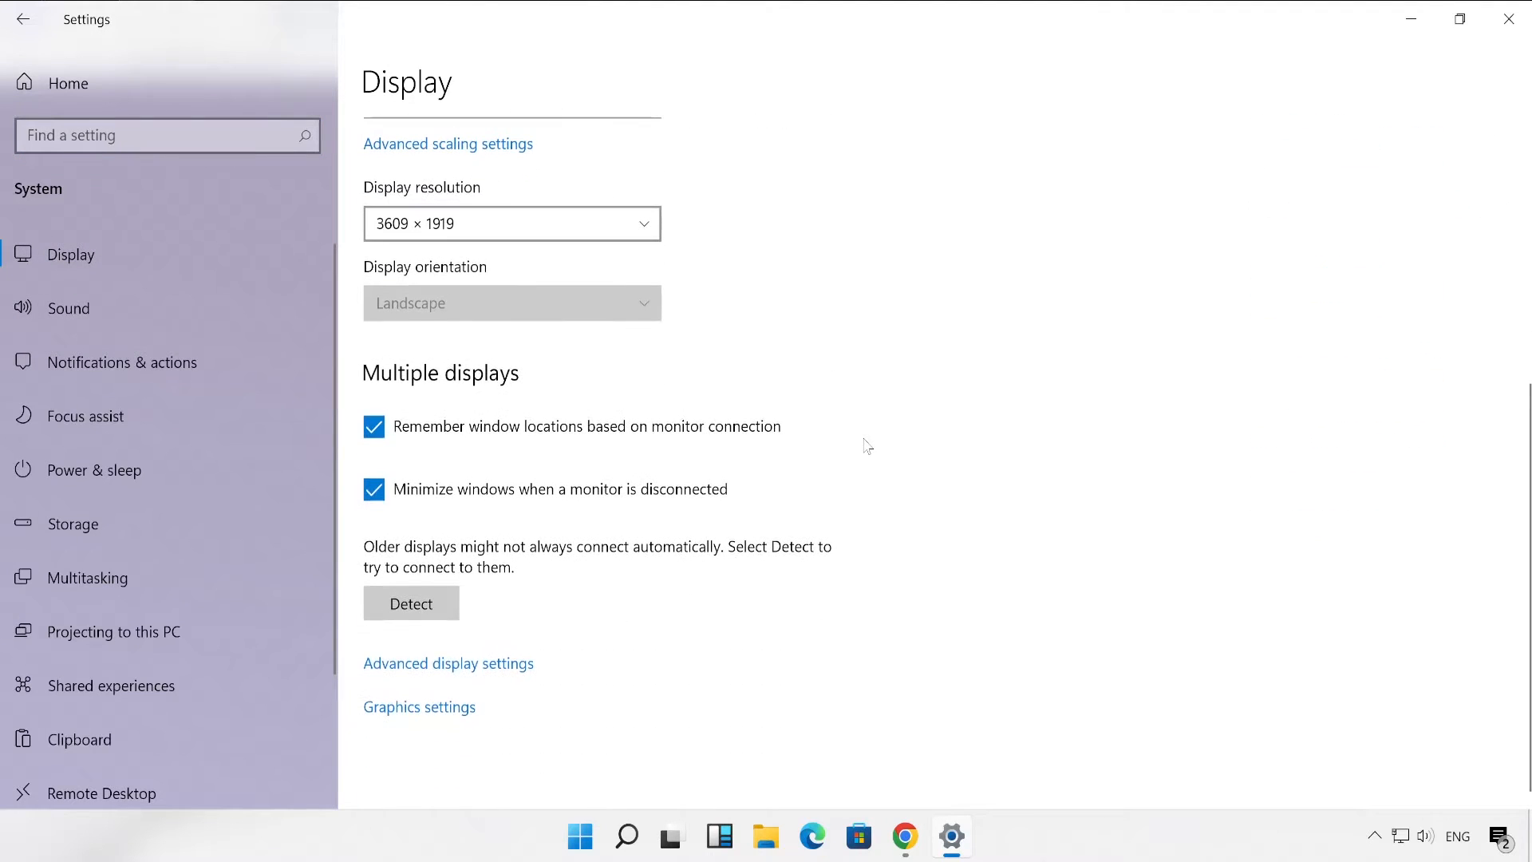
{"action": "mouse_move", "coordinate": [449, 663]}
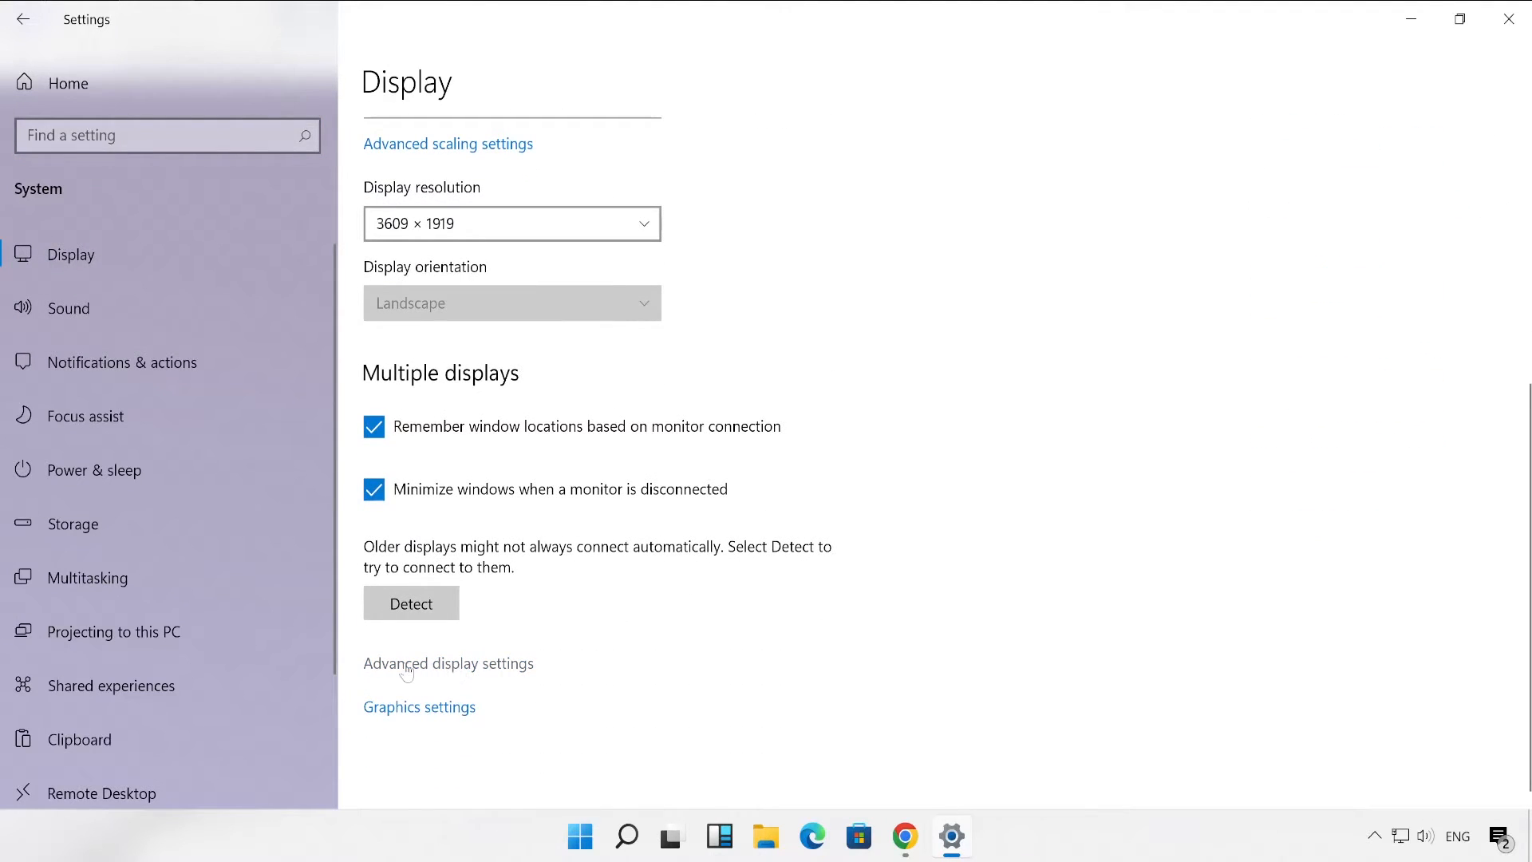
{"action": "mouse_move", "coordinate": [459, 667]}
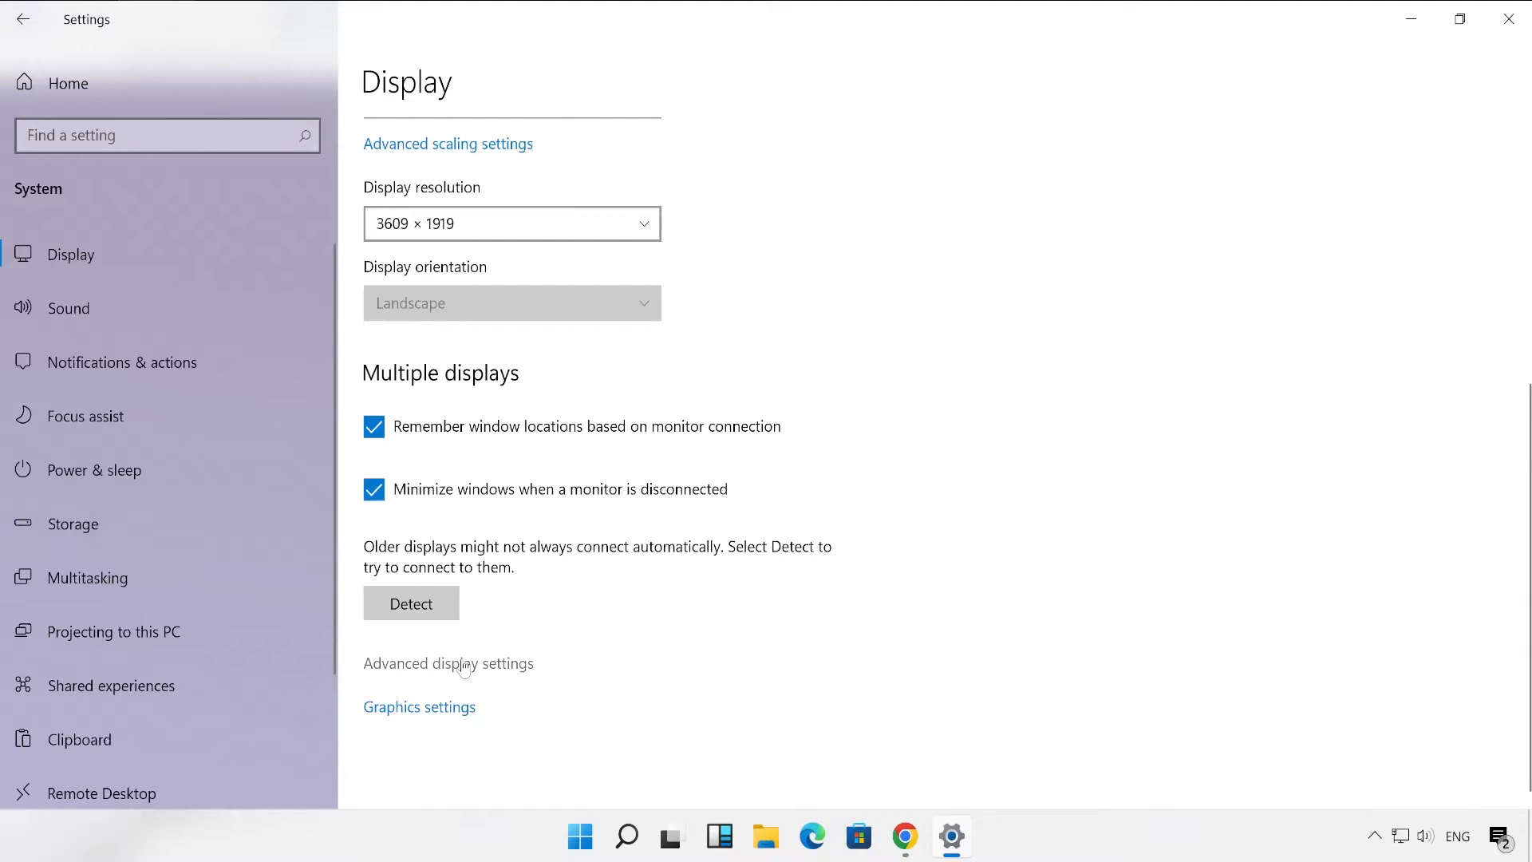
{"action": "left_click", "coordinate": [448, 663]}
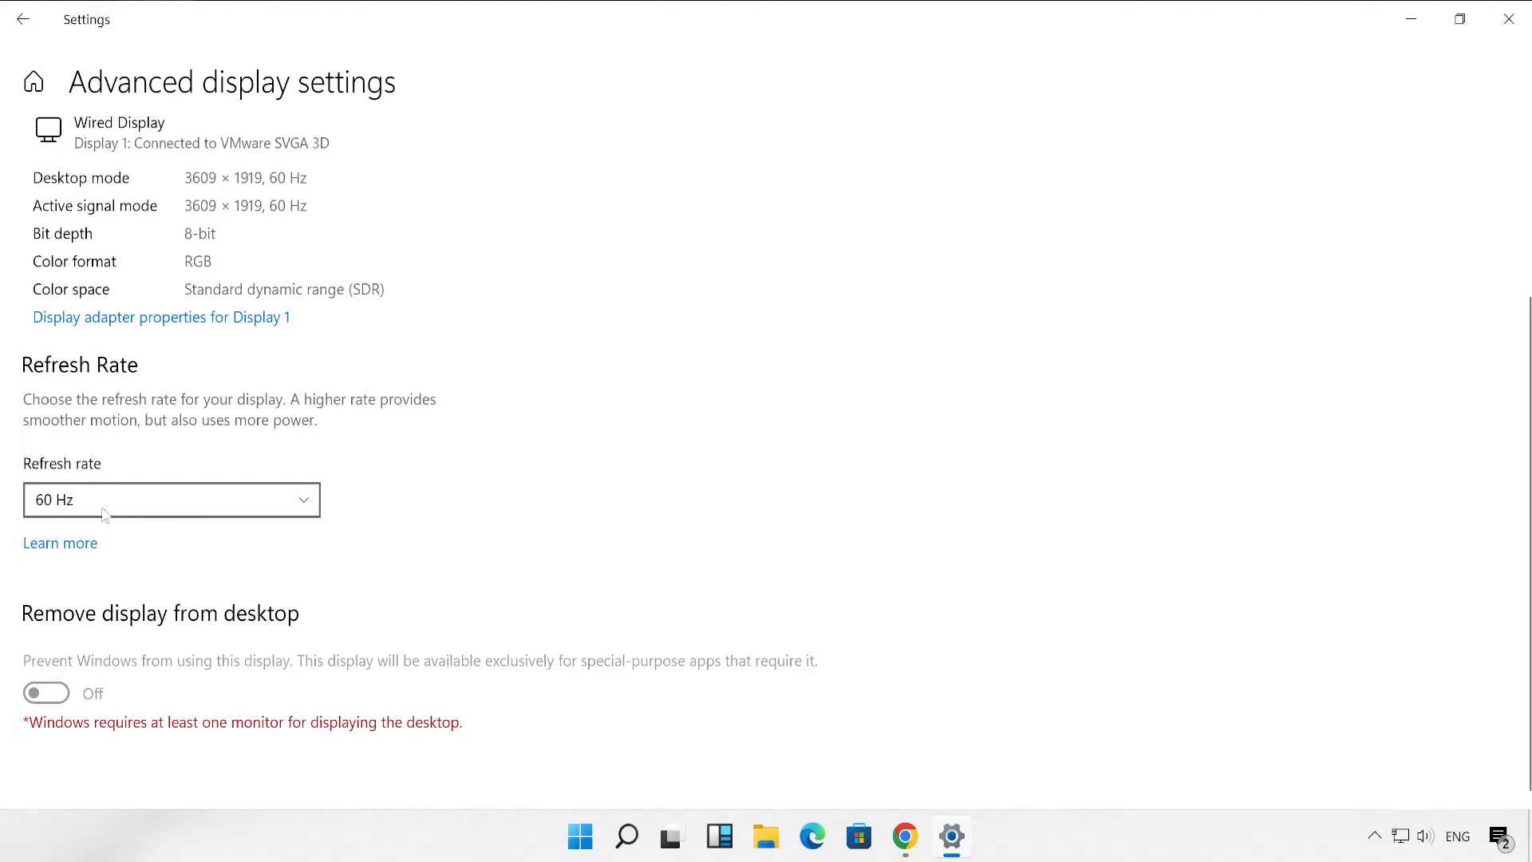
{"action": "mouse_move", "coordinate": [554, 615]}
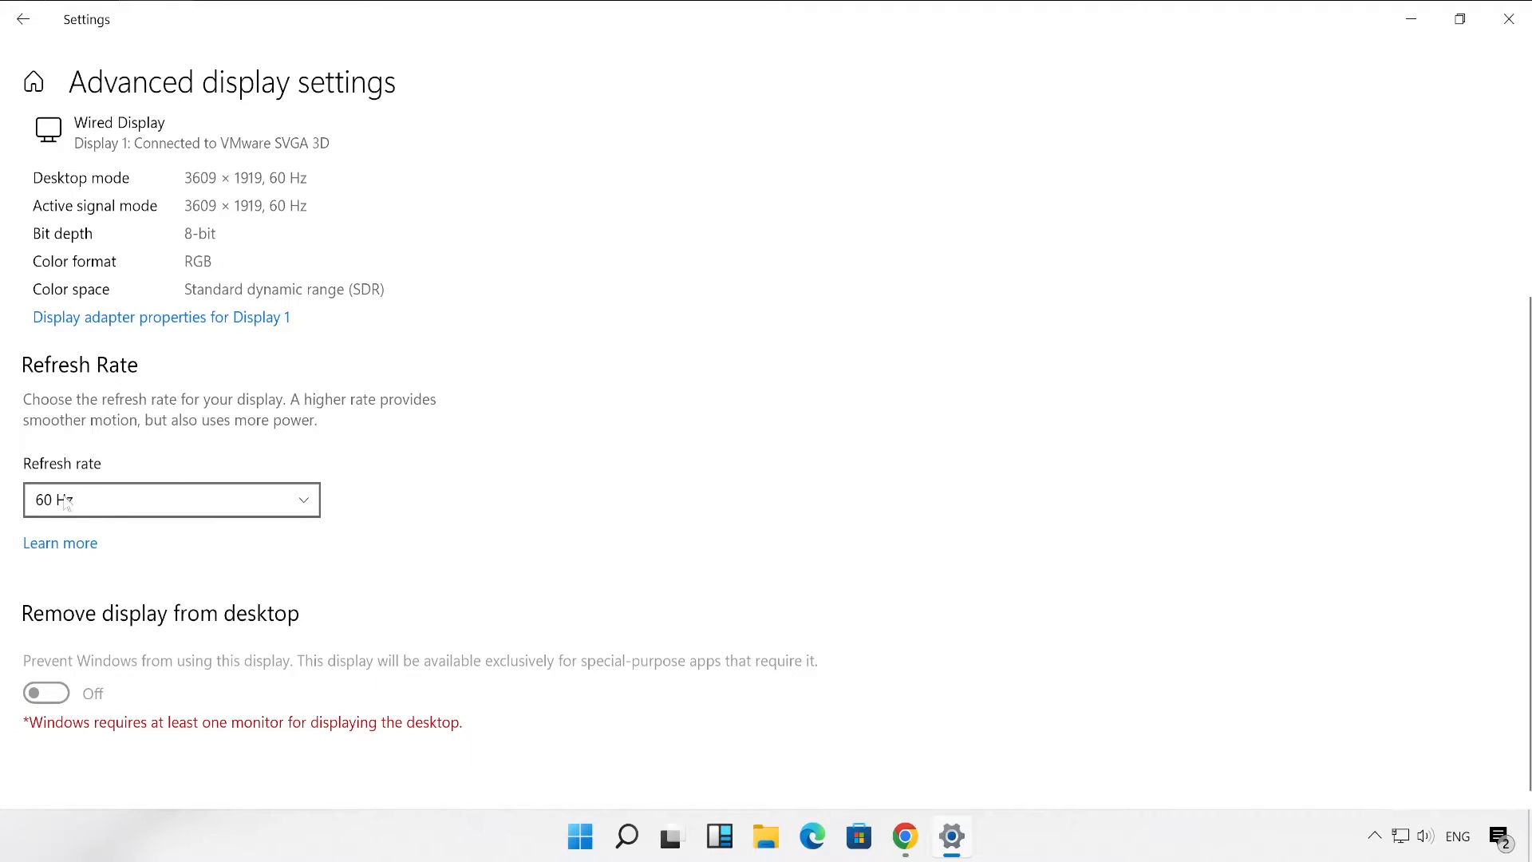
{"action": "mouse_move", "coordinate": [517, 474]}
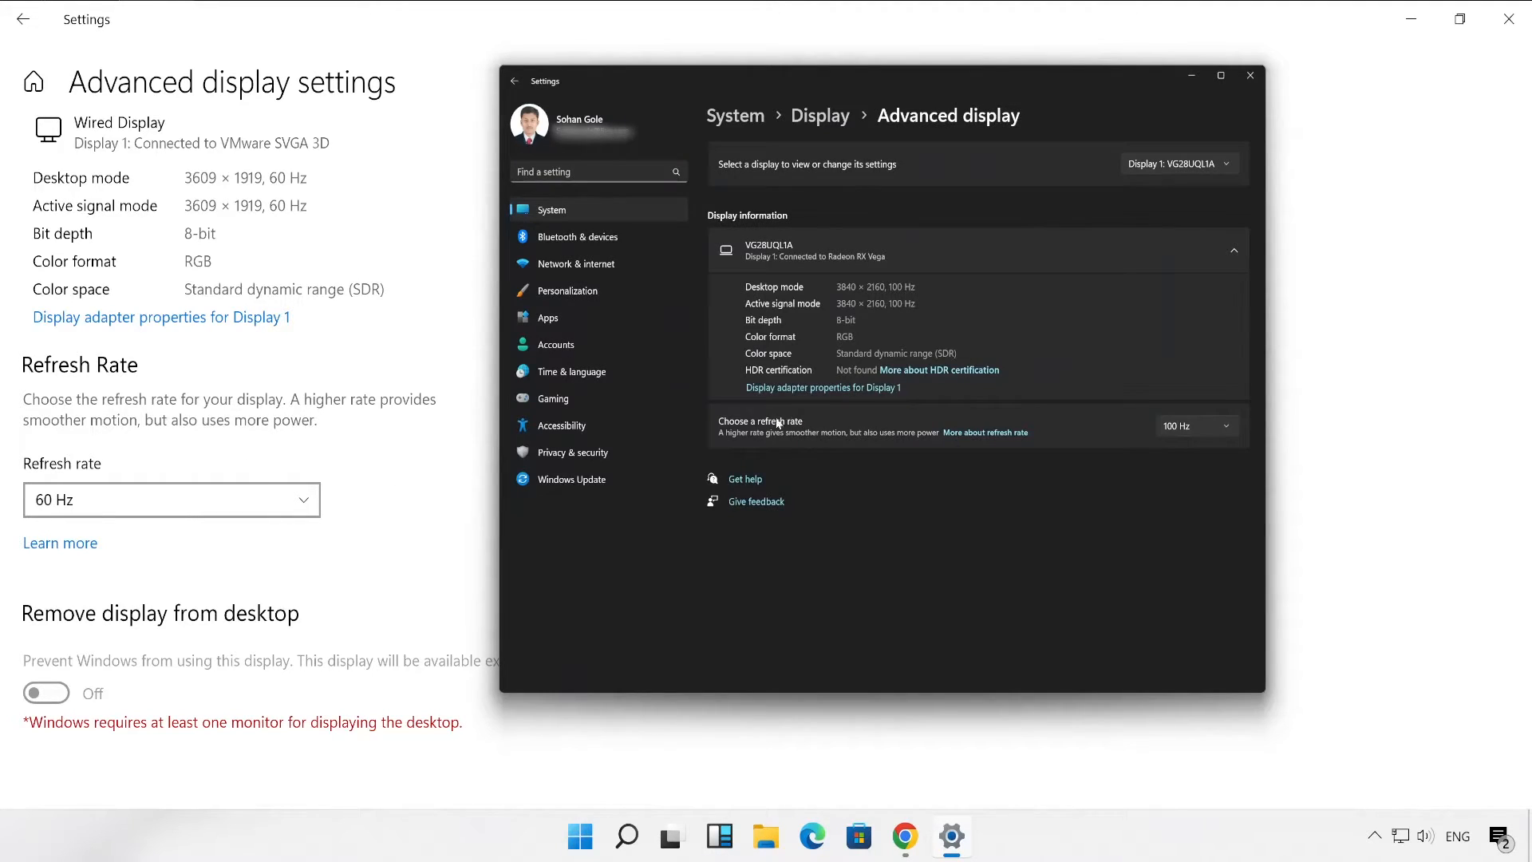
{"action": "mouse_move", "coordinate": [1091, 447]}
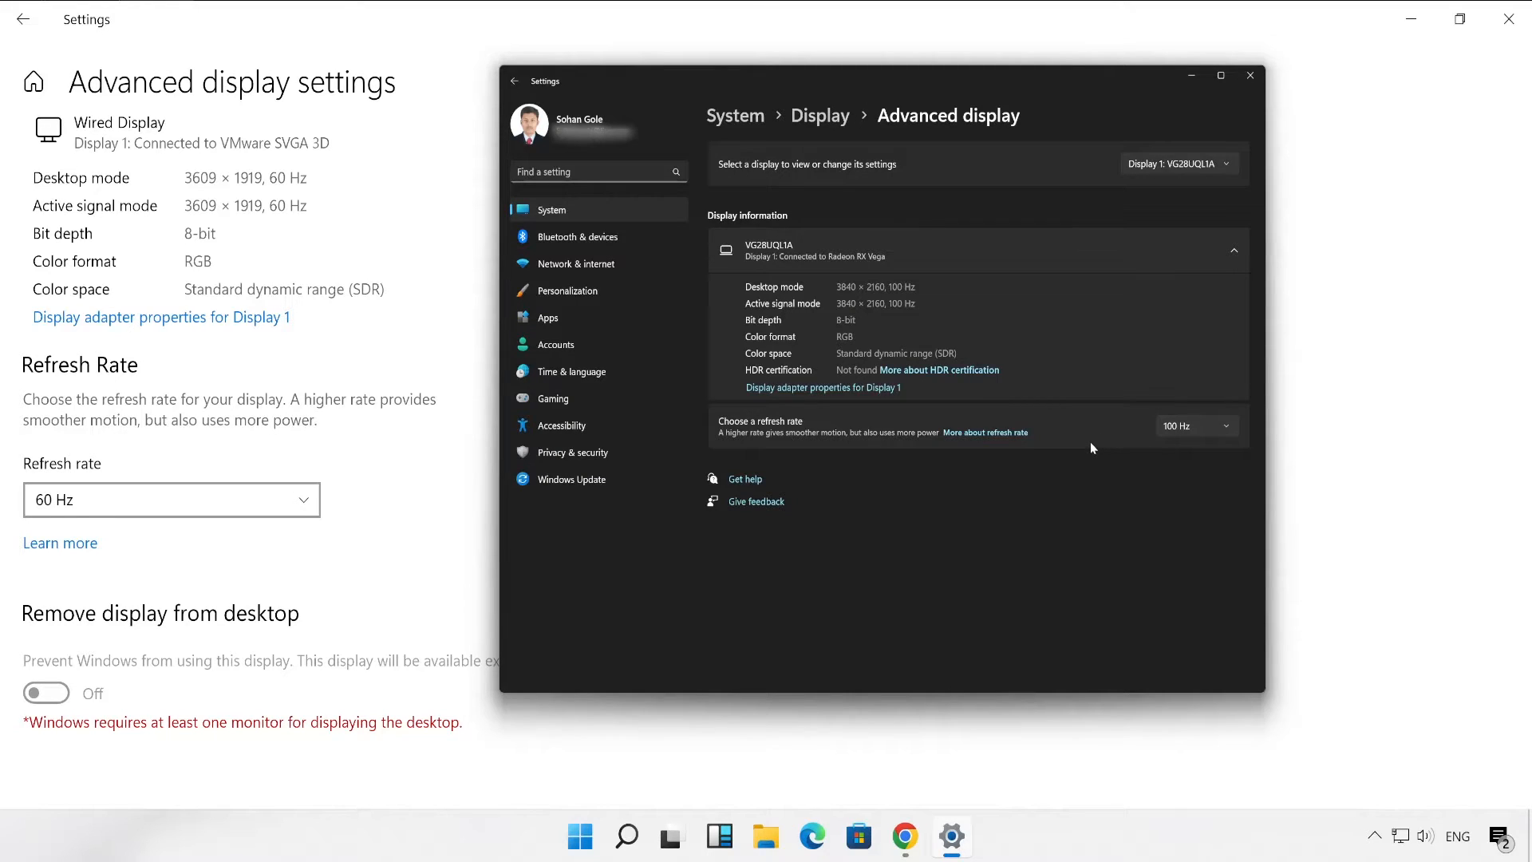
{"action": "mouse_move", "coordinate": [860, 542]}
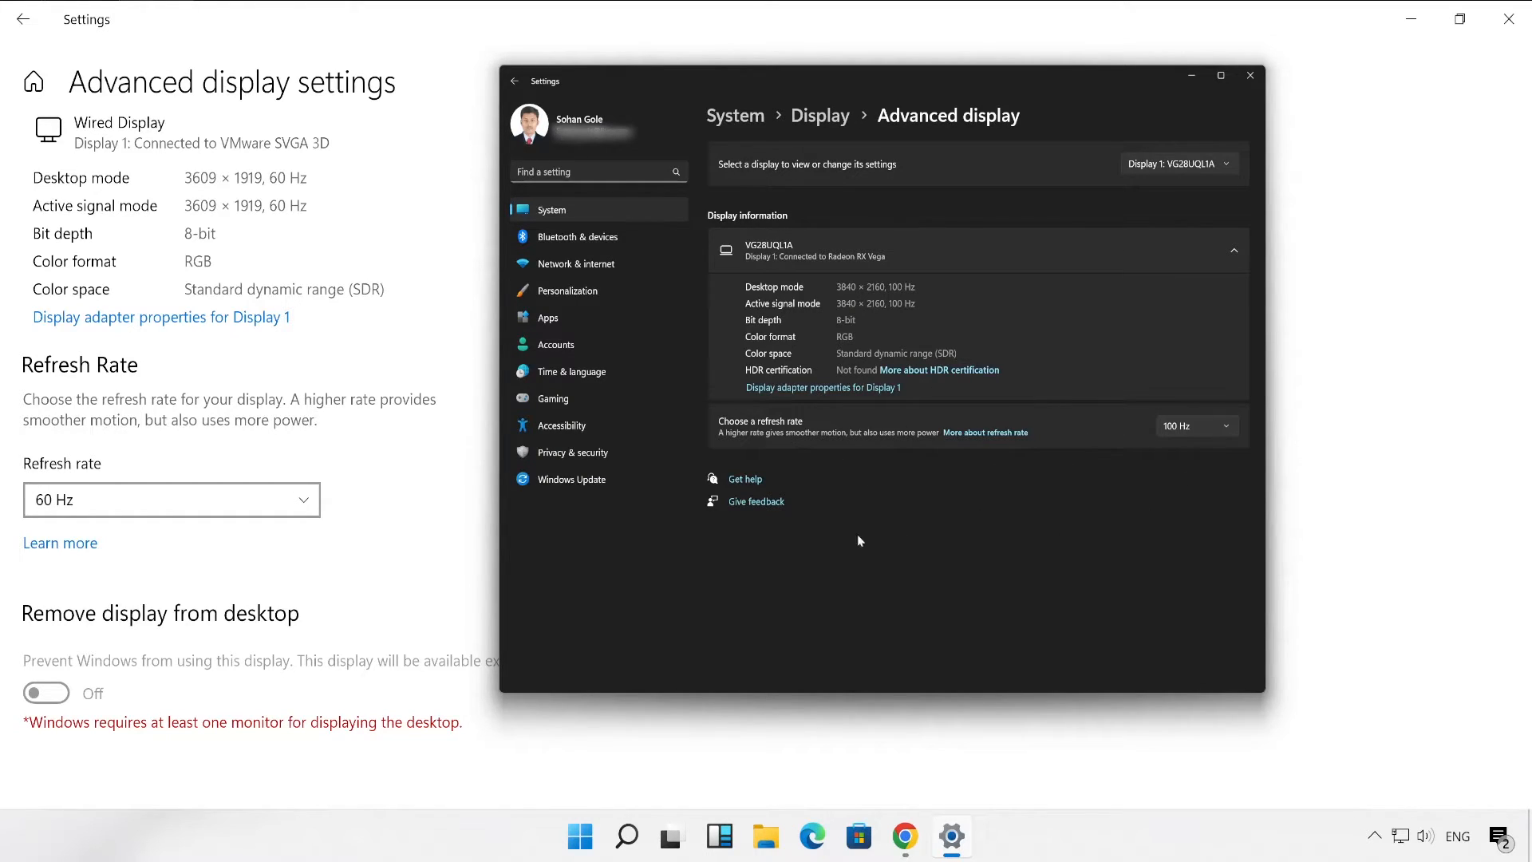
{"action": "mouse_move", "coordinate": [793, 441]}
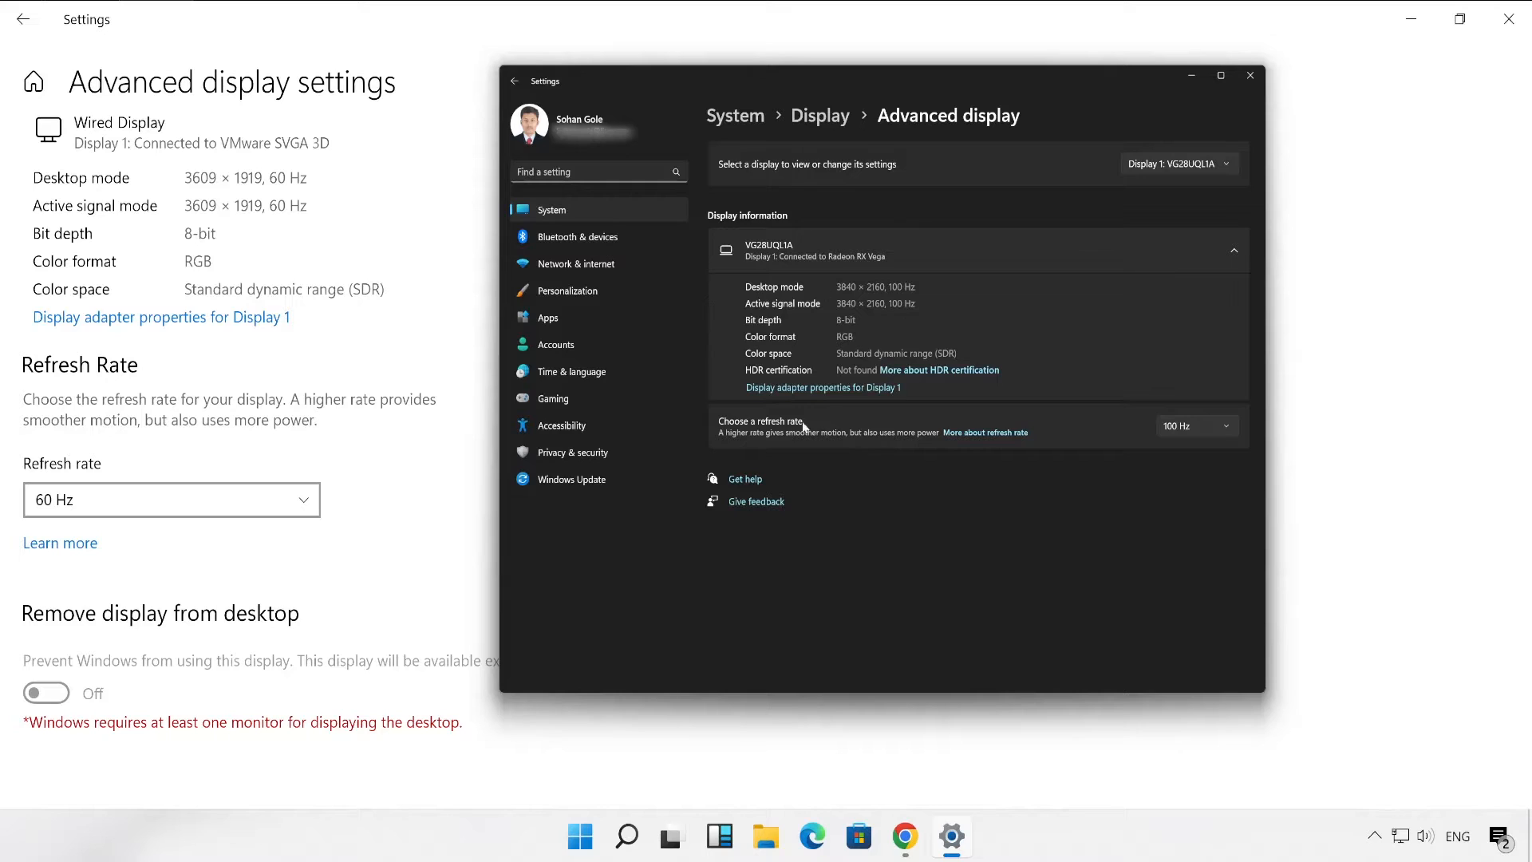
{"action": "mouse_move", "coordinate": [1045, 344]}
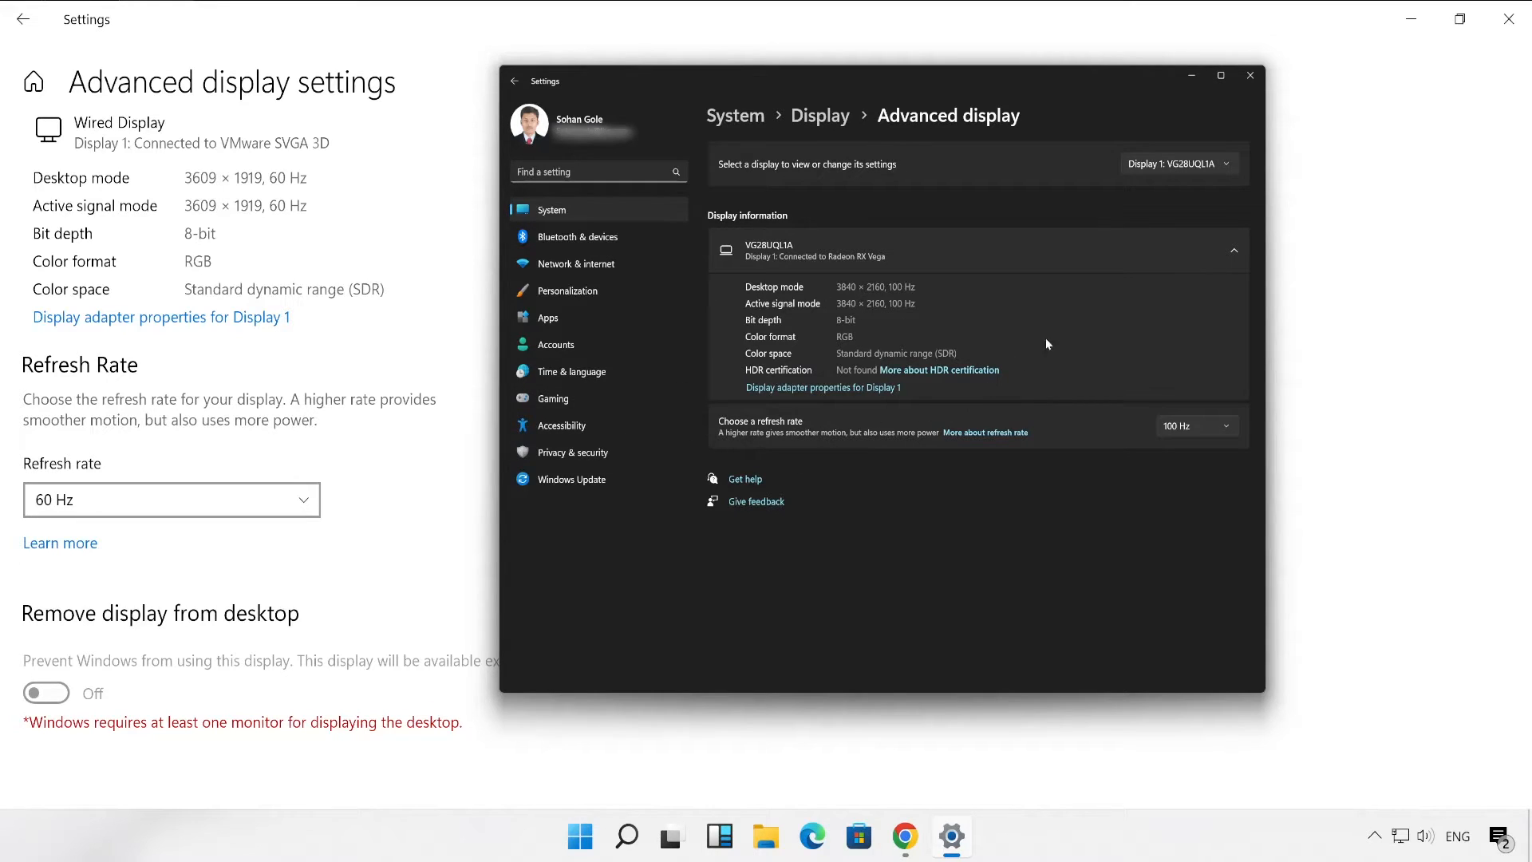
{"action": "left_click", "coordinate": [1249, 75]}
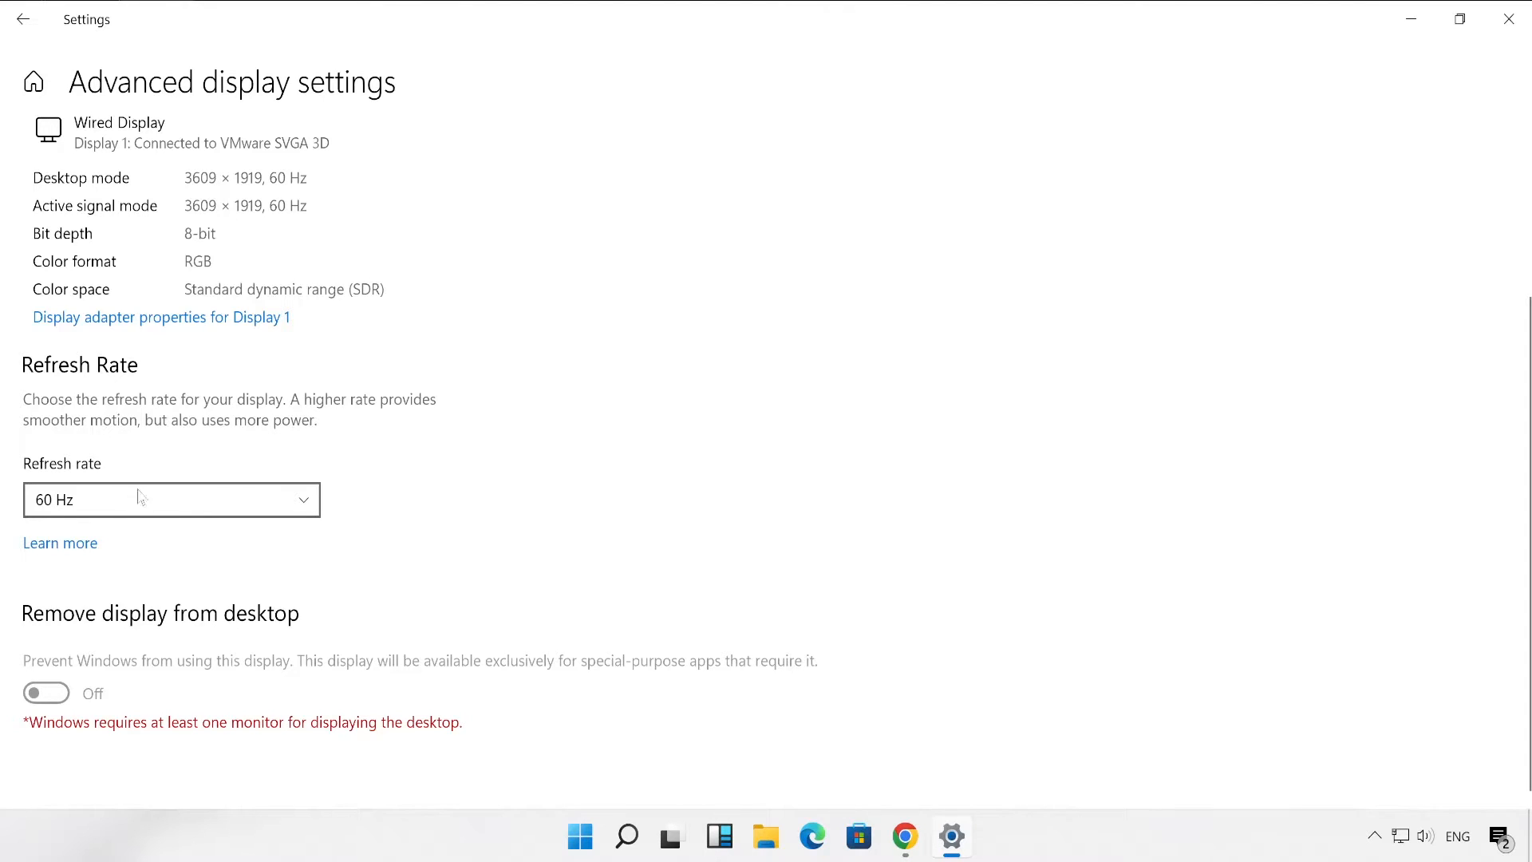
{"action": "mouse_move", "coordinate": [351, 488]}
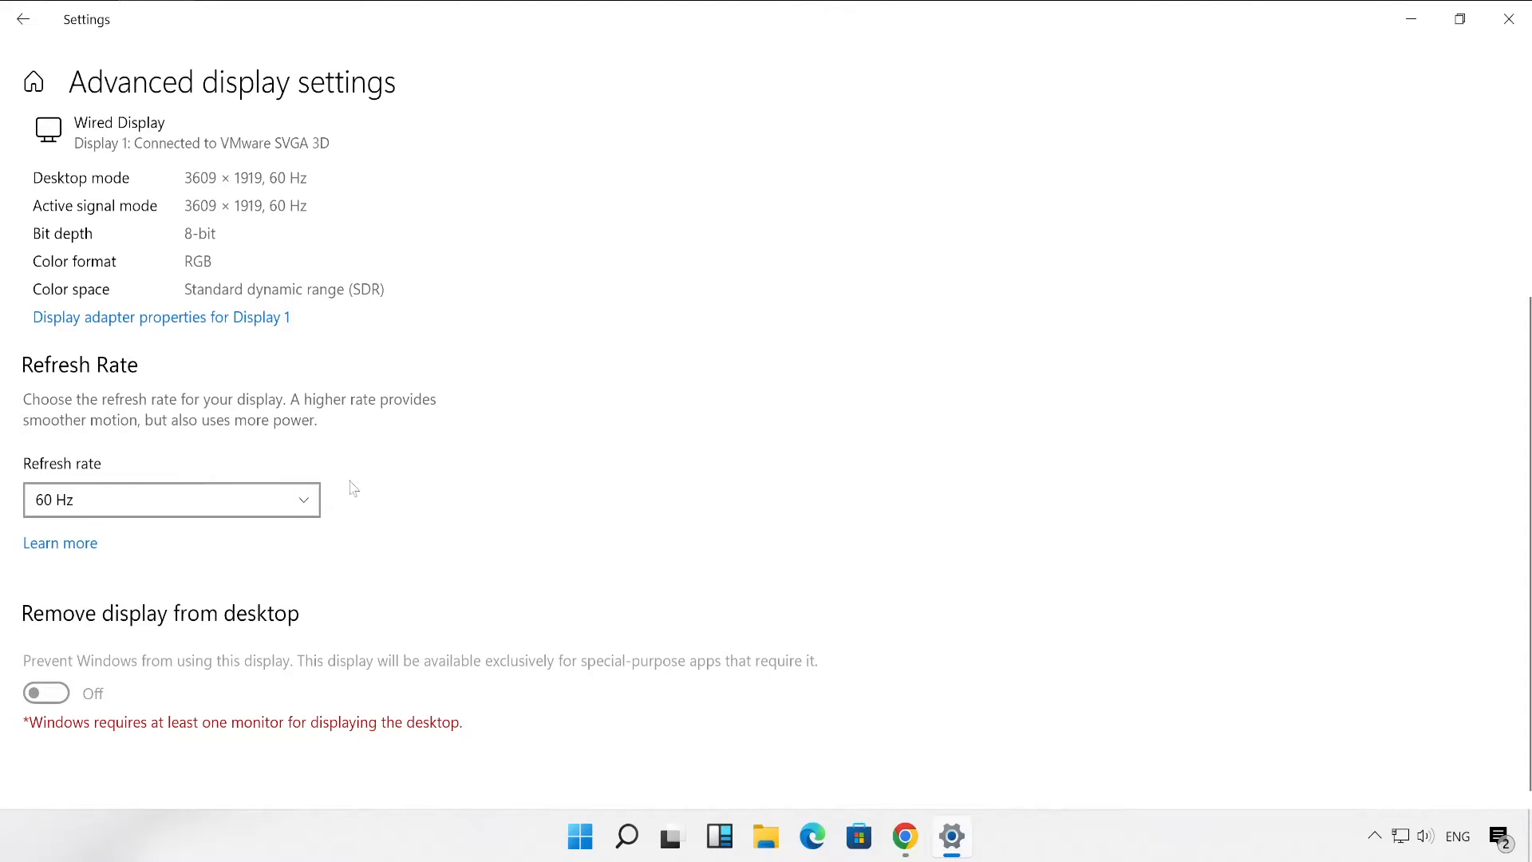
{"action": "mouse_move", "coordinate": [1226, 247]}
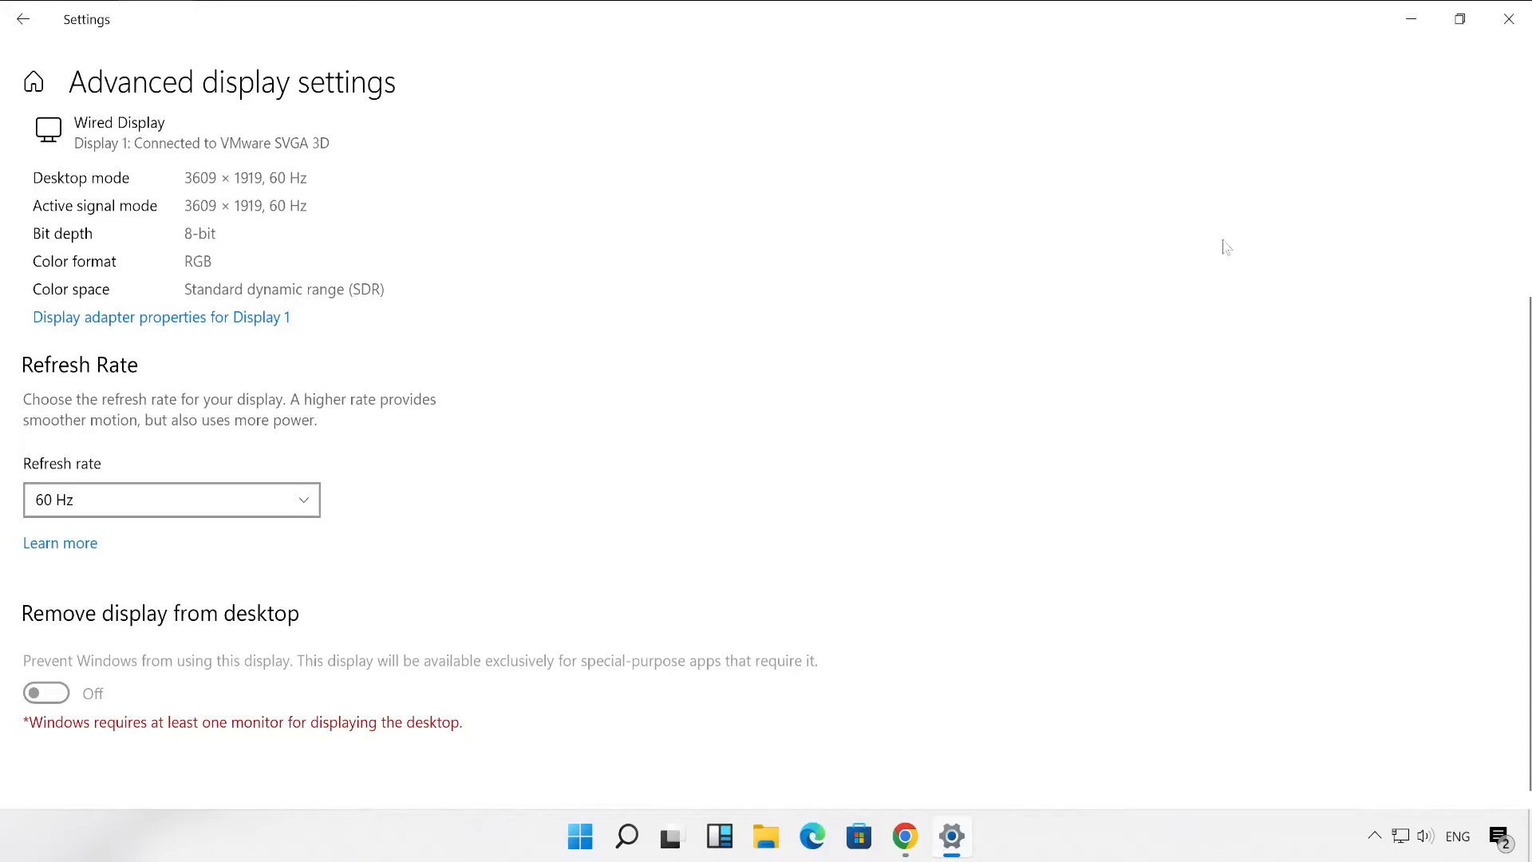
Step: Search Google for 'test ufo' and bring up link options on the TestUFO Refresh Rate result
{"action": "left_click", "coordinate": [902, 836]}
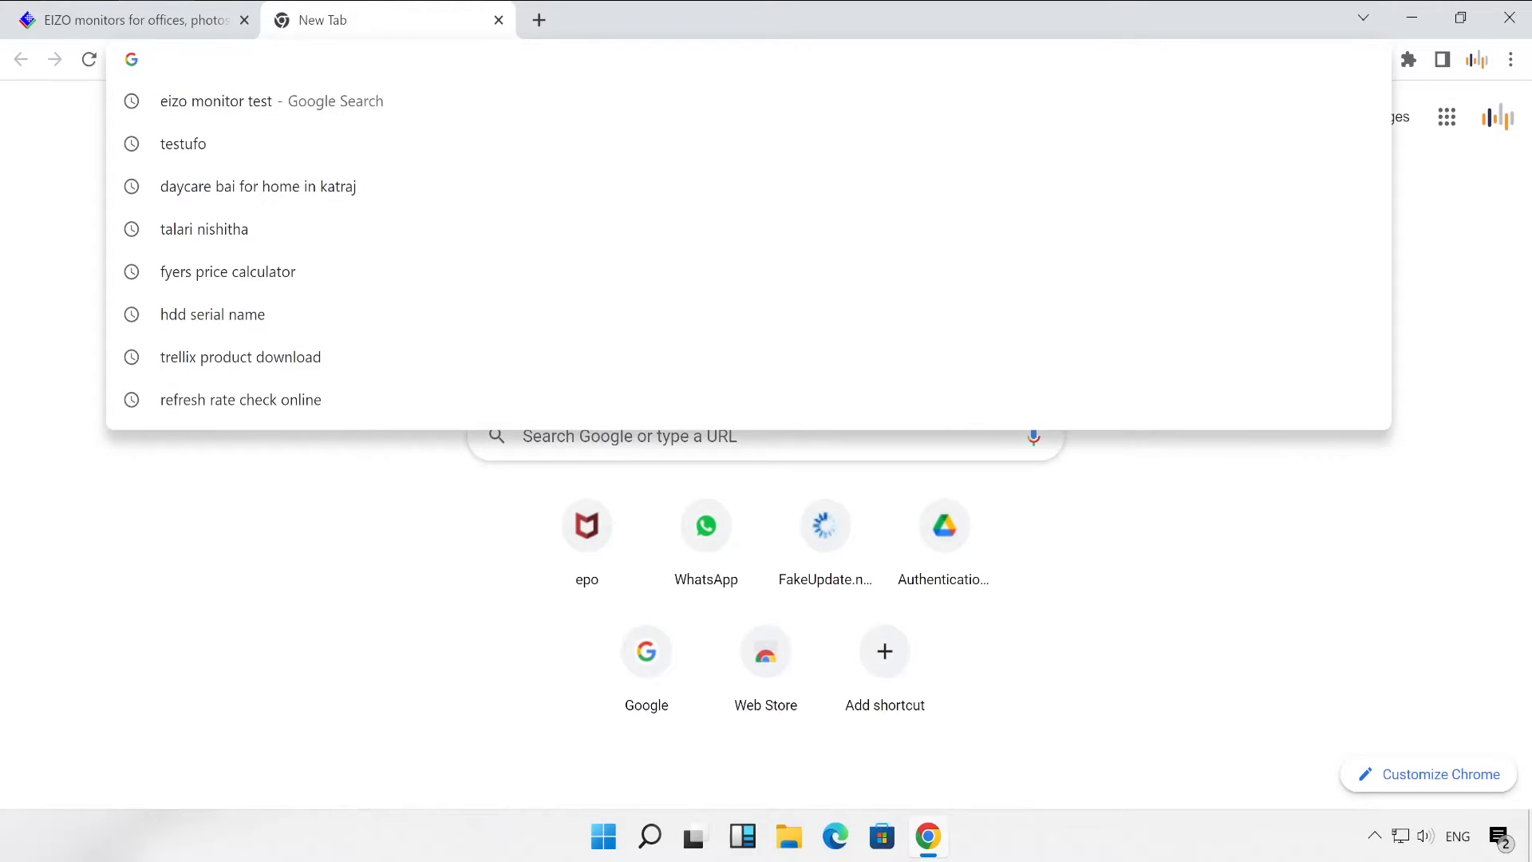
{"action": "type", "text": "test ufo"}
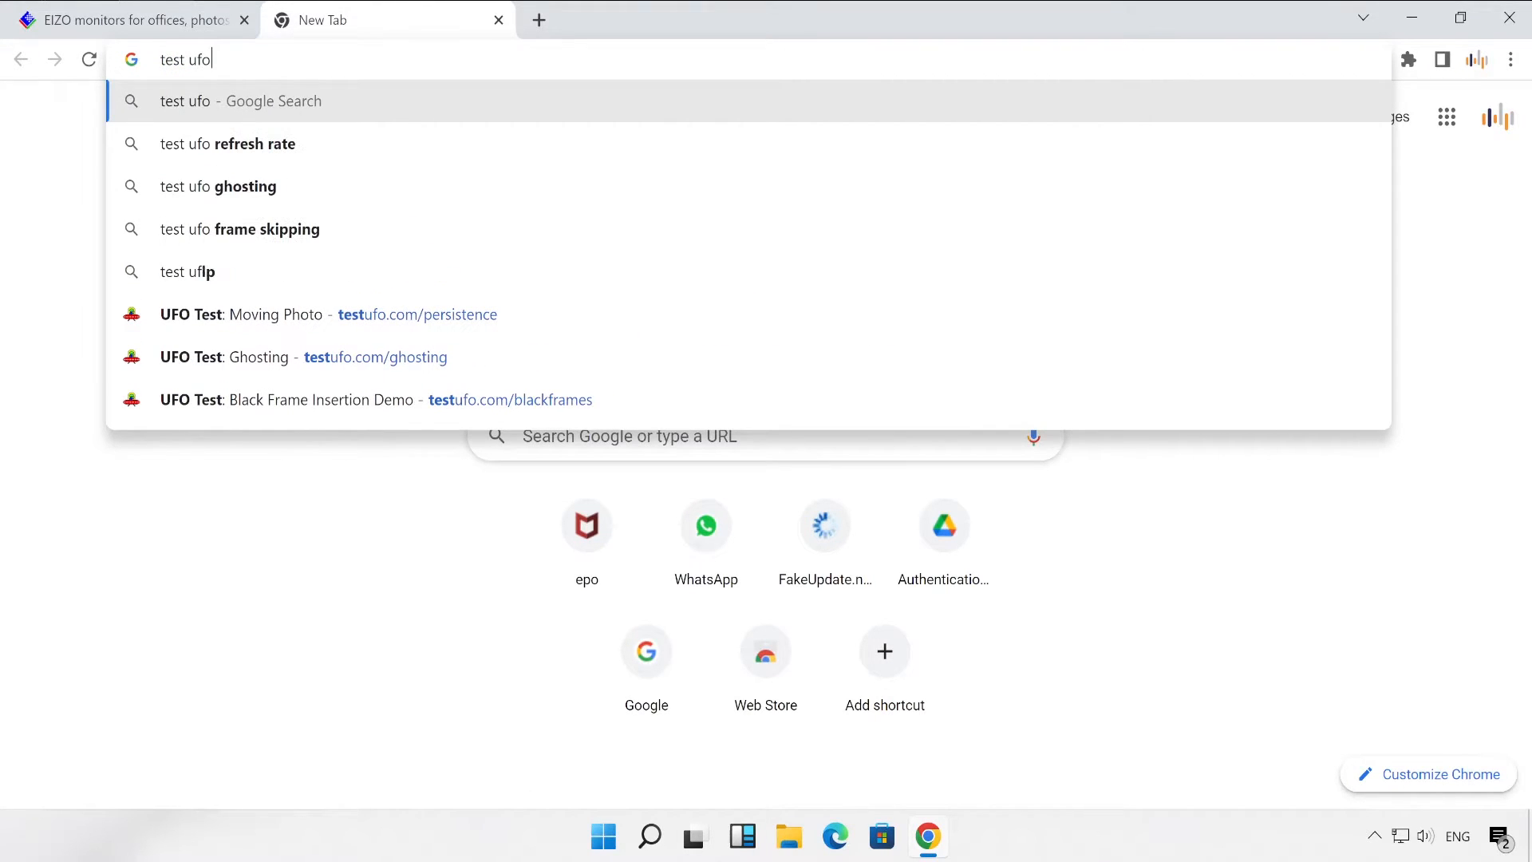
{"action": "key", "text": "Return"}
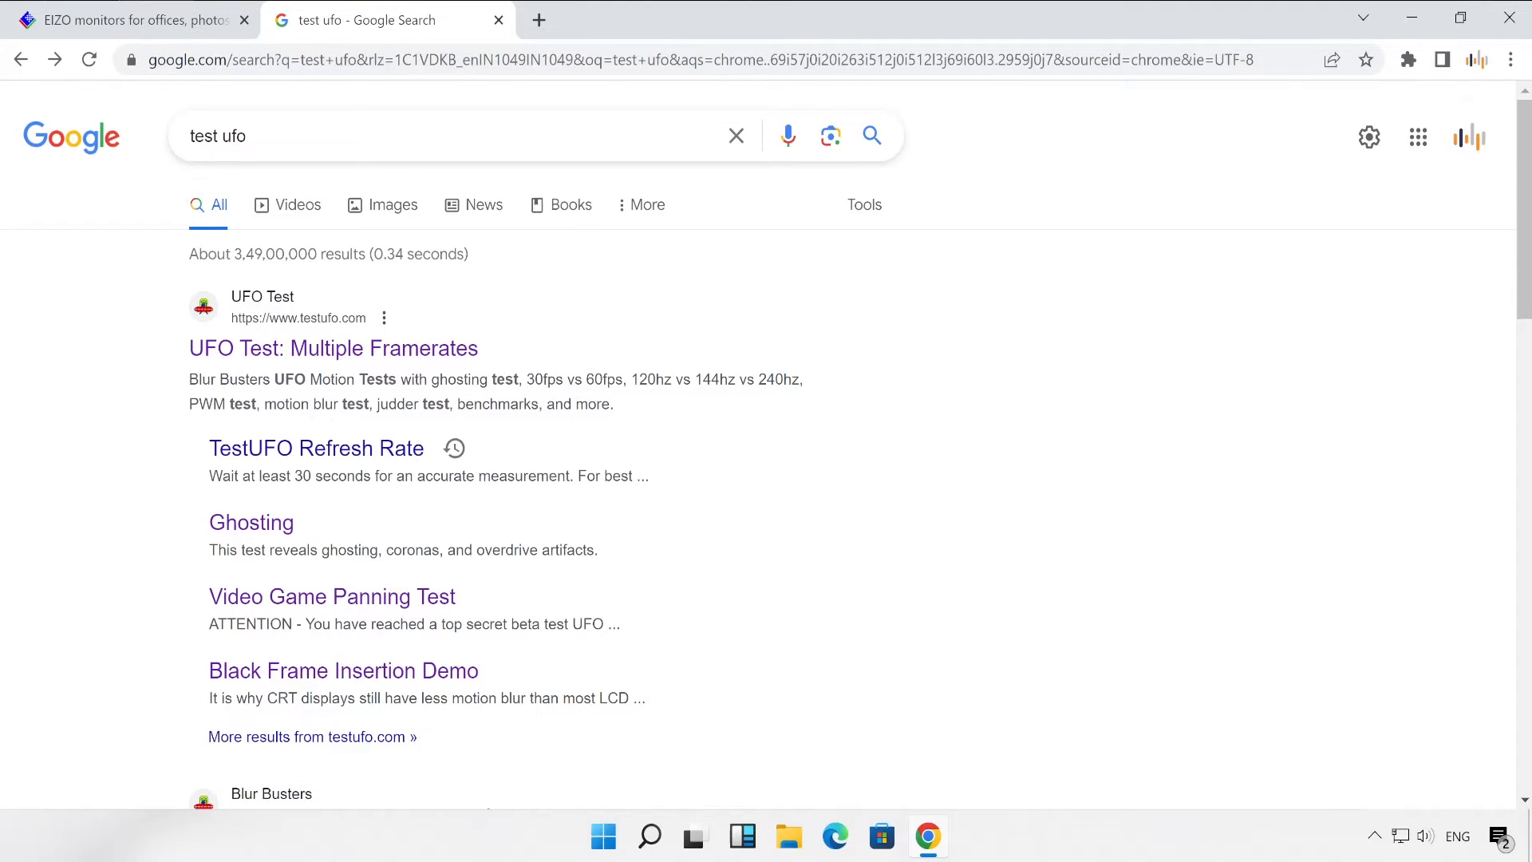
{"action": "right_click", "coordinate": [315, 447]}
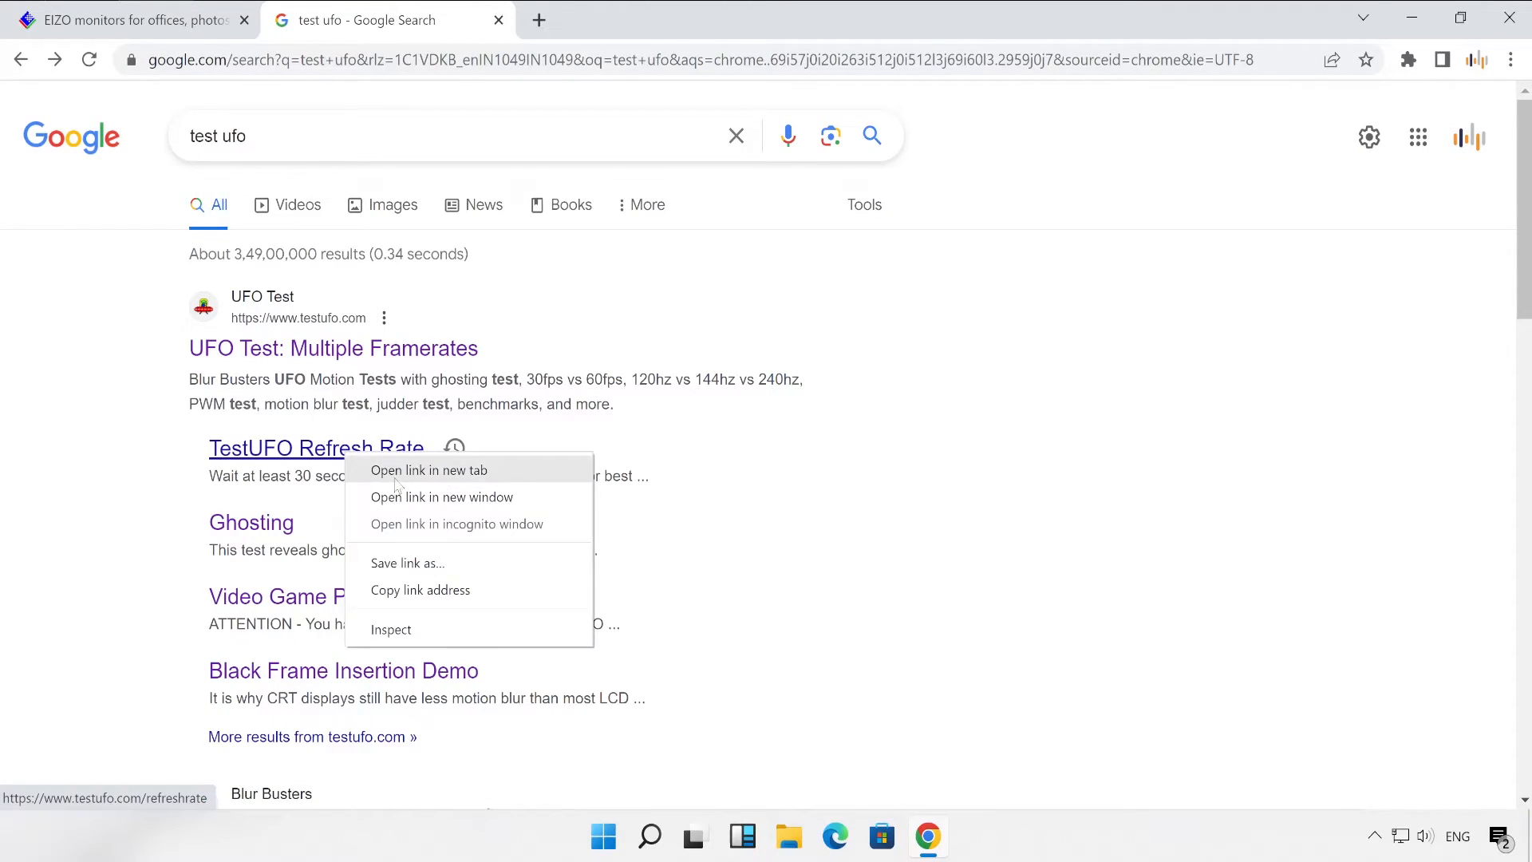
Step: Run the Refresh Rate test in a new tab, reading about 57.877 Hz, then close it
{"action": "left_click", "coordinate": [428, 469]}
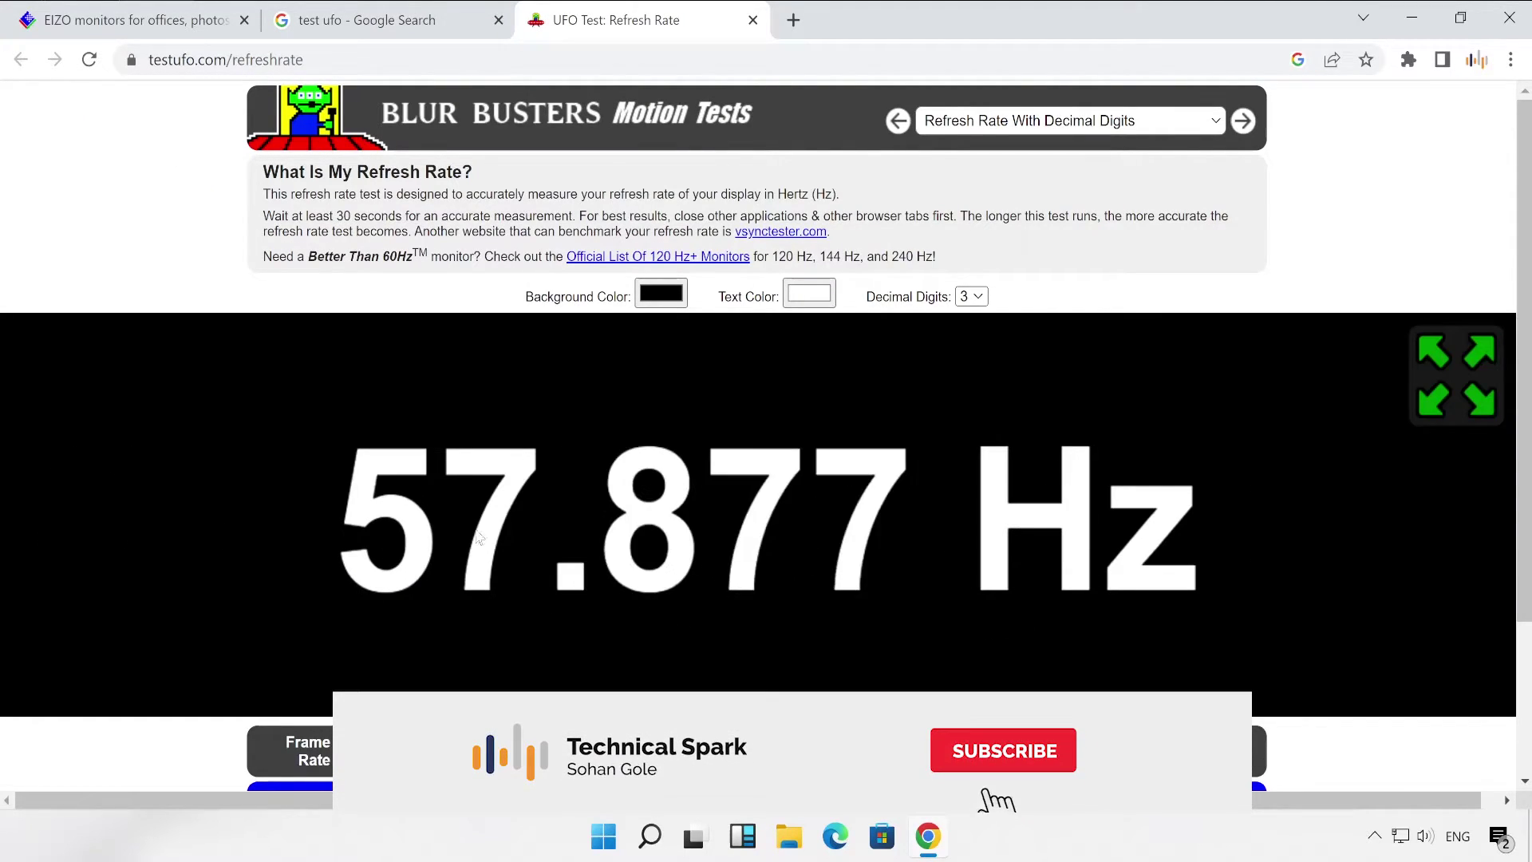
{"action": "left_click", "coordinate": [1002, 751]}
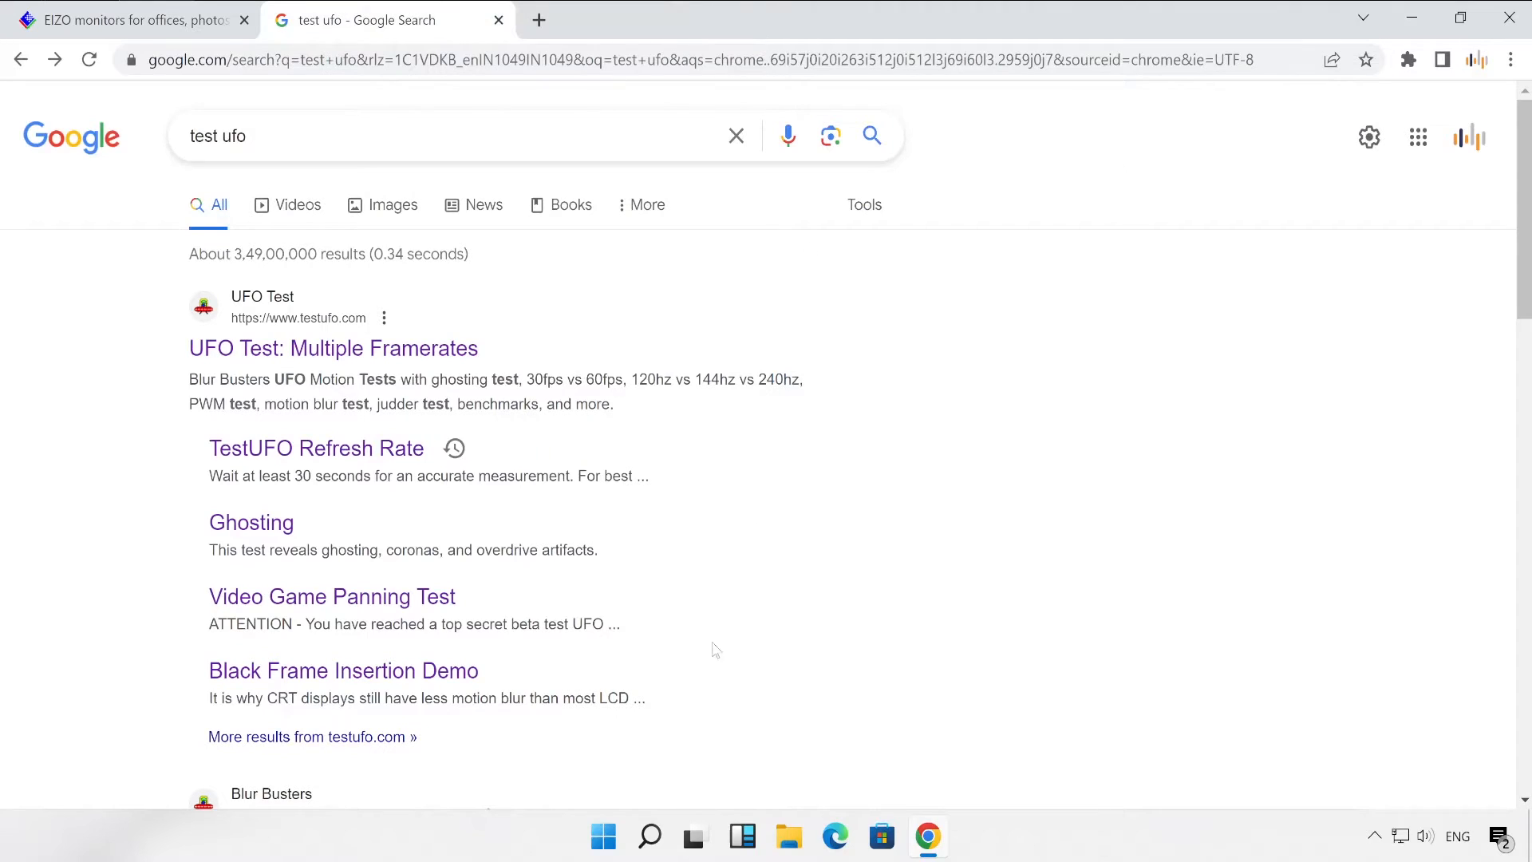
Step: Open the main TestUFO page and the Ghosting Test in new tabs
{"action": "middle_click", "coordinate": [334, 348]}
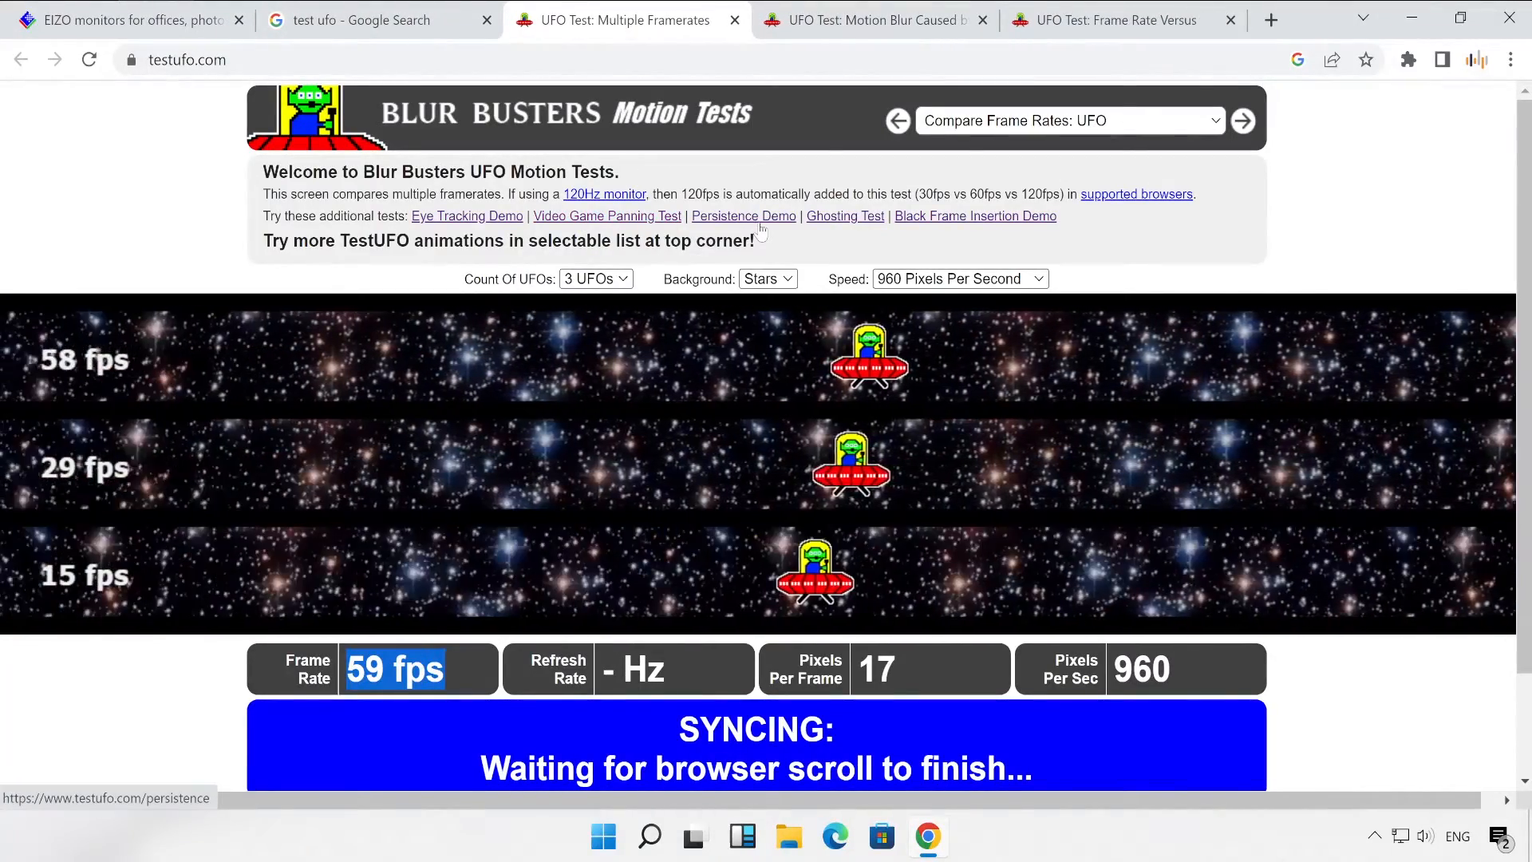
{"action": "right_click", "coordinate": [844, 216]}
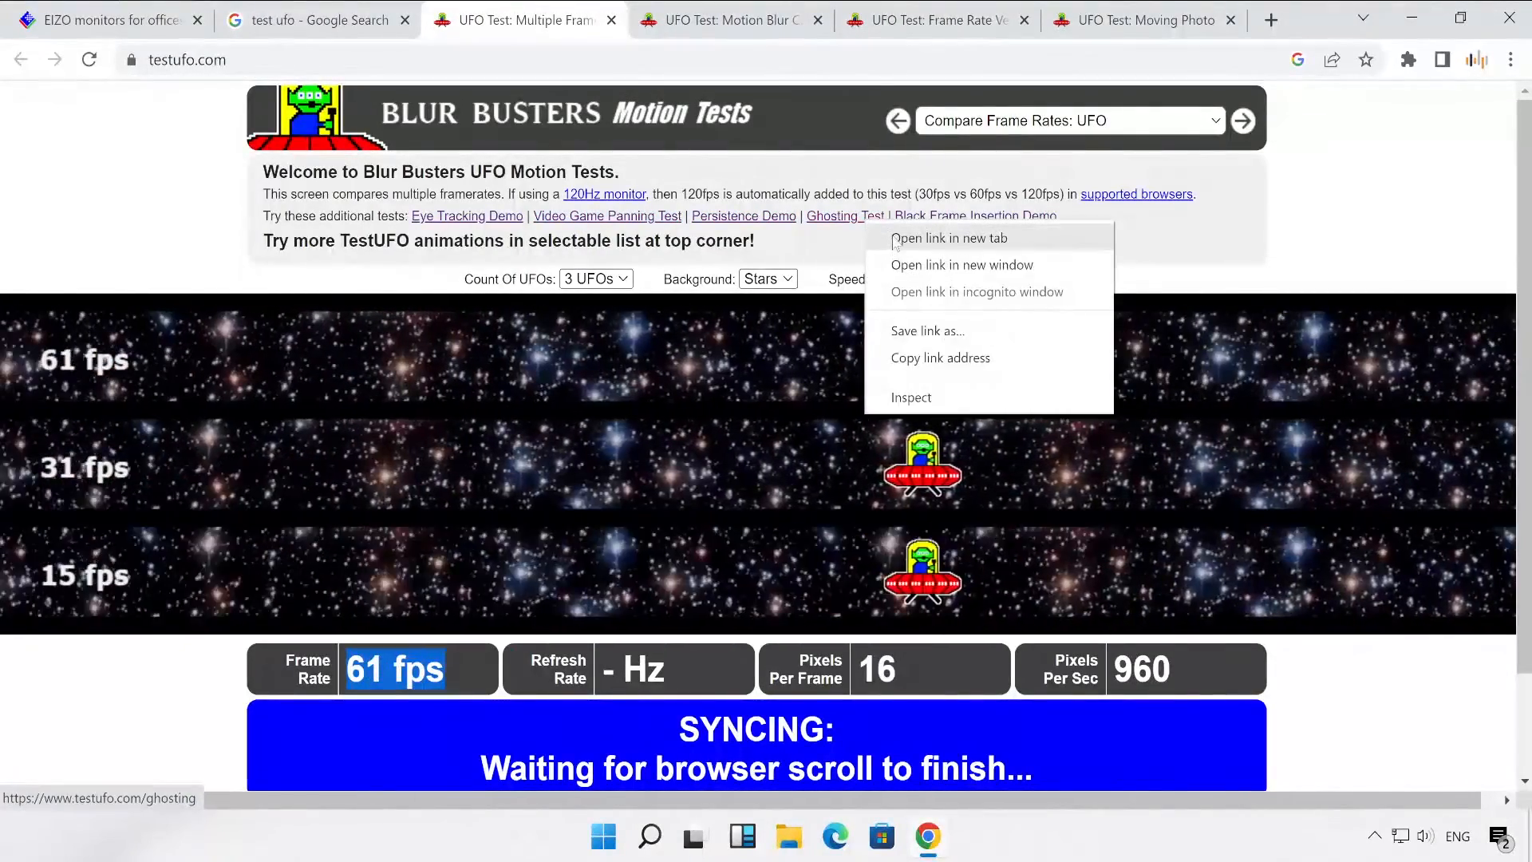
{"action": "left_click", "coordinate": [948, 238]}
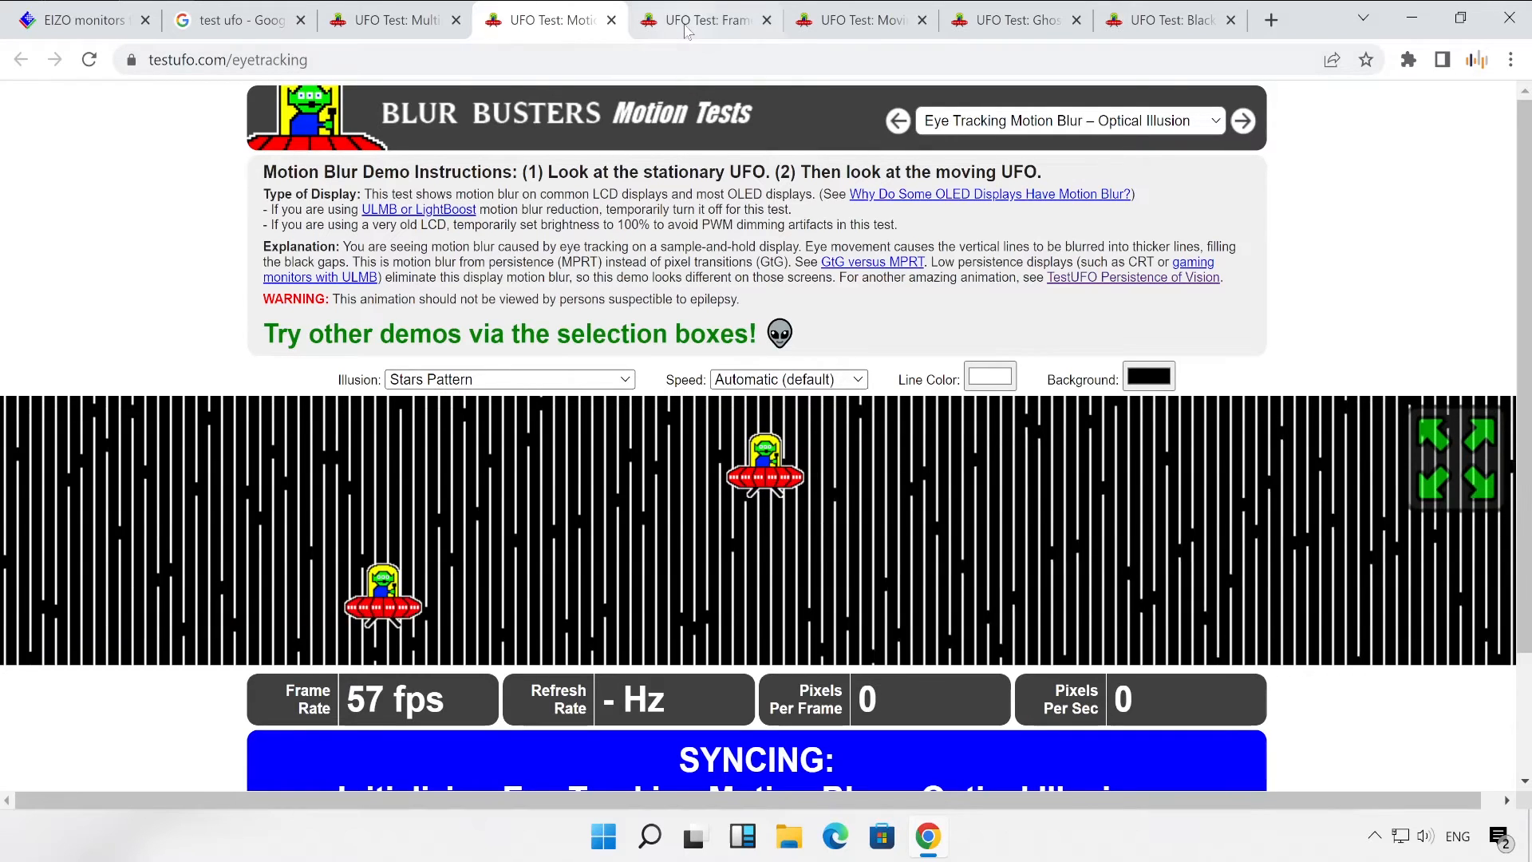
Step: Compare 30 fps against 58 fps game footage in Frame Rate Versus, then bring up Persistence of Vision
{"action": "left_click", "coordinate": [1457, 458]}
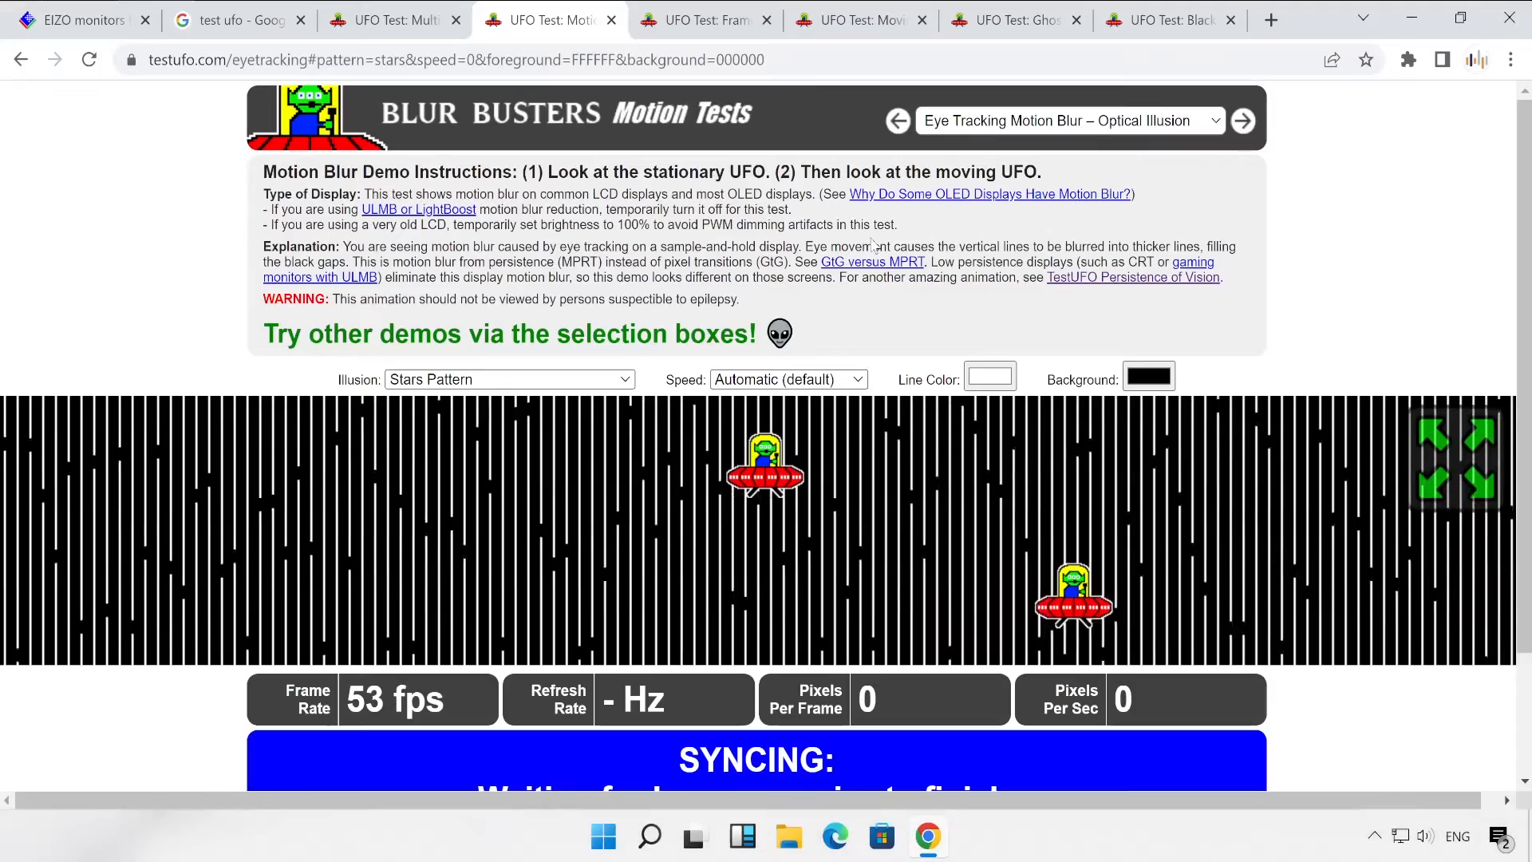
{"action": "left_click", "coordinate": [696, 19]}
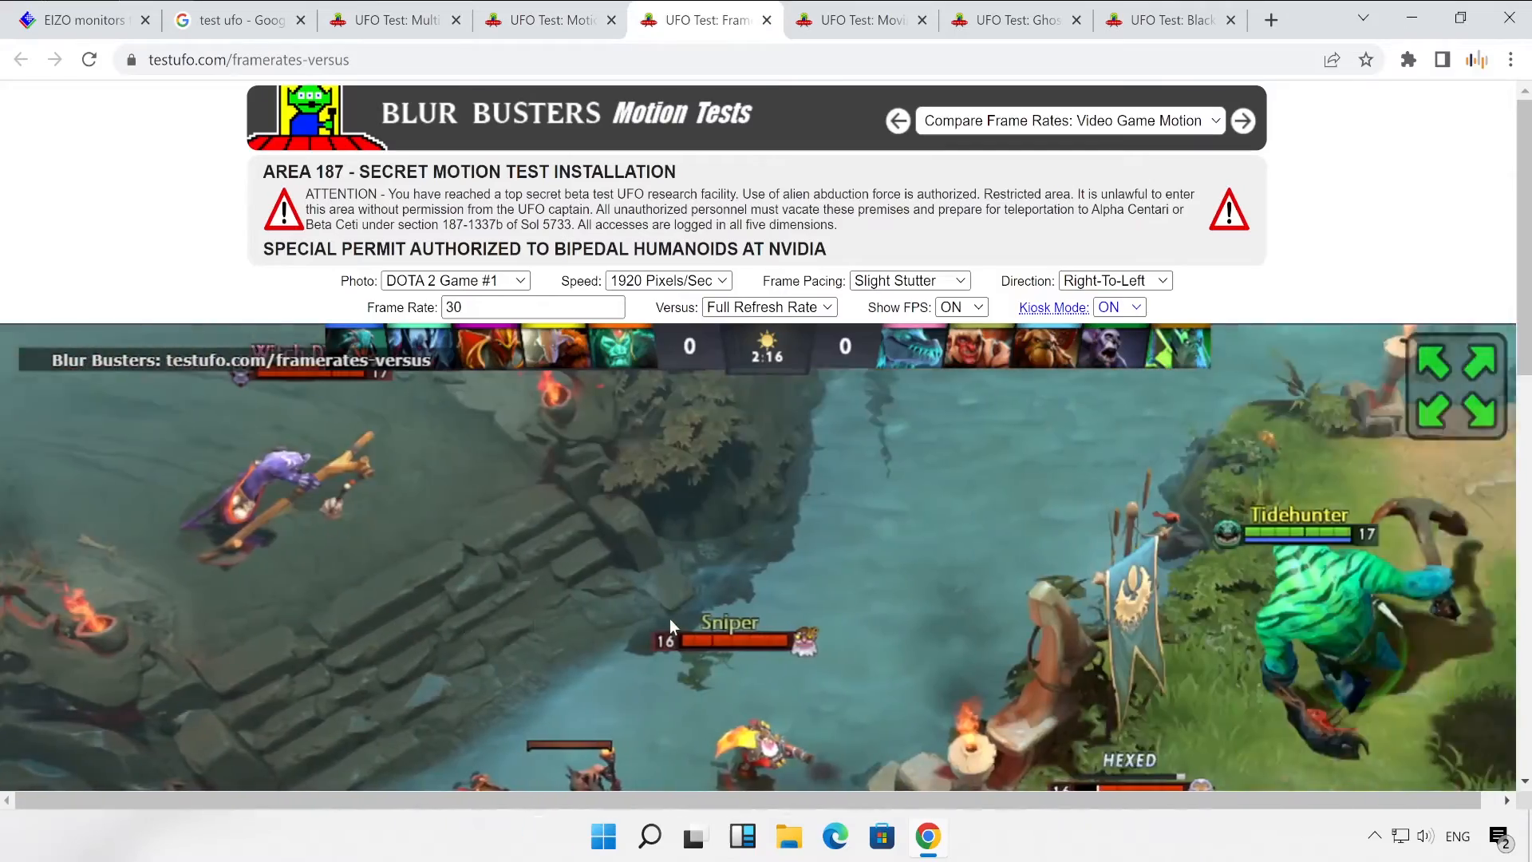
{"action": "scroll", "scroll_direction": "down", "scroll_amount": 3}
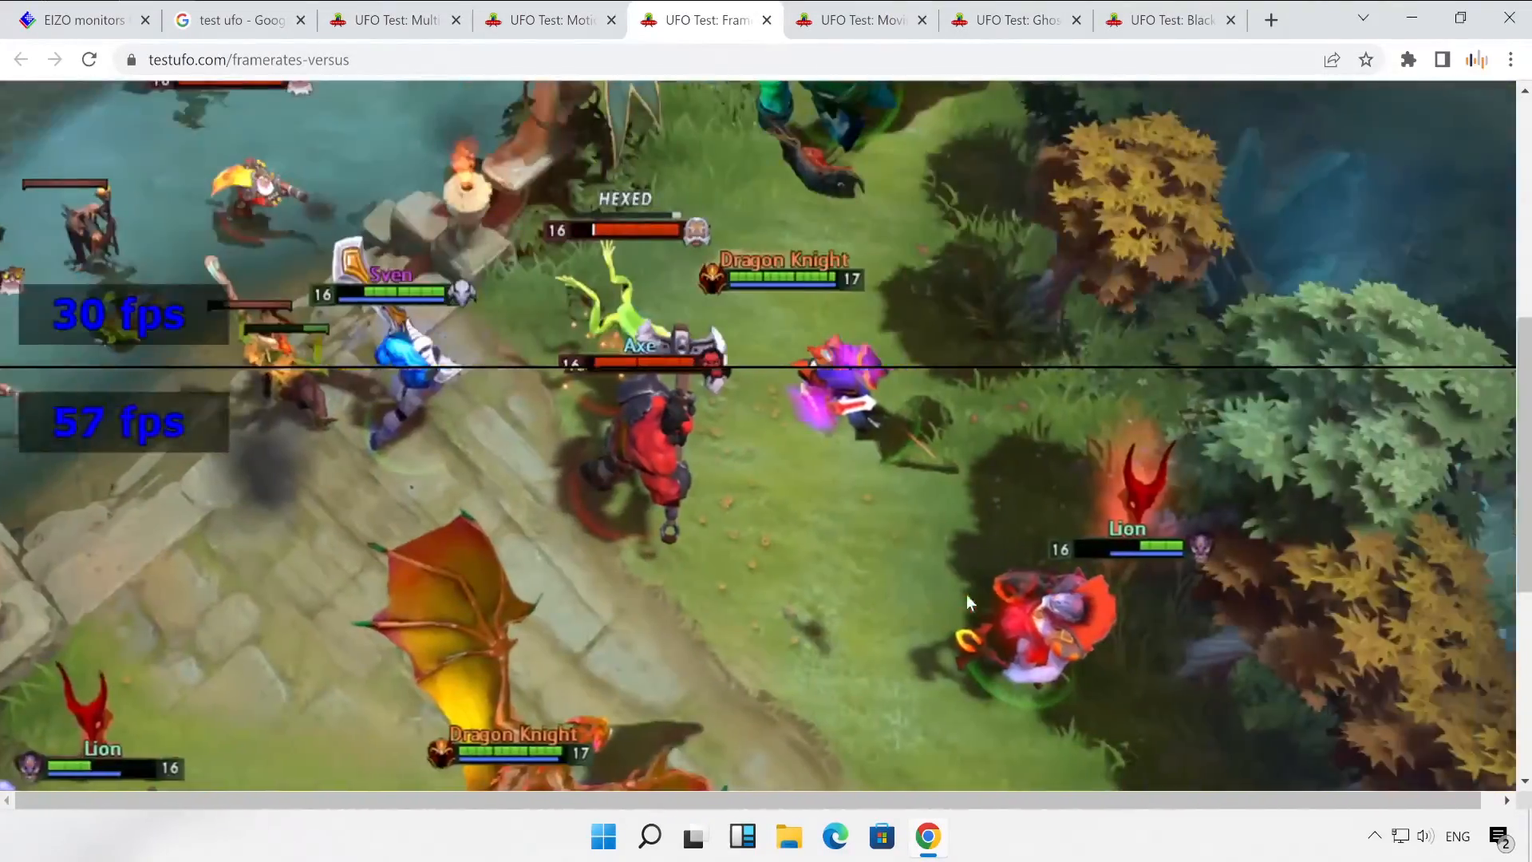
{"action": "scroll", "scroll_direction": "down", "scroll_amount": 3}
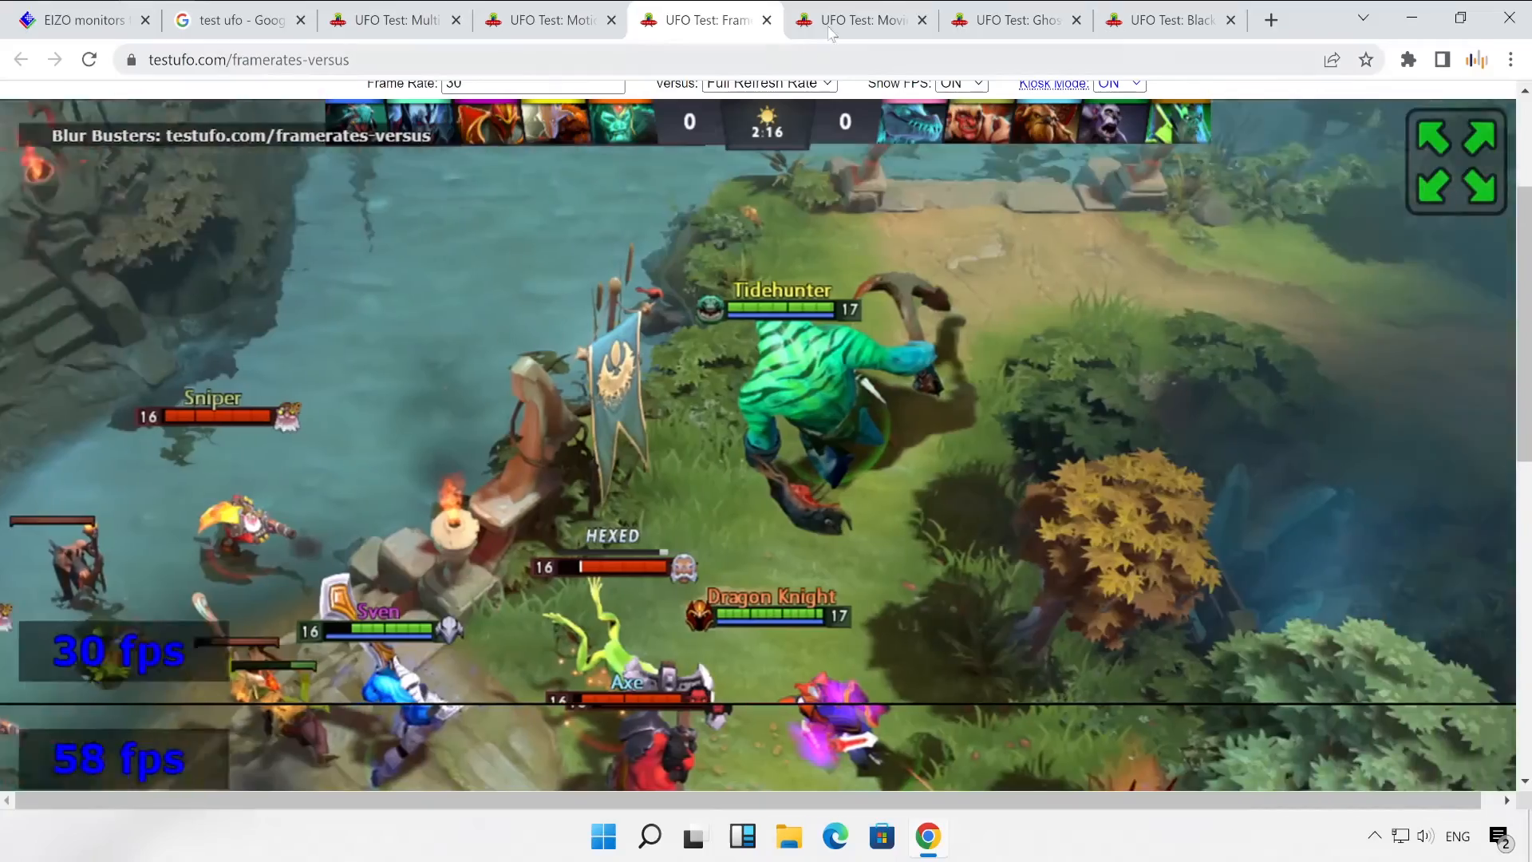
{"action": "left_click", "coordinate": [857, 19]}
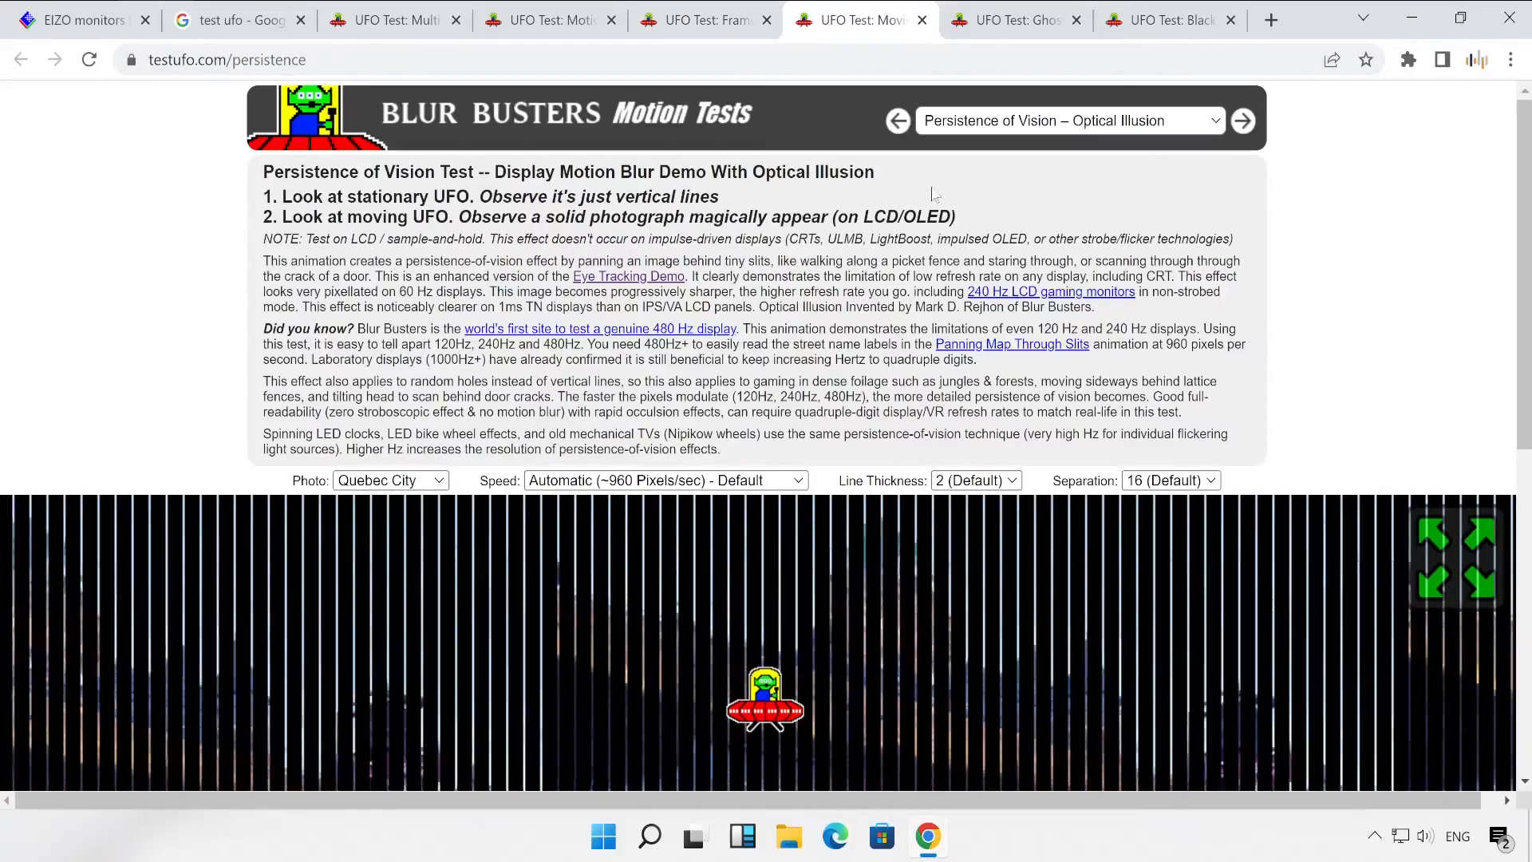
Step: Show the Ghosting and Black Frame Insertion tests, then minimize Chrome to the desktop
{"action": "left_click", "coordinate": [1012, 19]}
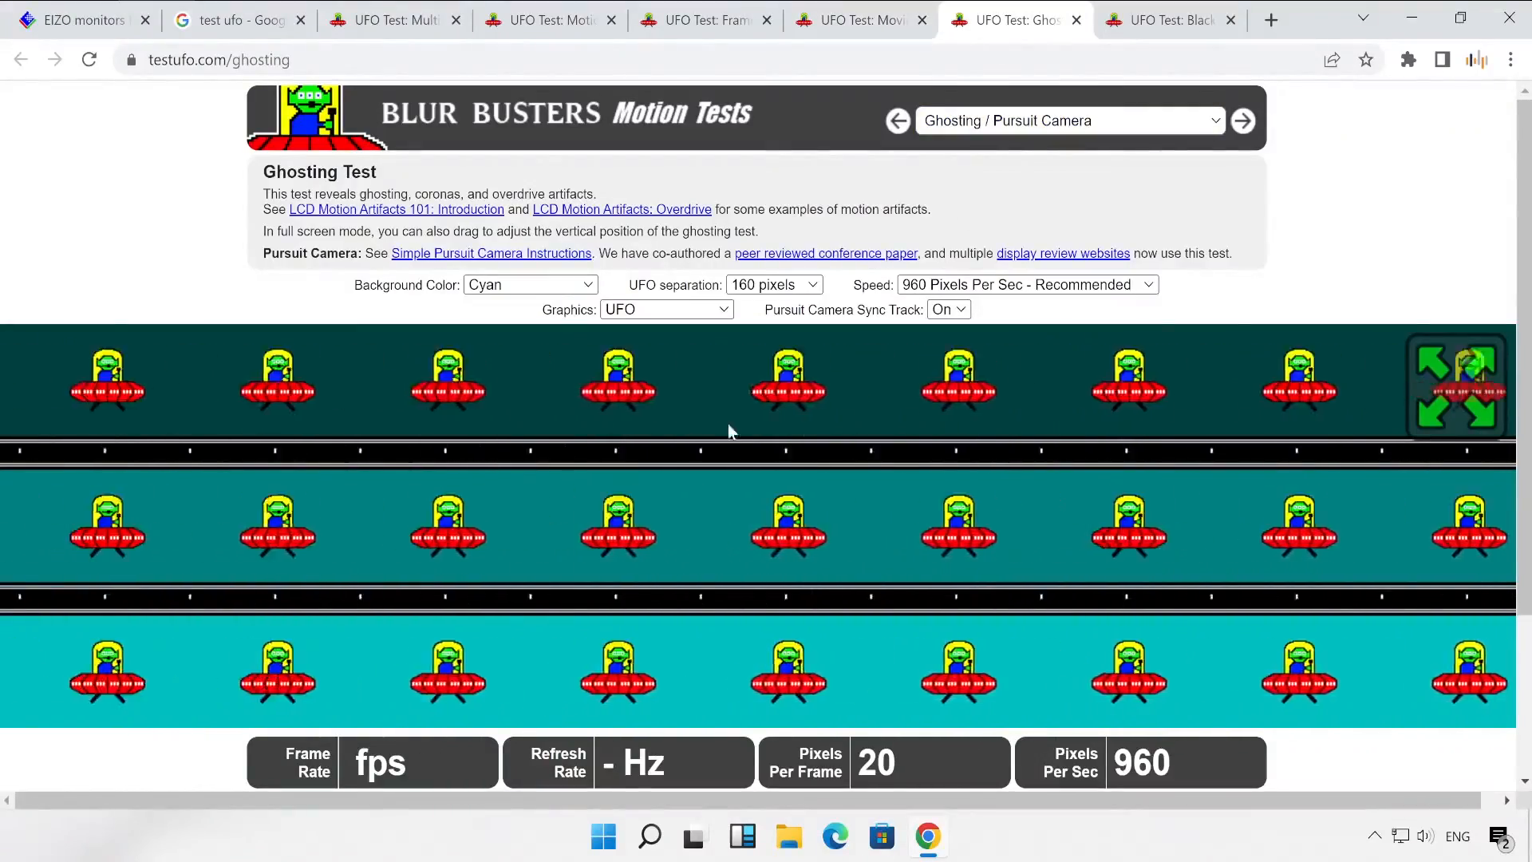
{"action": "left_click", "coordinate": [1164, 19]}
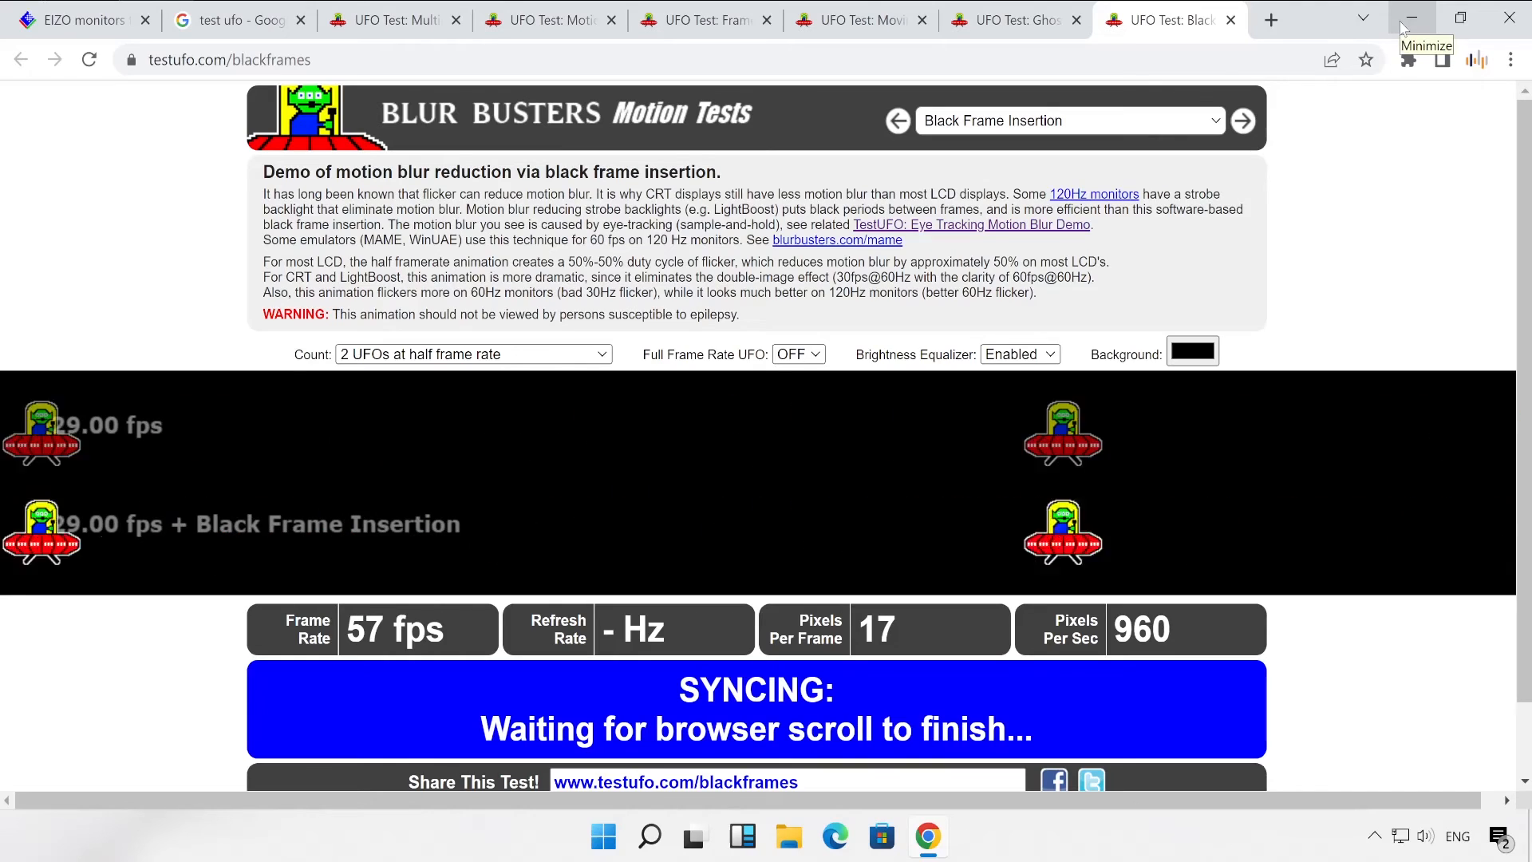
{"action": "left_click", "coordinate": [1411, 17]}
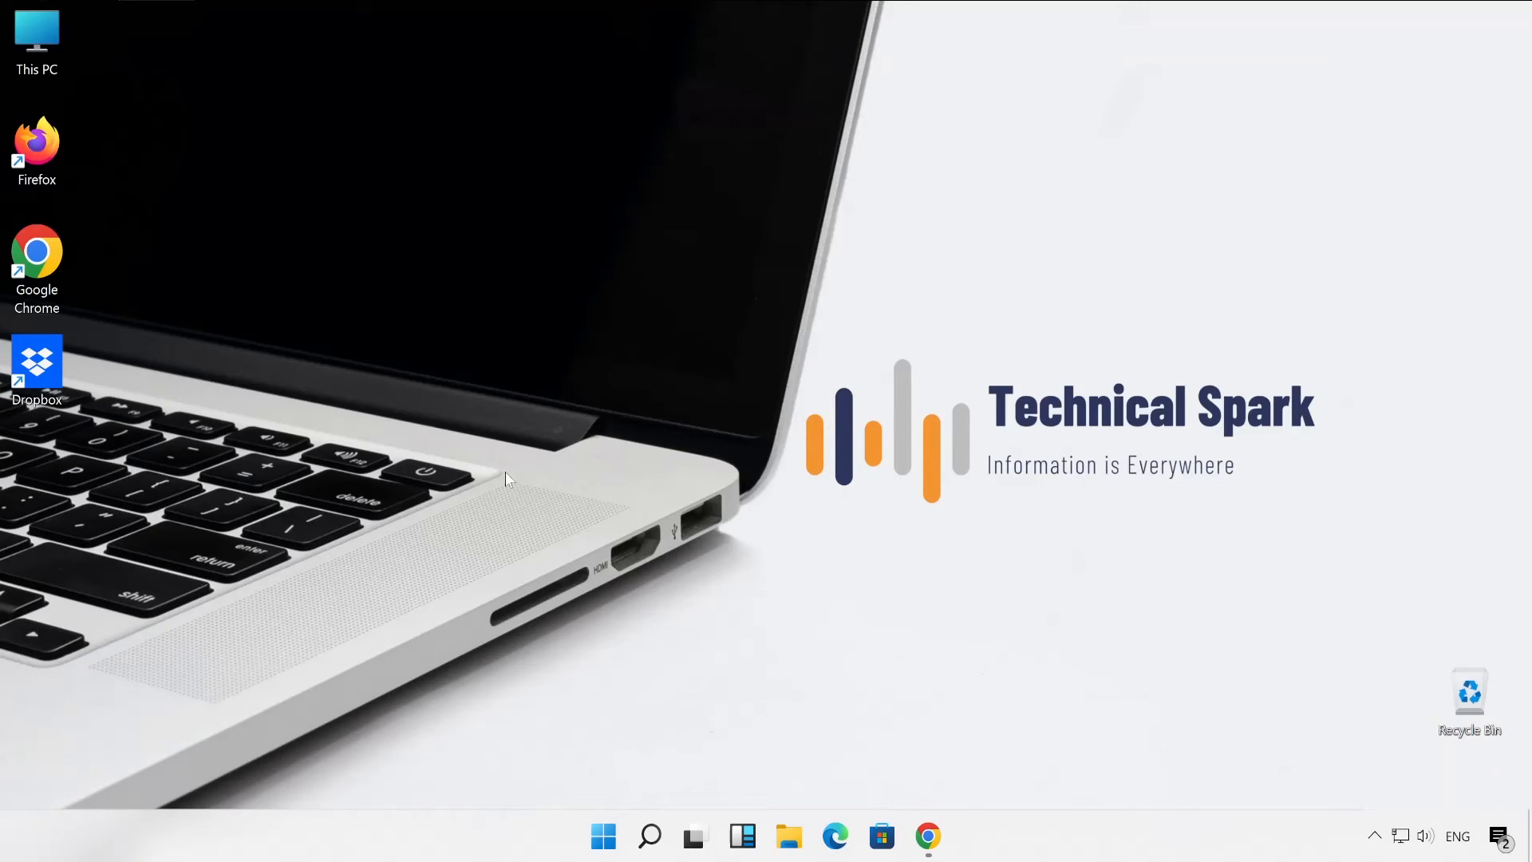
{"action": "mouse_move", "coordinate": [720, 236]}
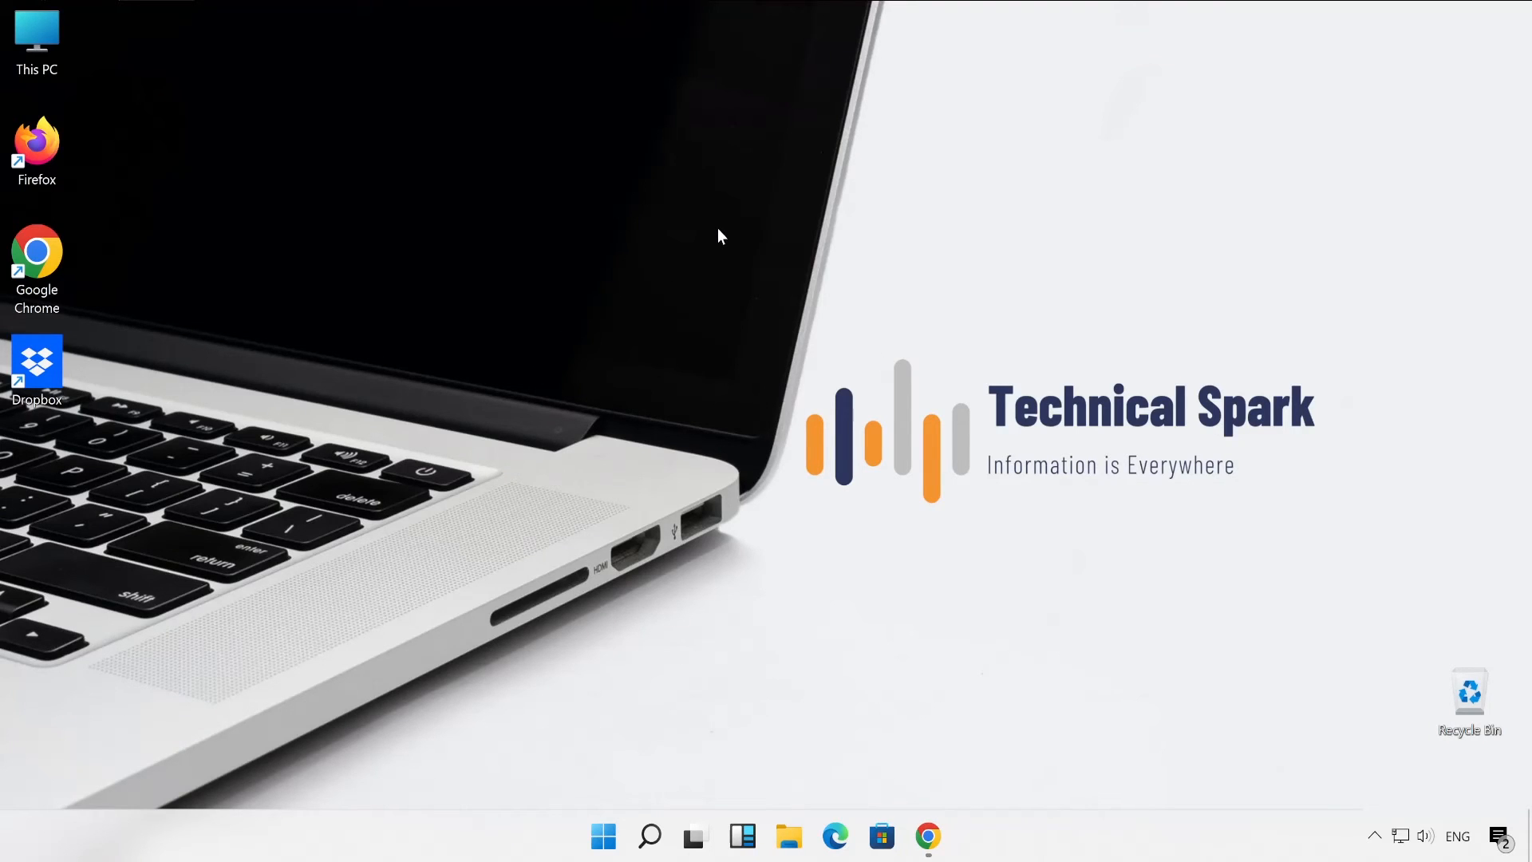